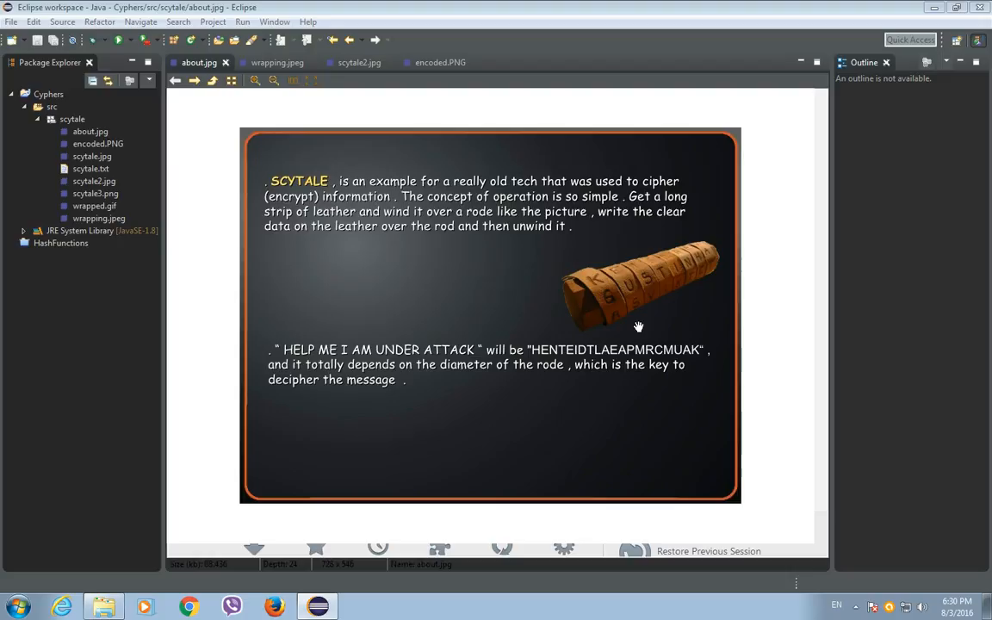
mouse_move(463, 110)
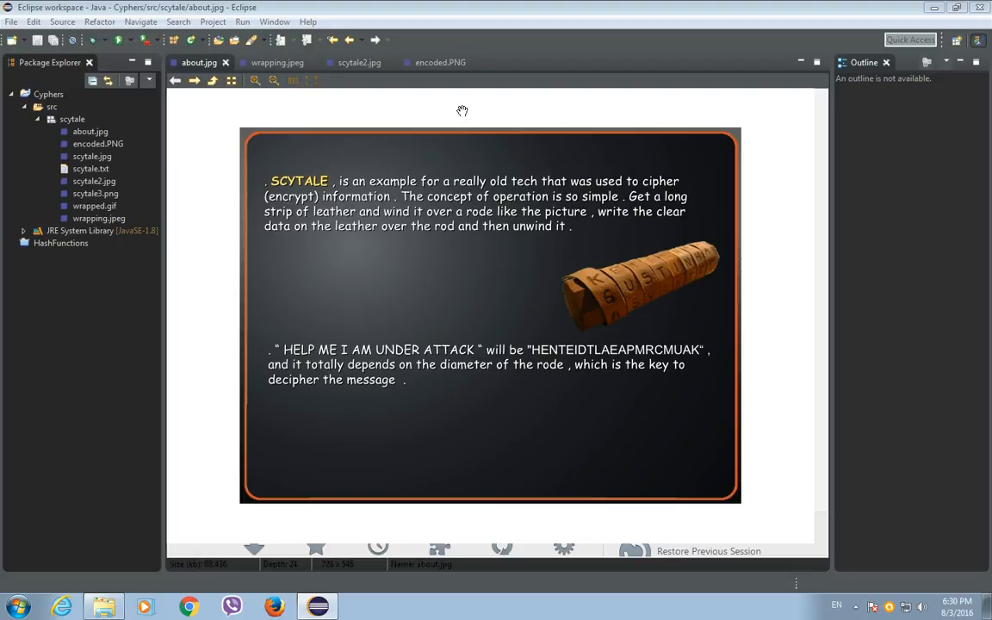
Step: Show encoded.PNG, with HELPMEIAMUNDERATTACK in five columns encoding to HENTEIDTLAEAPMRCMUAK
click(440, 62)
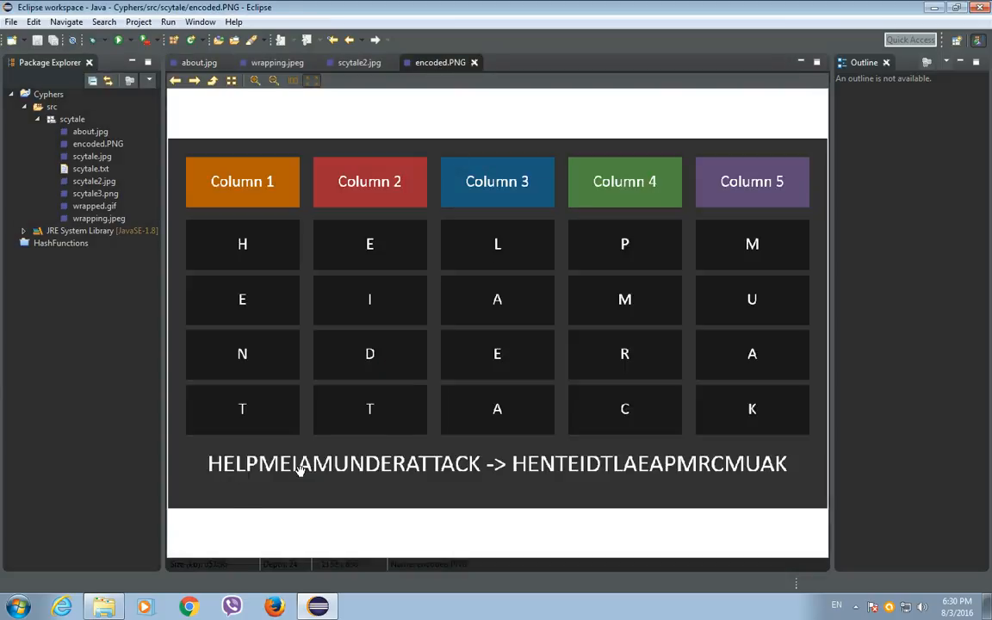
mouse_move(377, 204)
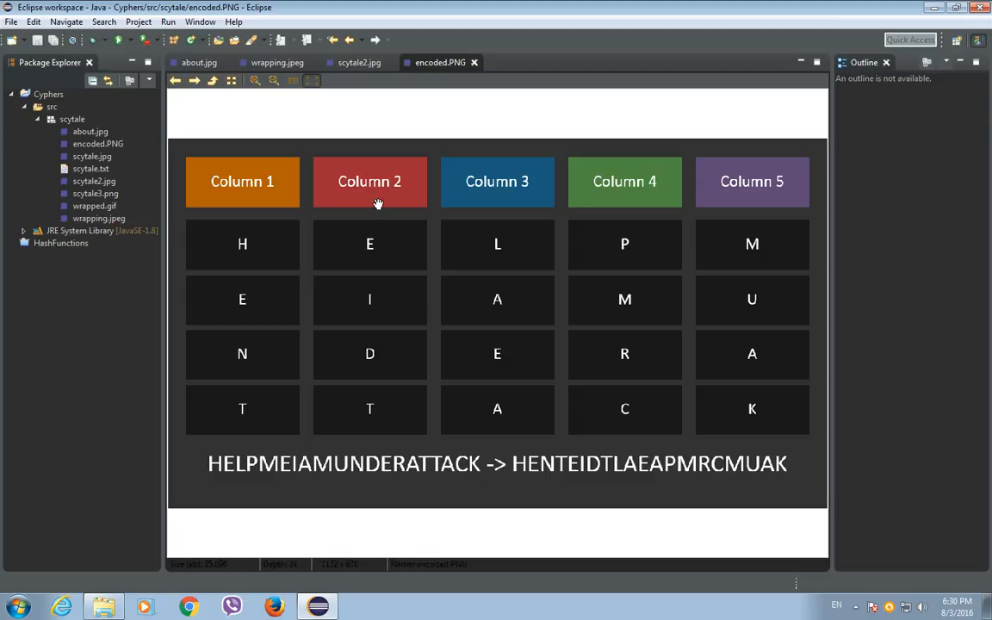
mouse_move(470, 315)
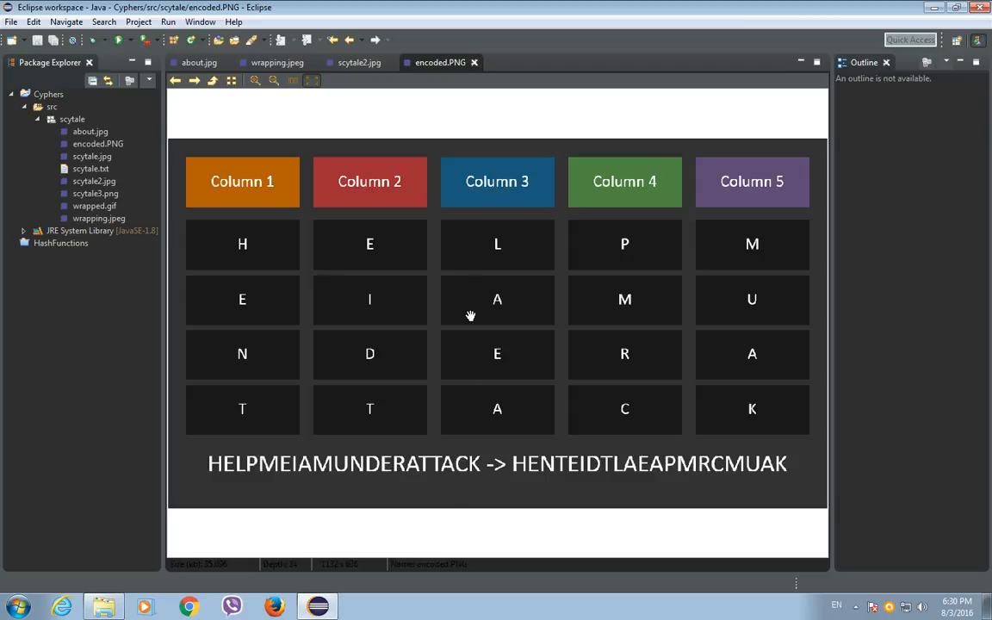
mouse_move(523, 227)
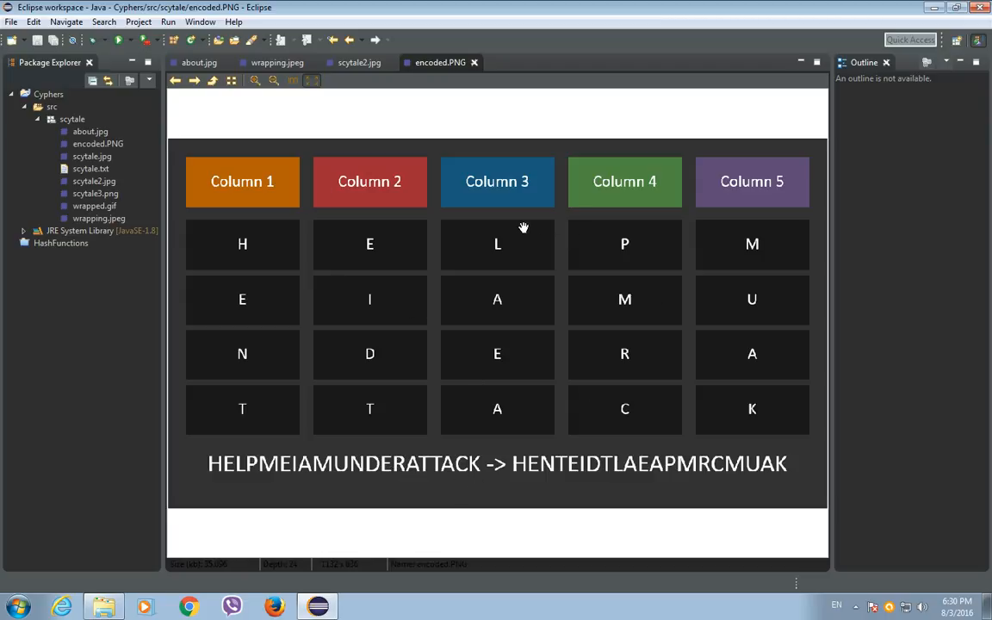
mouse_move(527, 387)
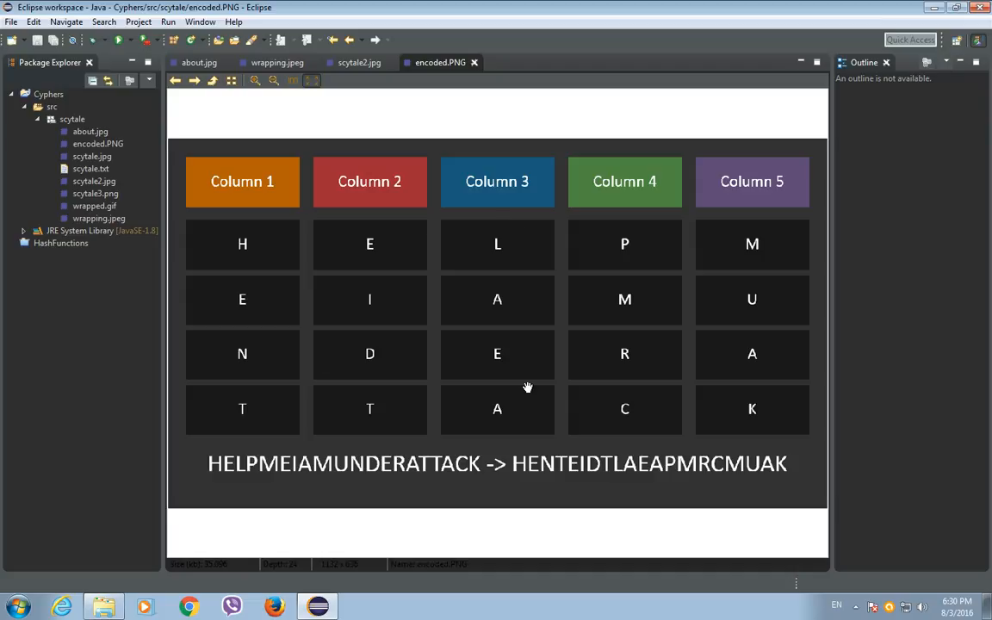
mouse_move(417, 276)
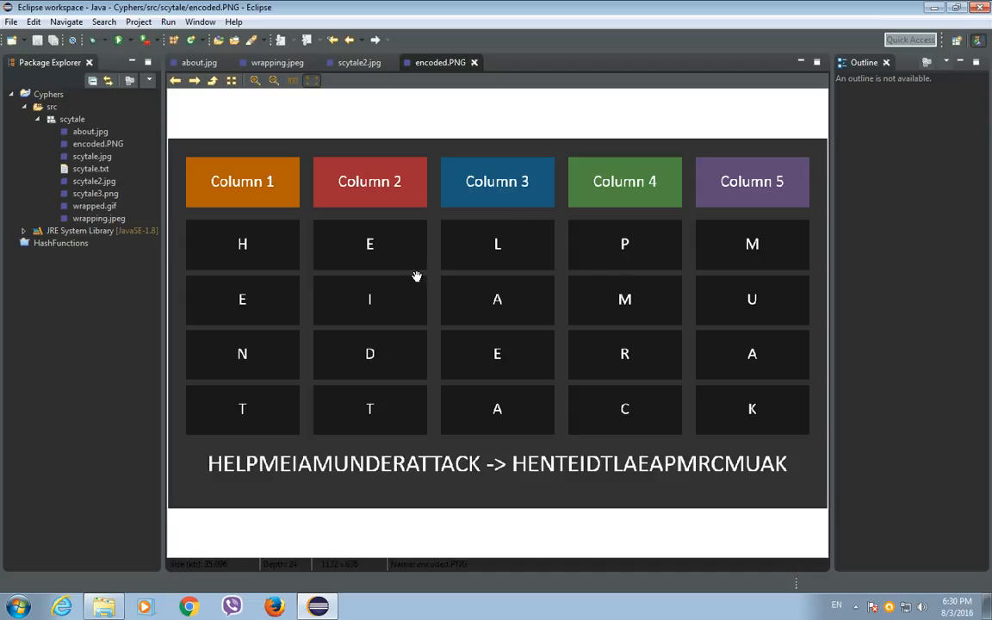
mouse_move(721, 269)
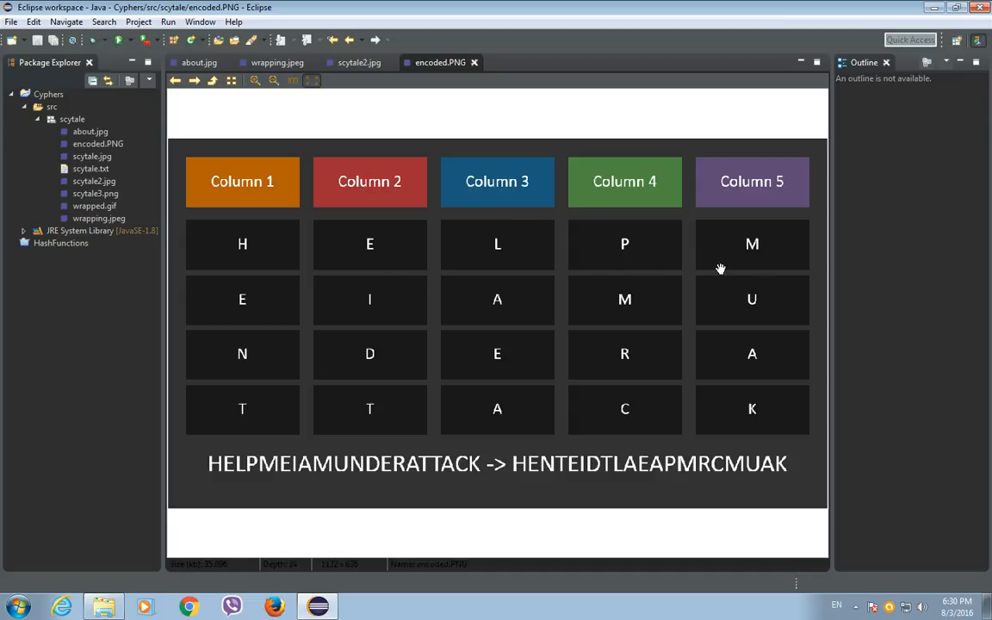
mouse_move(346, 274)
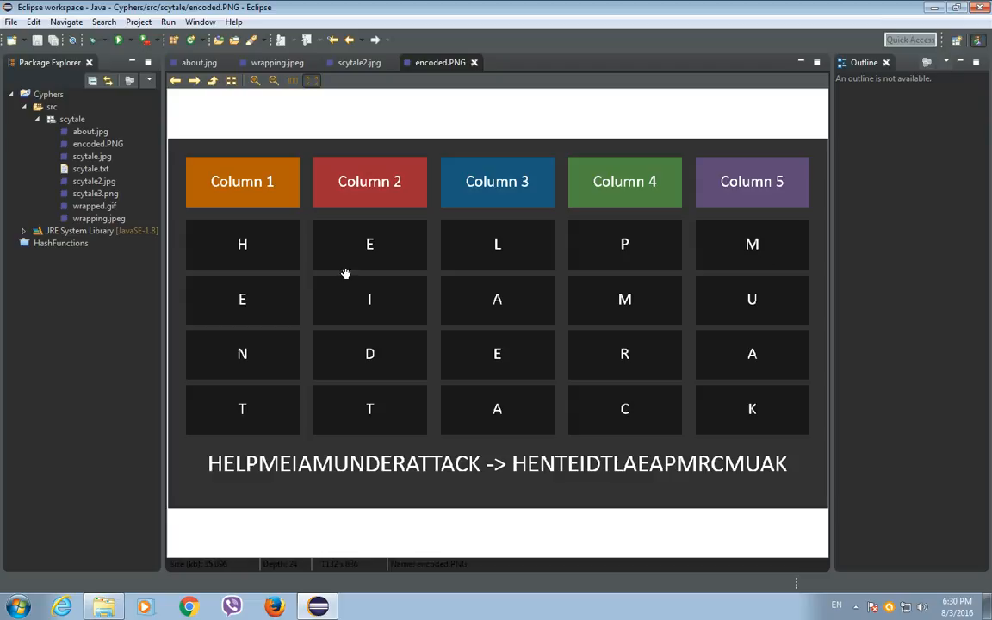
mouse_move(522, 215)
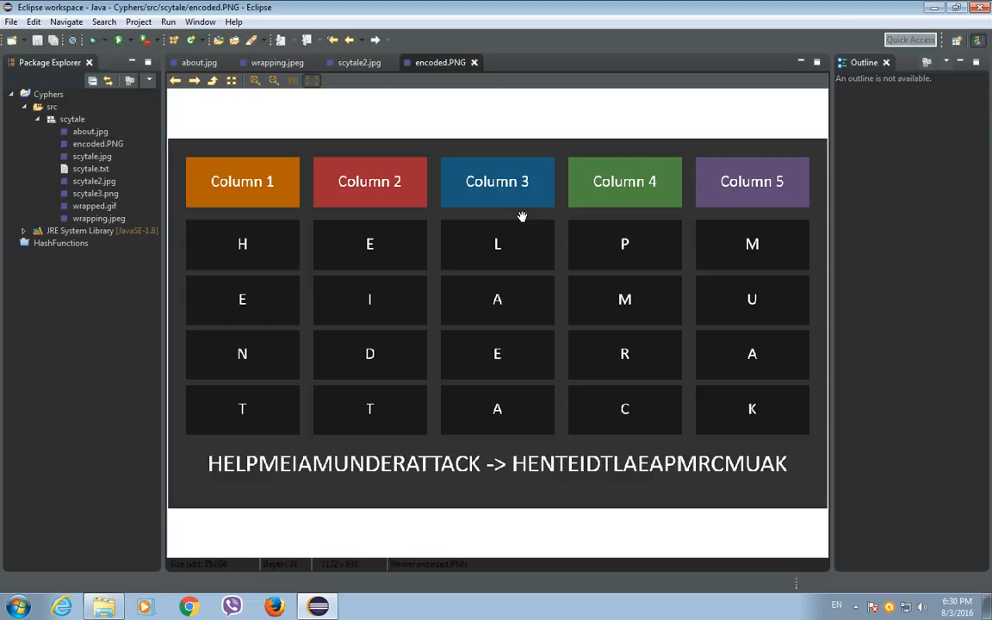
mouse_move(556, 315)
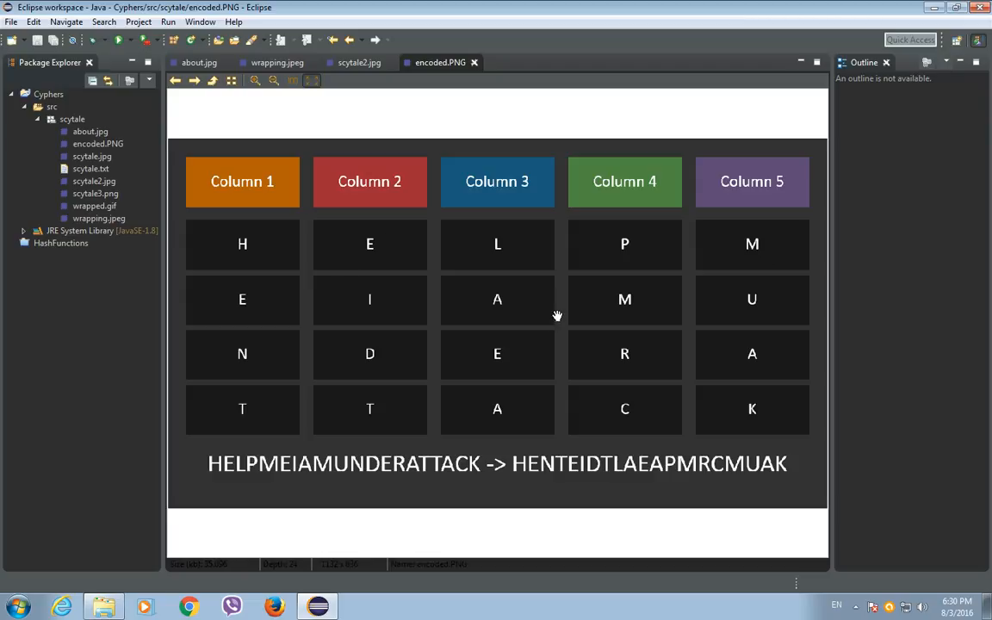
mouse_move(557, 313)
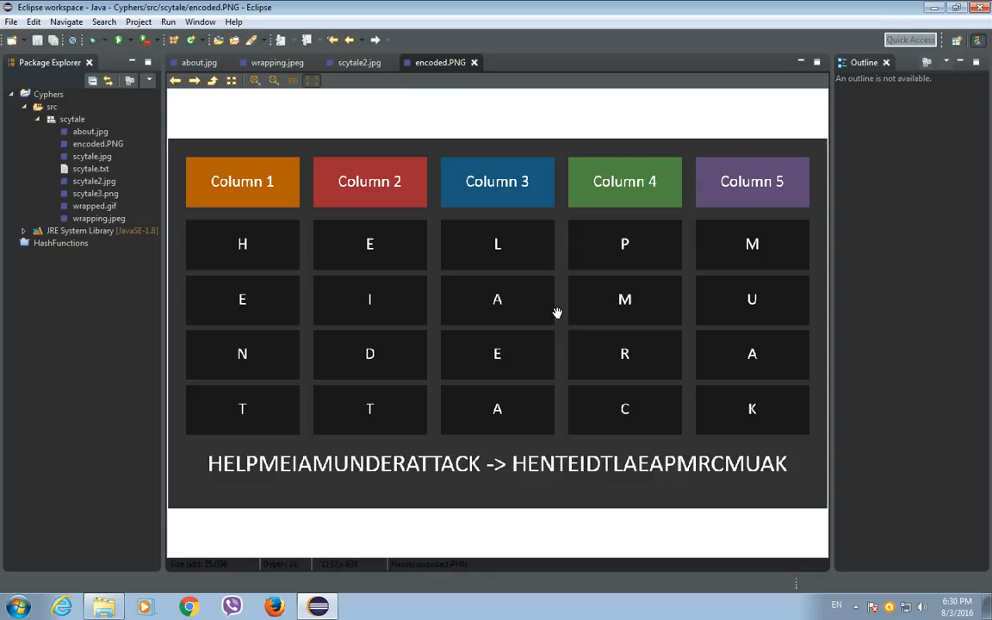
mouse_move(516, 469)
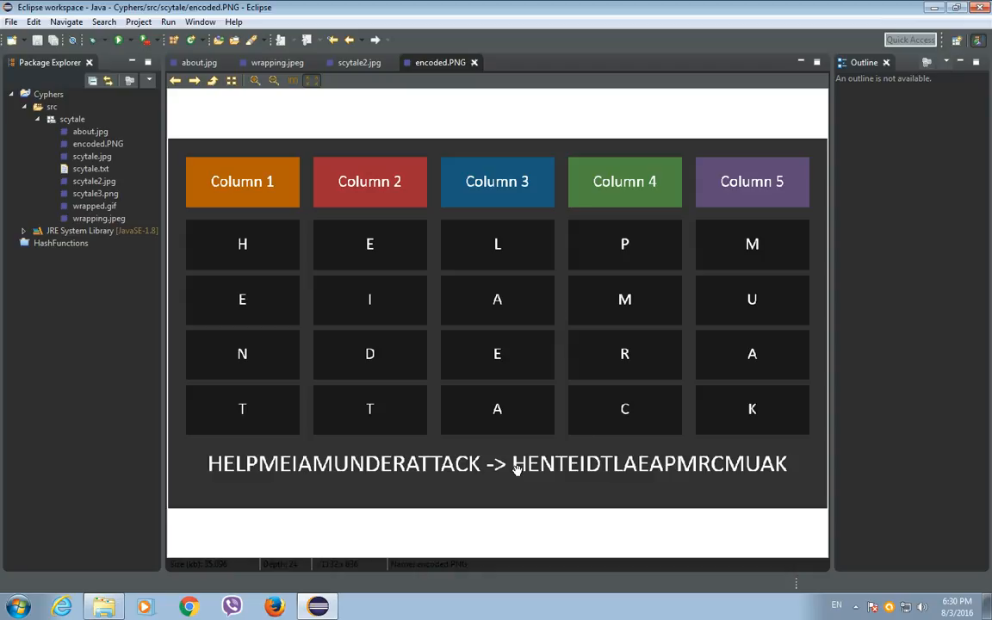
mouse_move(737, 468)
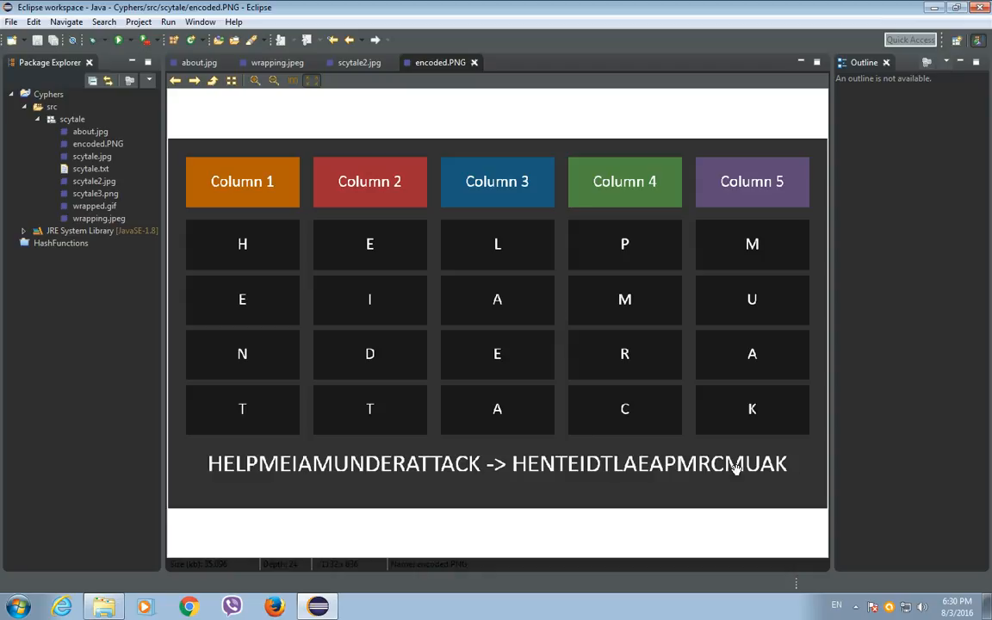
mouse_move(517, 463)
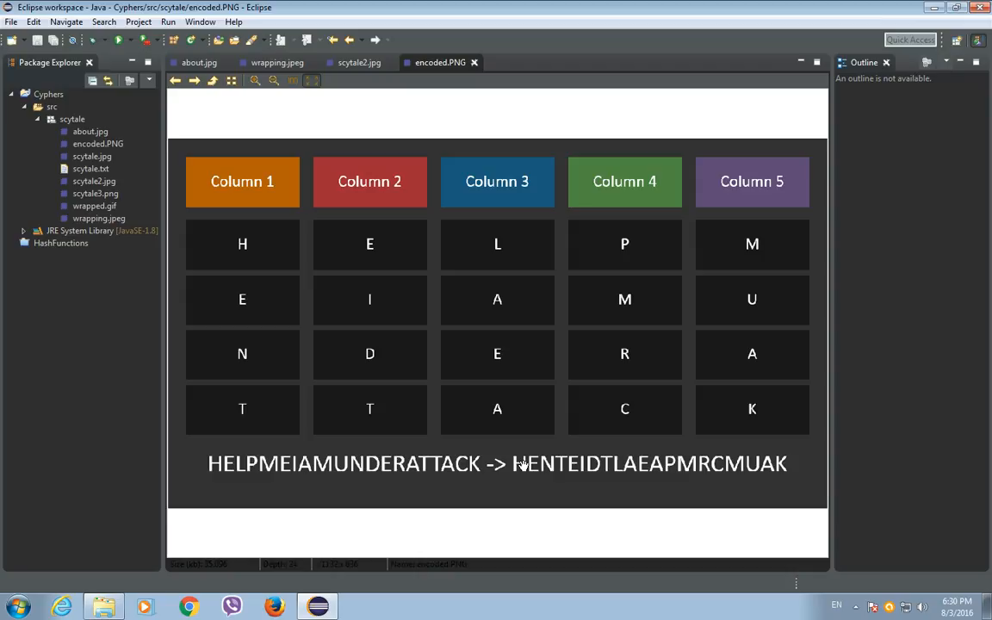
mouse_move(779, 469)
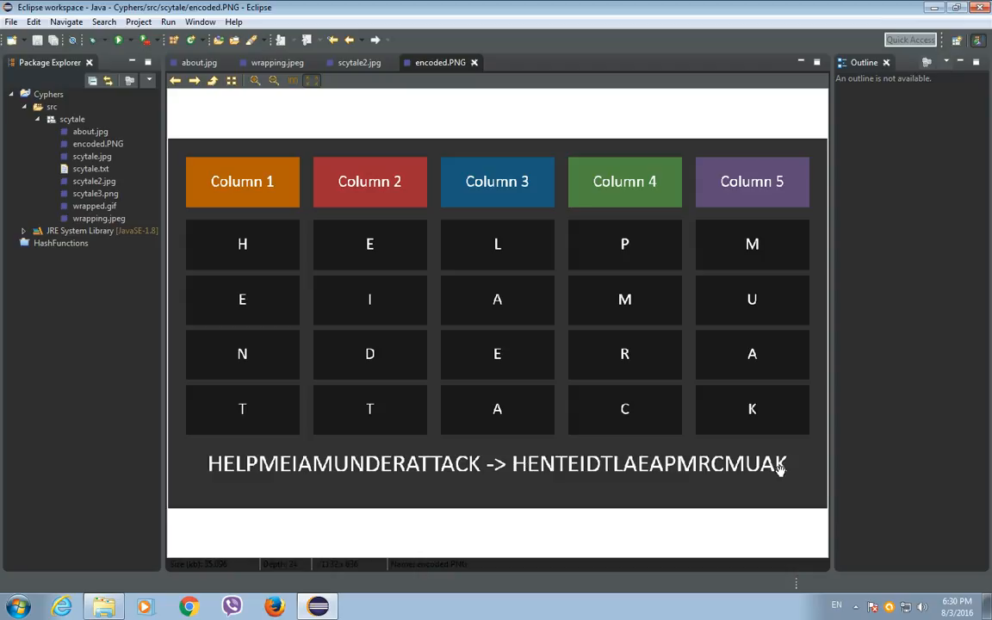
mouse_move(780, 472)
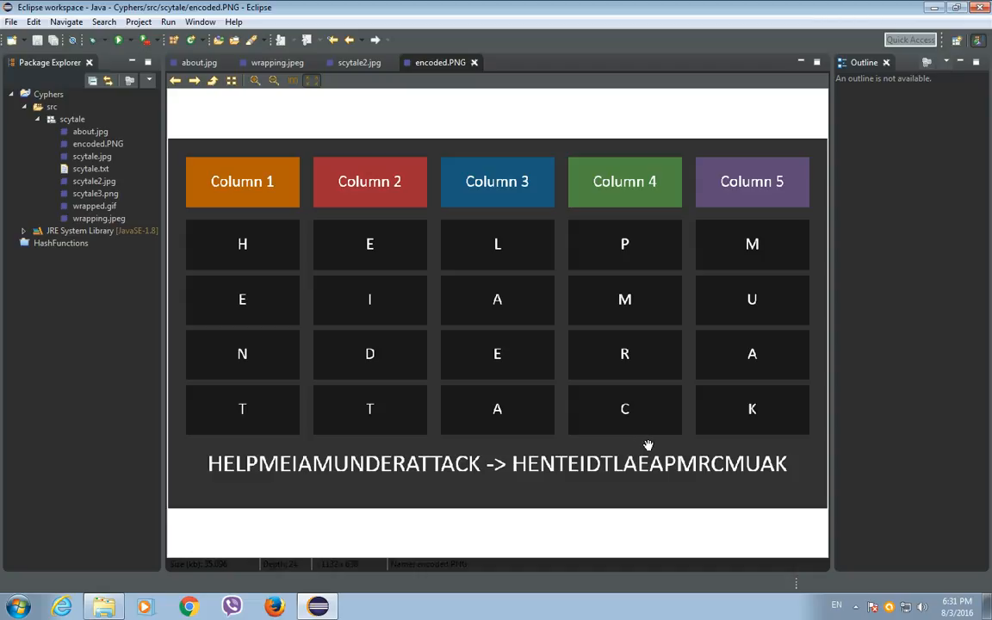
mouse_move(571, 466)
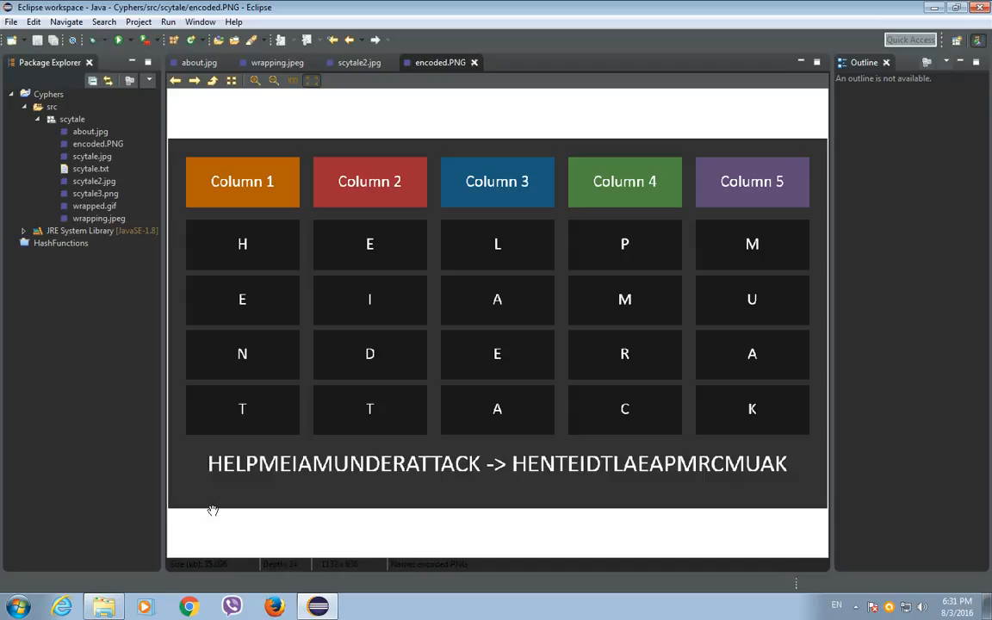
mouse_move(493, 471)
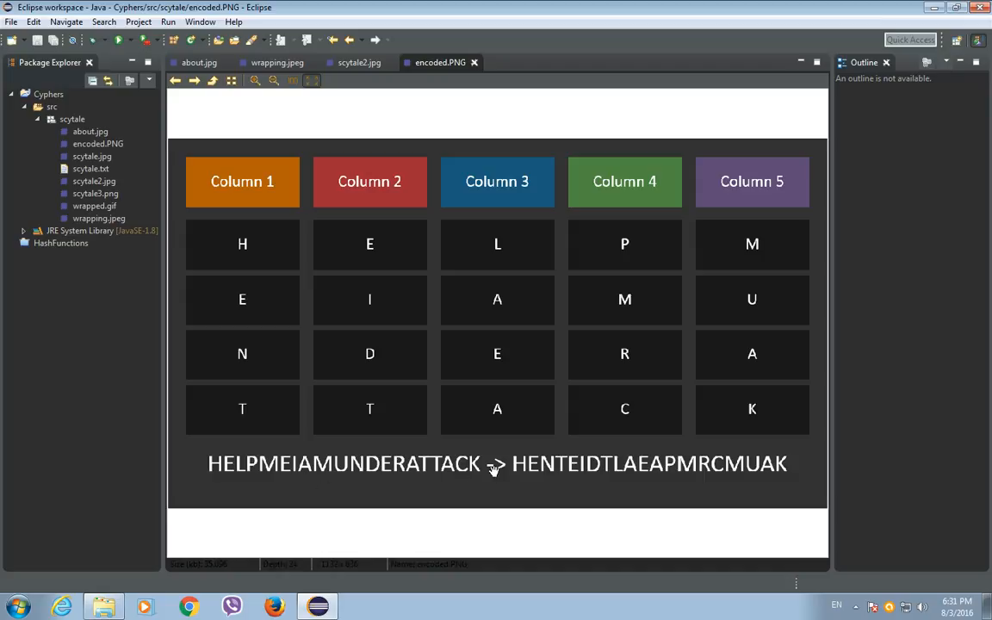
mouse_move(374, 77)
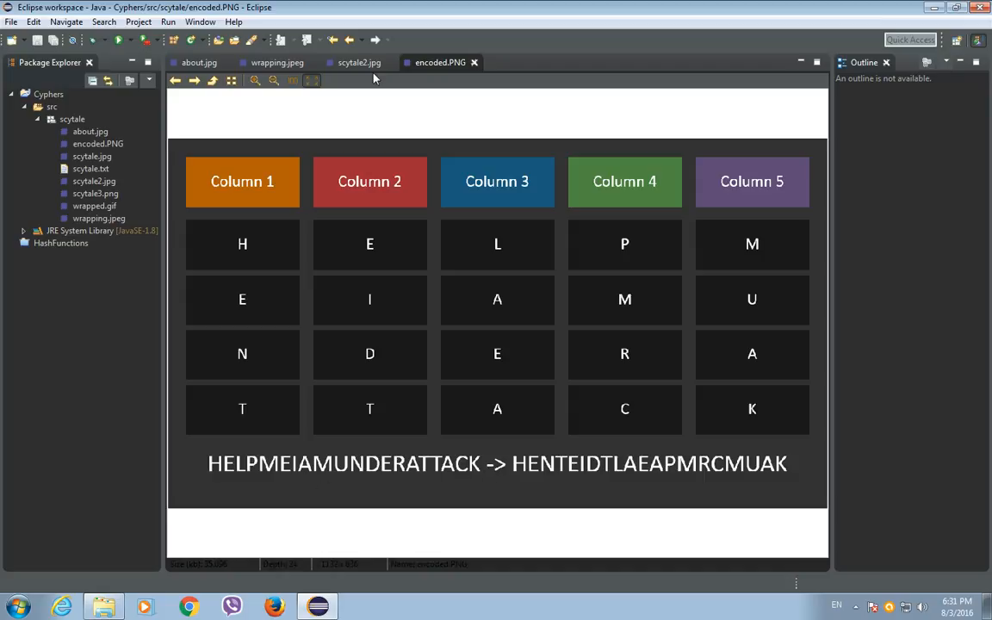
Step: View the scytale2.jpg and wrapping.jpeg images, then return to about.jpg
click(358, 62)
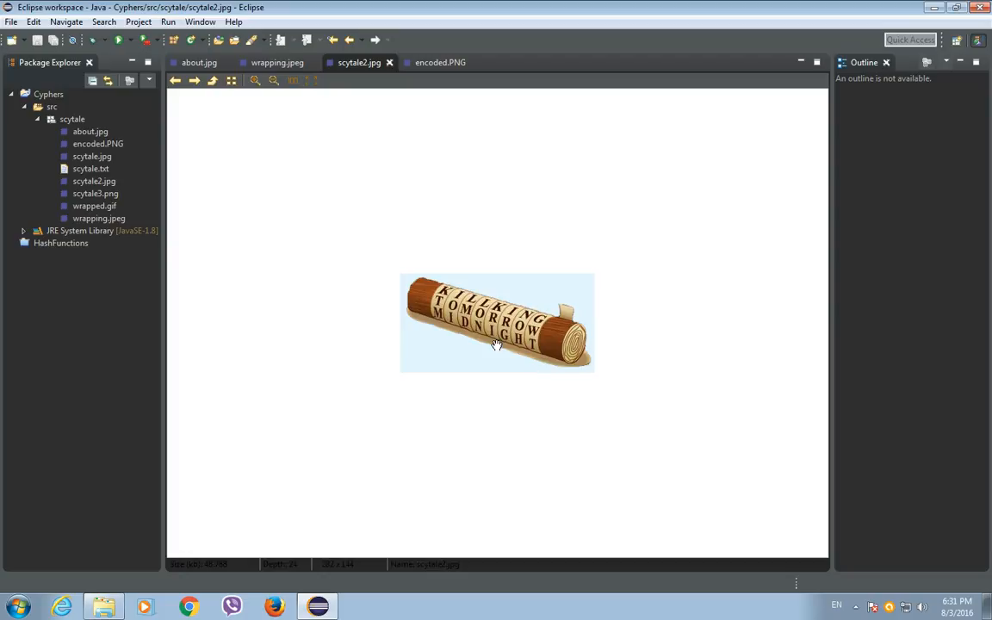
mouse_move(578, 344)
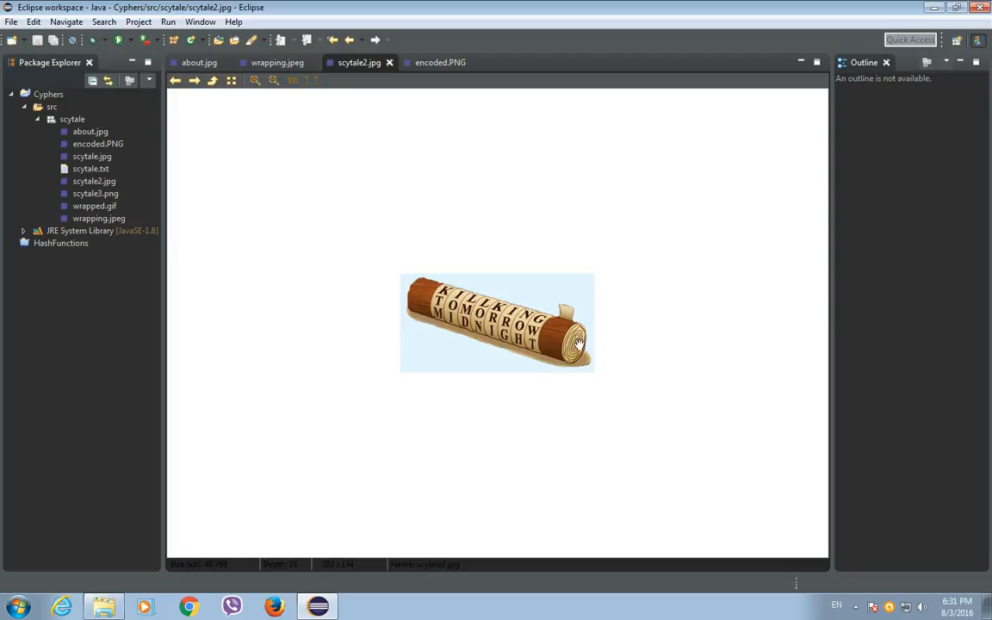
mouse_move(491, 344)
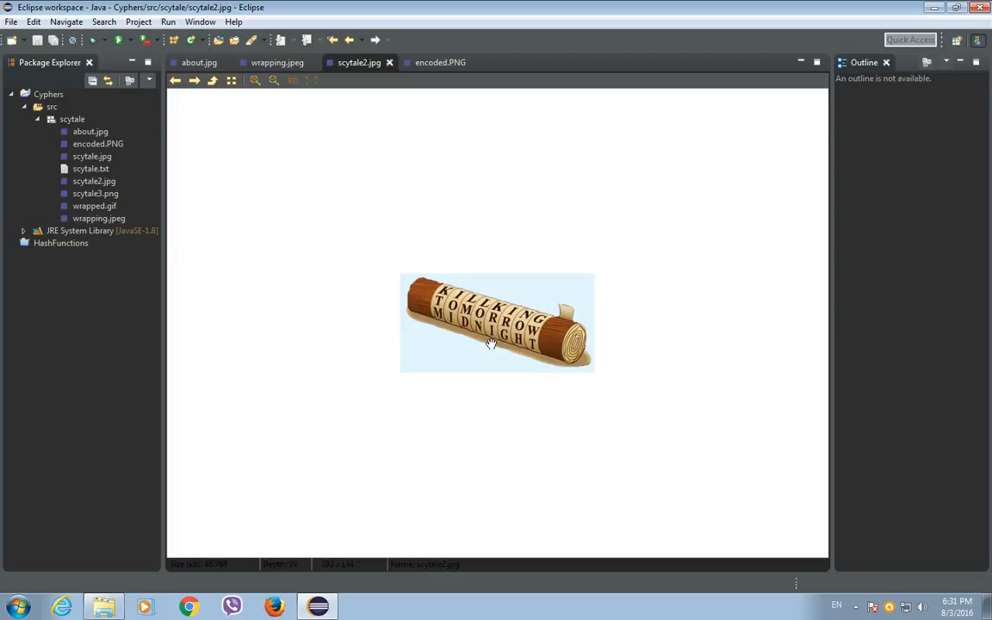
click(270, 62)
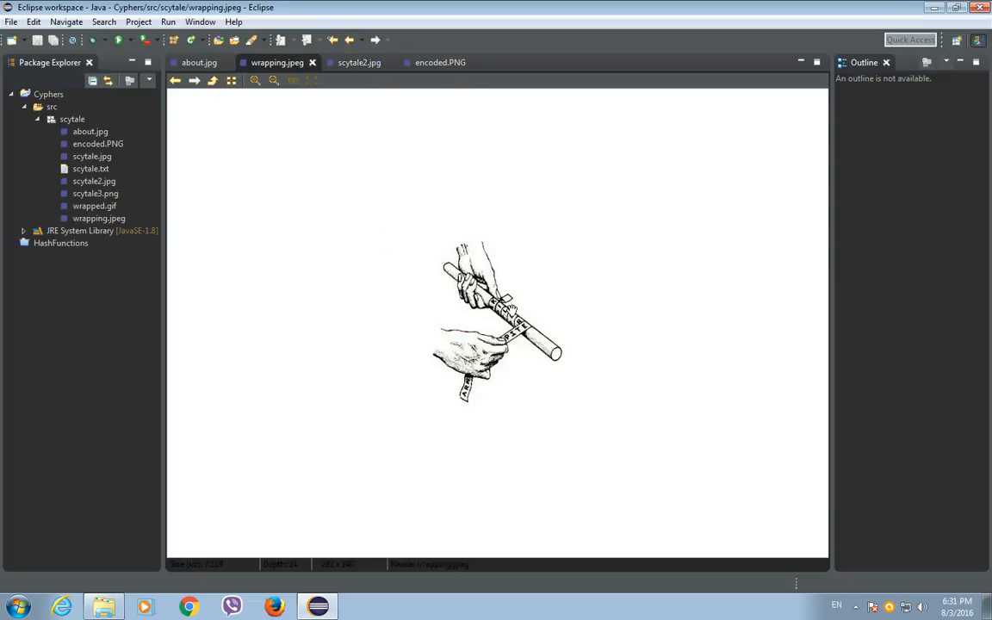
click(199, 62)
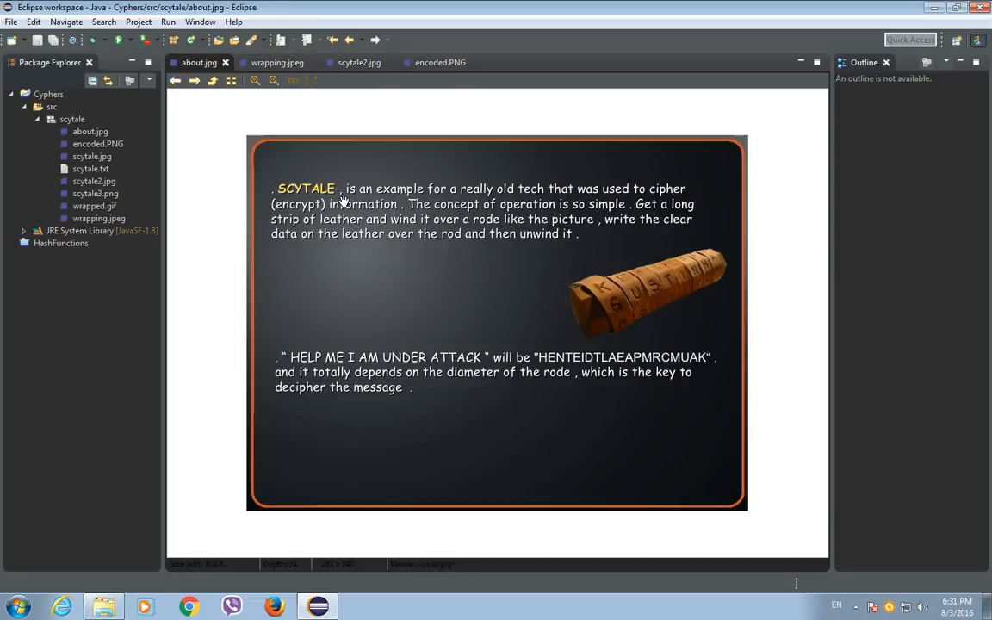
click(49, 94)
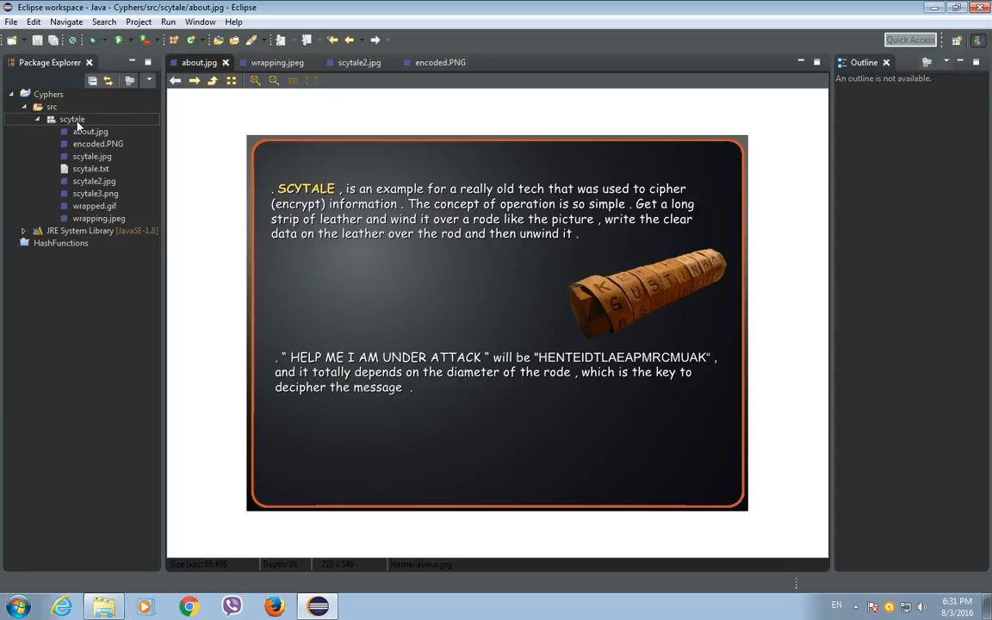
Step: Create class Scytale in the scytale package with a main method stub
right_click(72, 118)
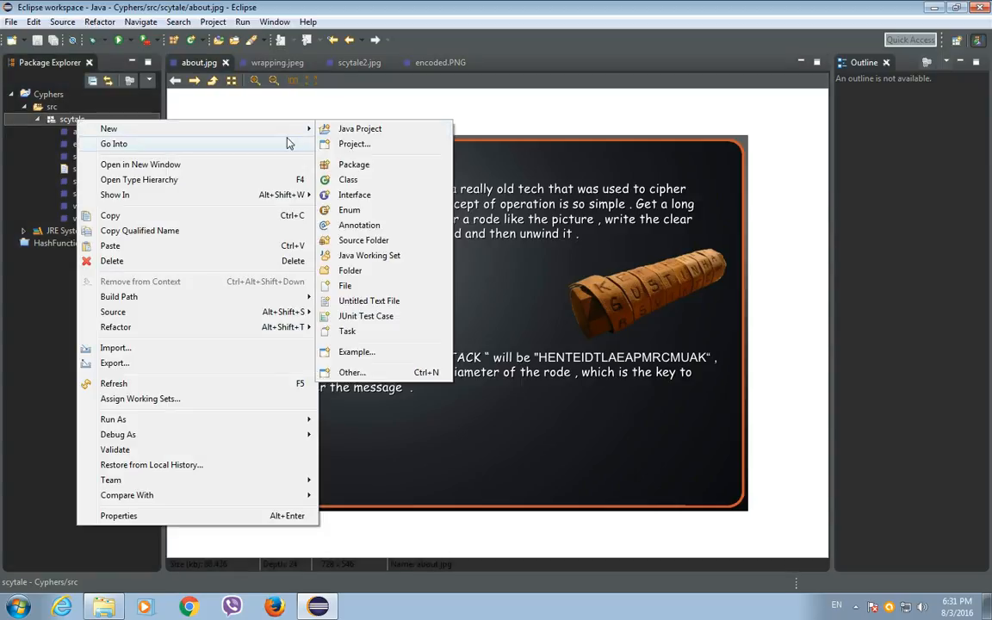
click(348, 179)
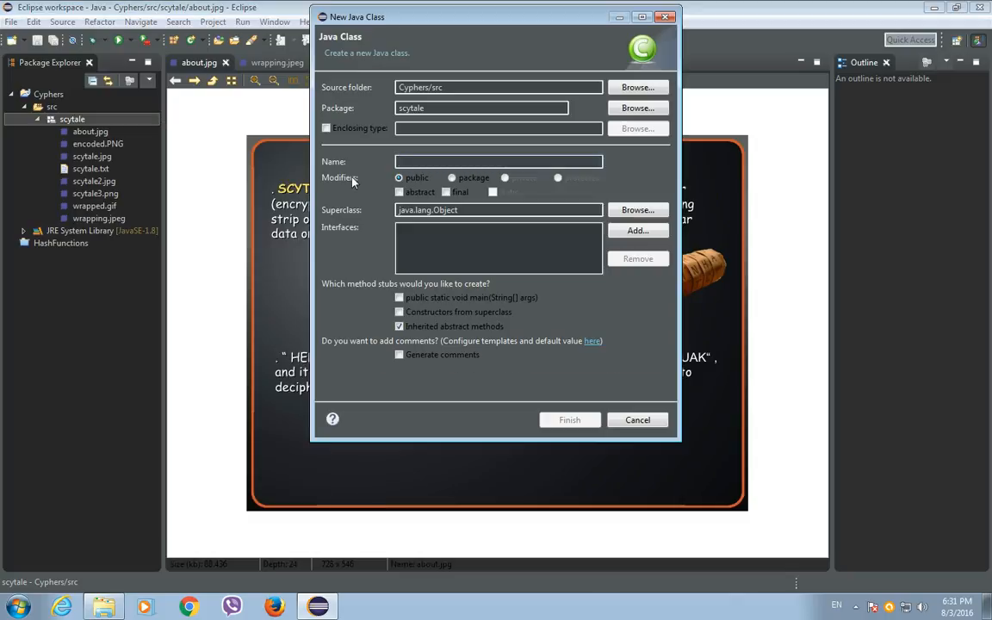
text(Scytale)
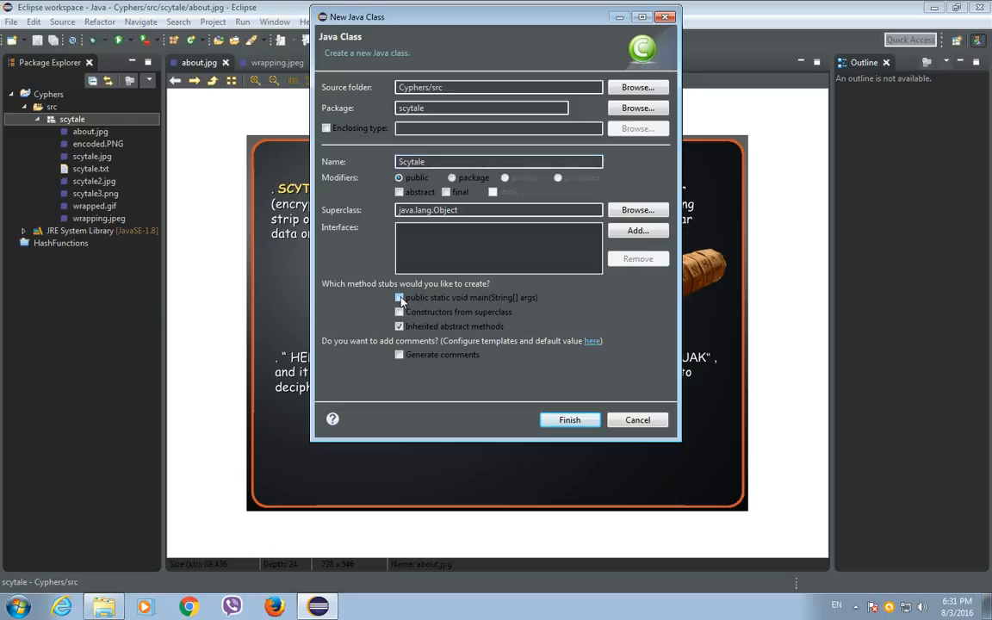
click(569, 419)
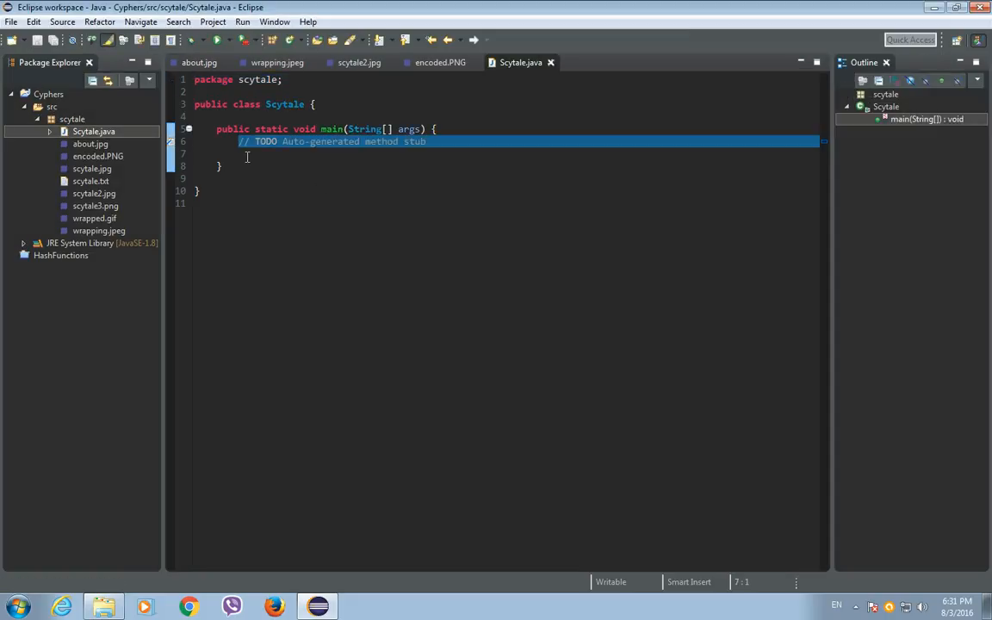
Step: Replace the TODO comment with 'public static String scytaleEncode(String plainText, int numOfRows){'
key(Delete)
text(public)
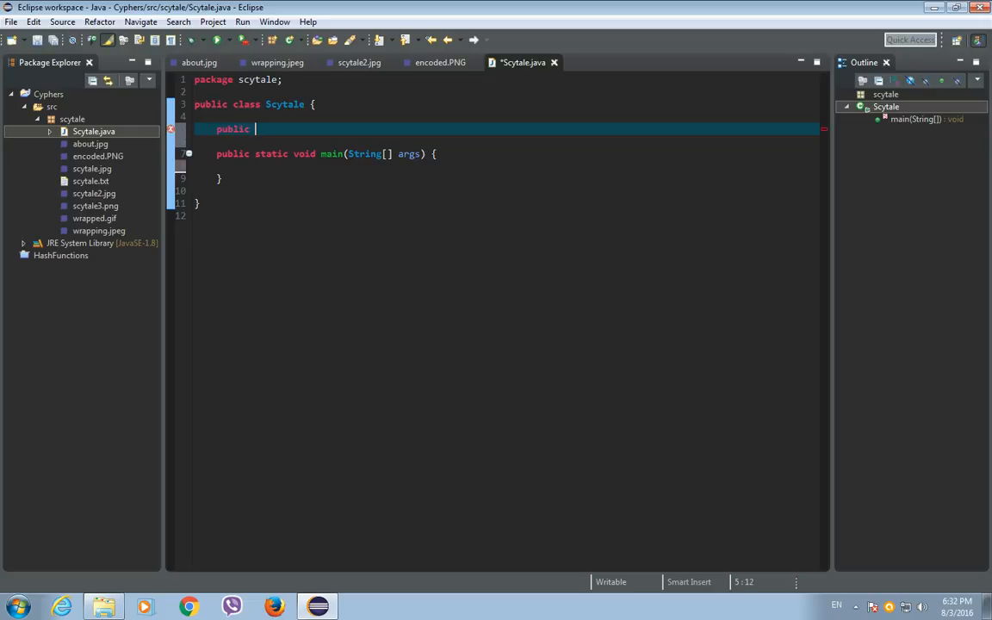
text(static)
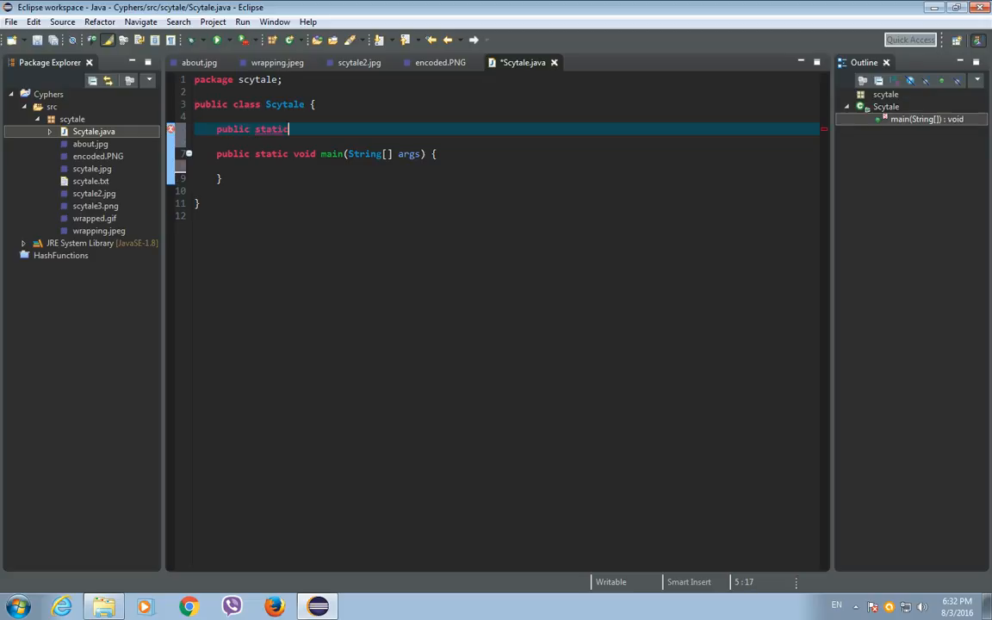
text(String)
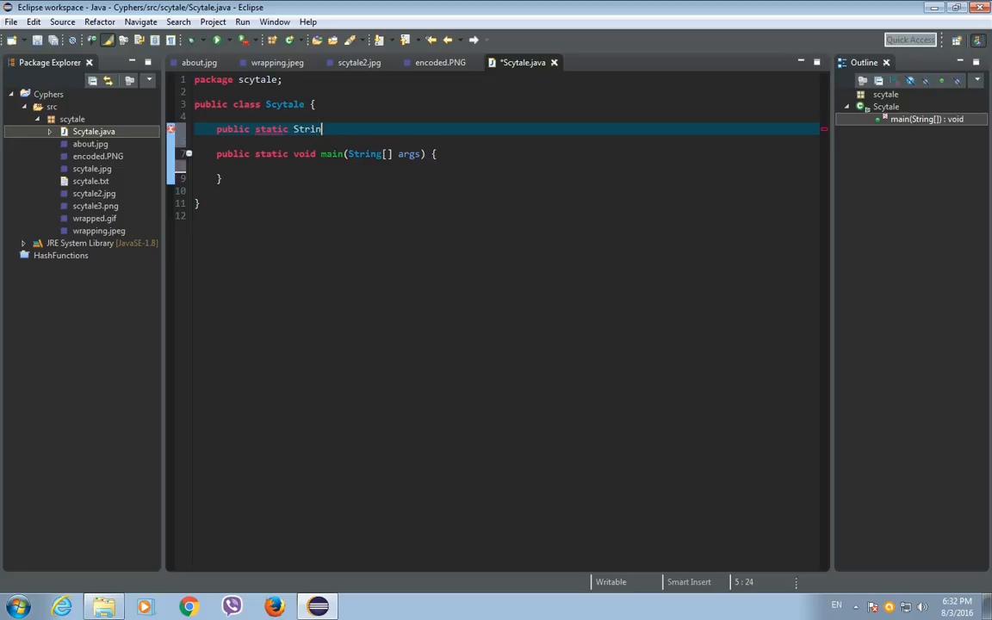
text(g scytaleEncode)
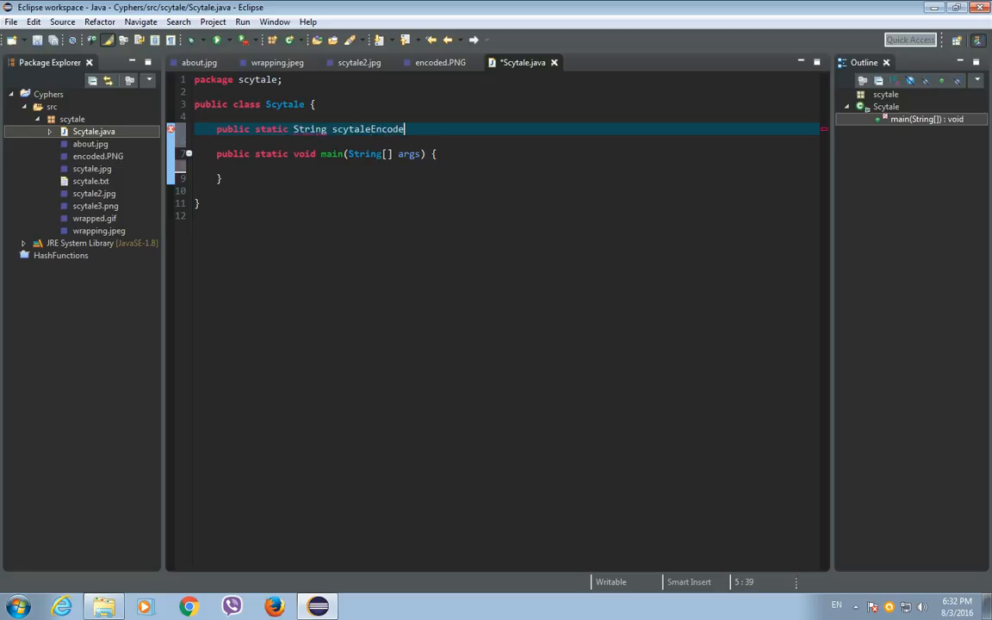
text(())
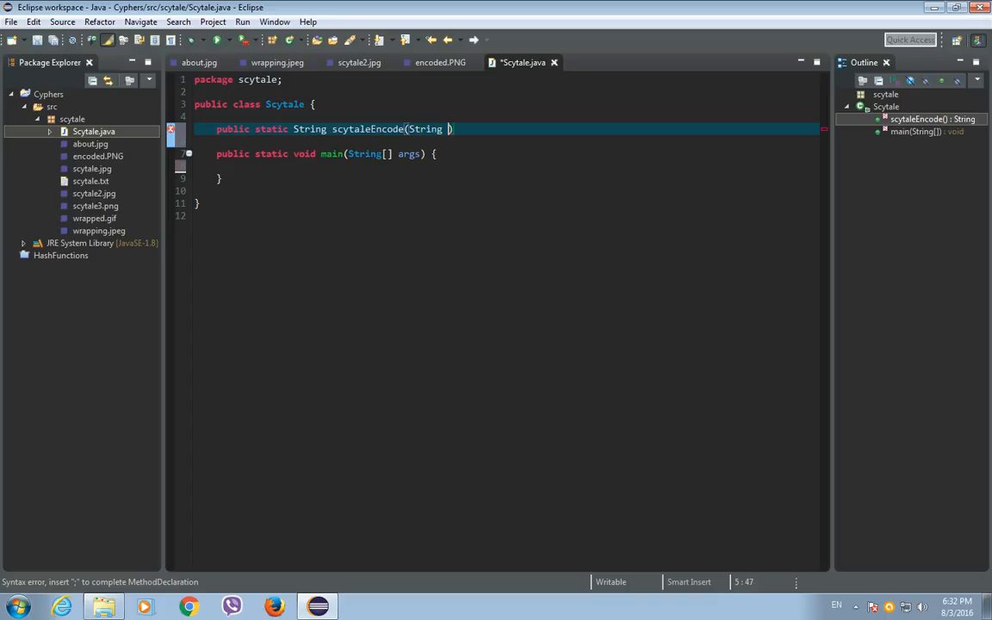
text(plainText,)
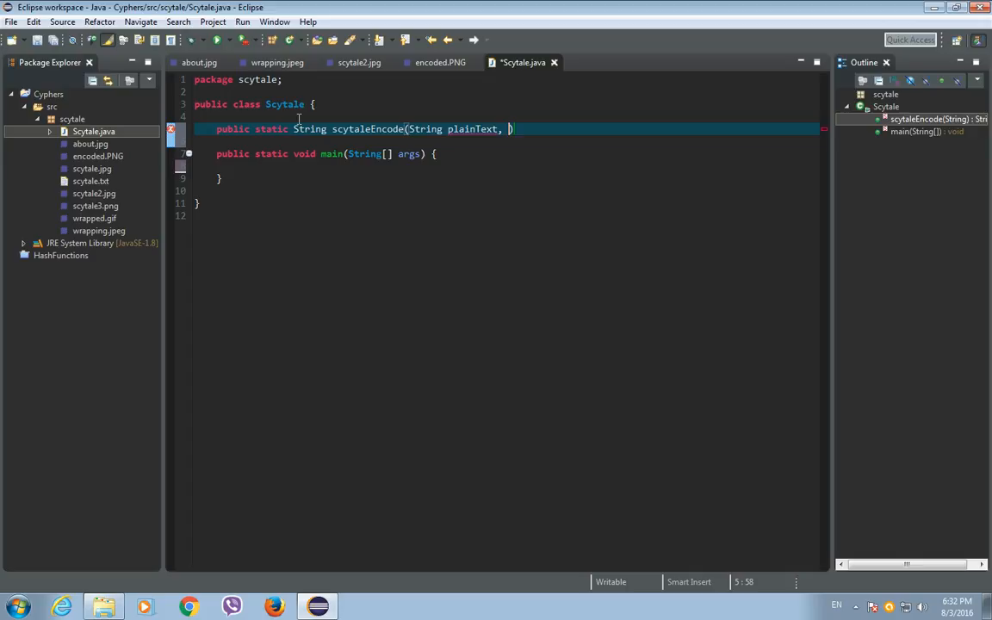
text(int nu)
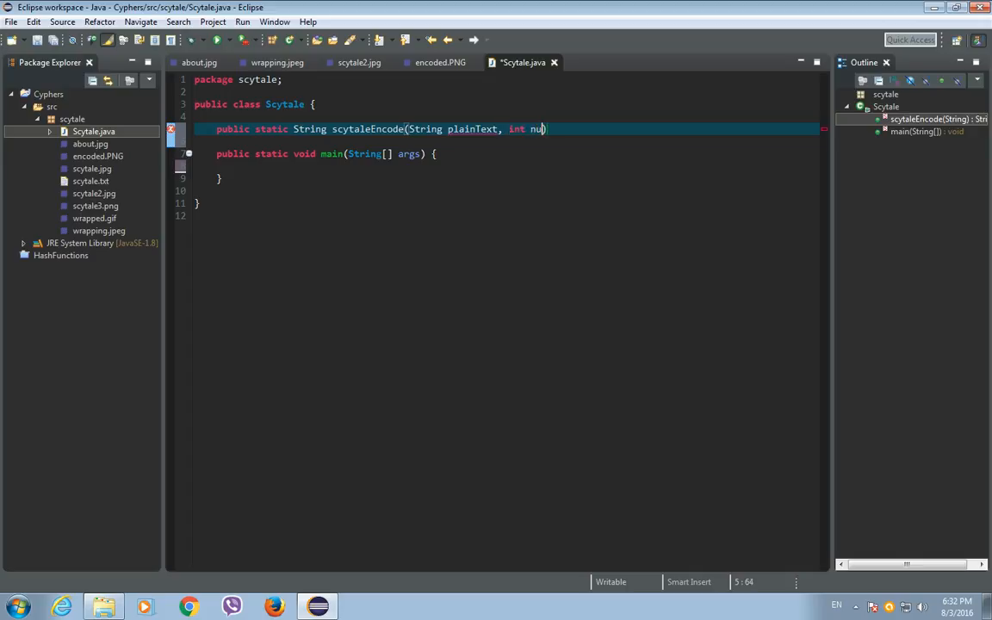
text(mOfRow)
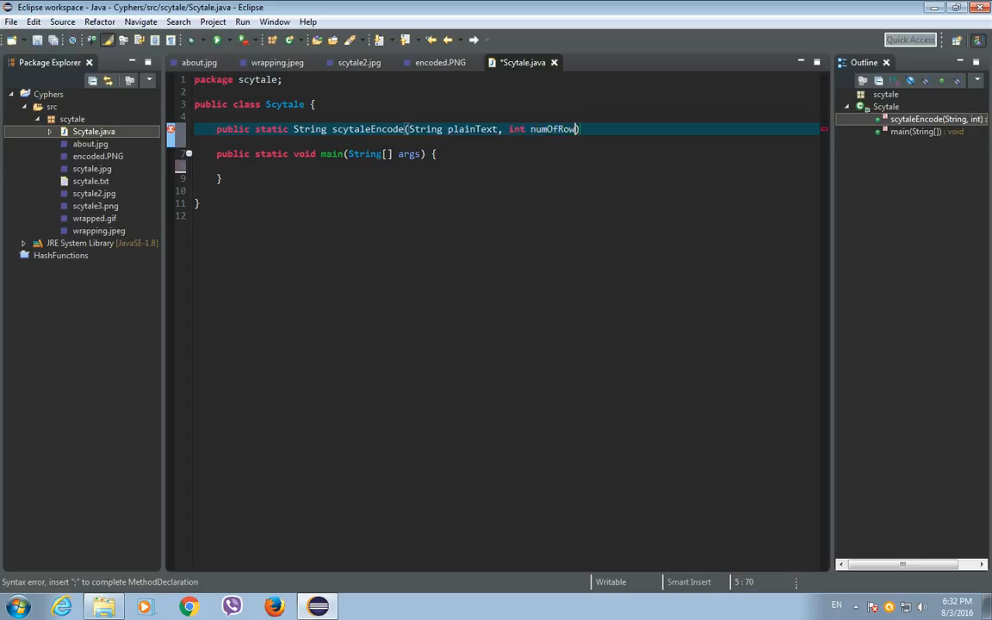
text(s{)
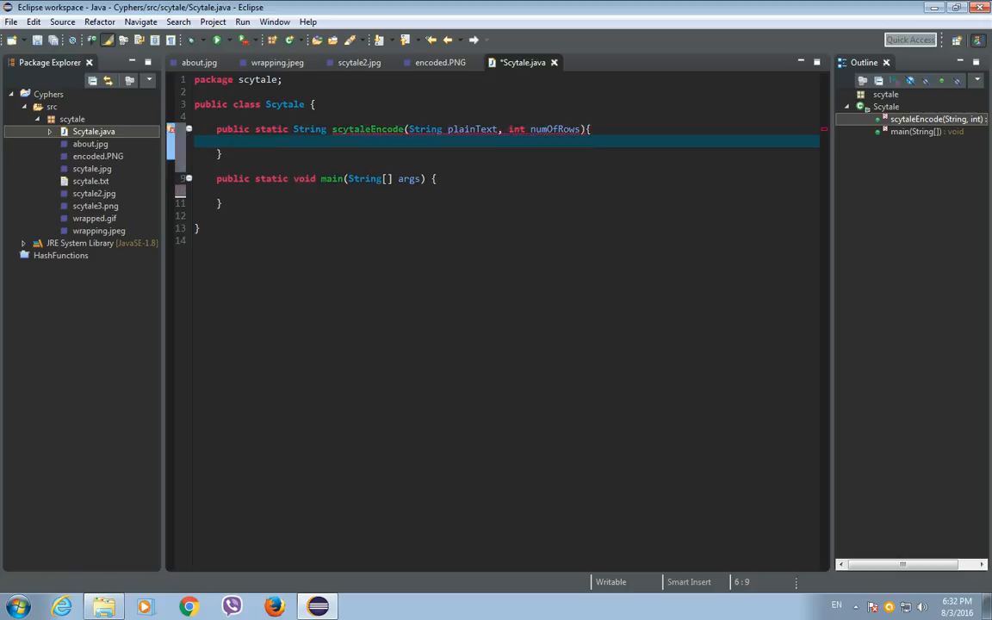
Step: Declare String encodedText = ""; in scytaleEncode and select the variable name
text(s)
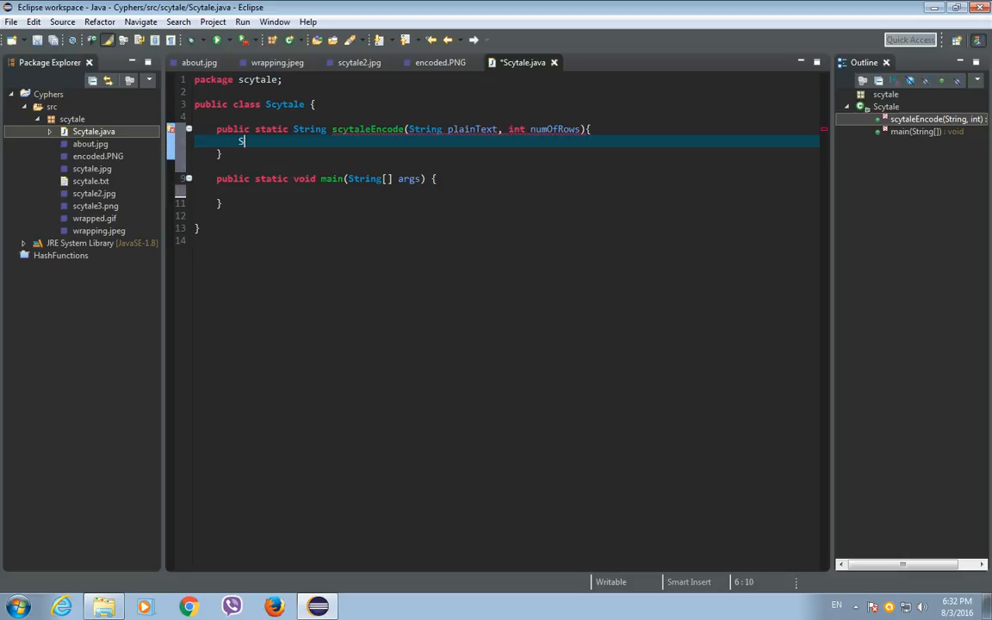
text(tring encod)
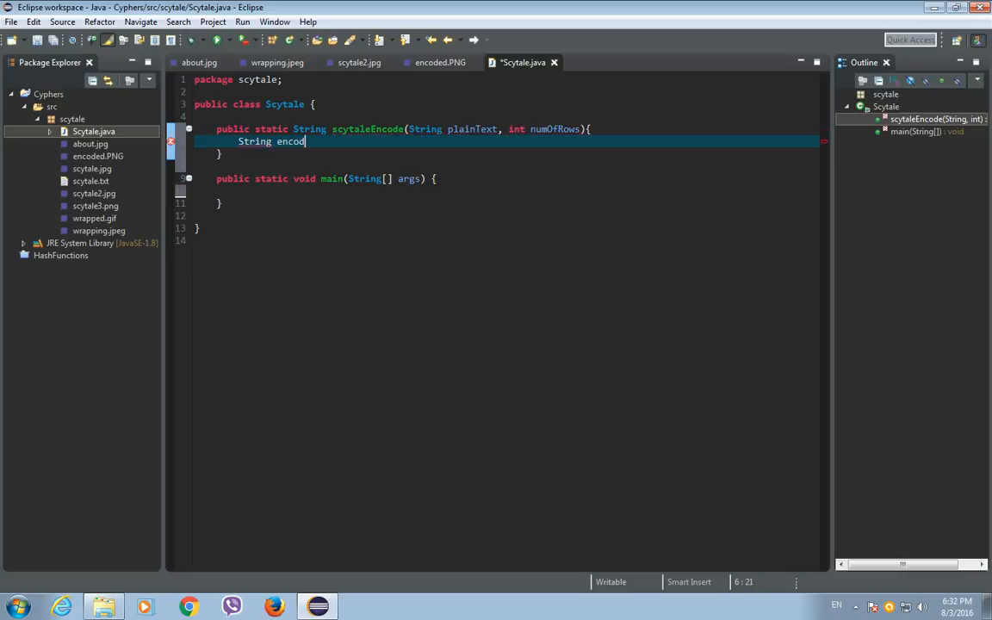
text(edText)
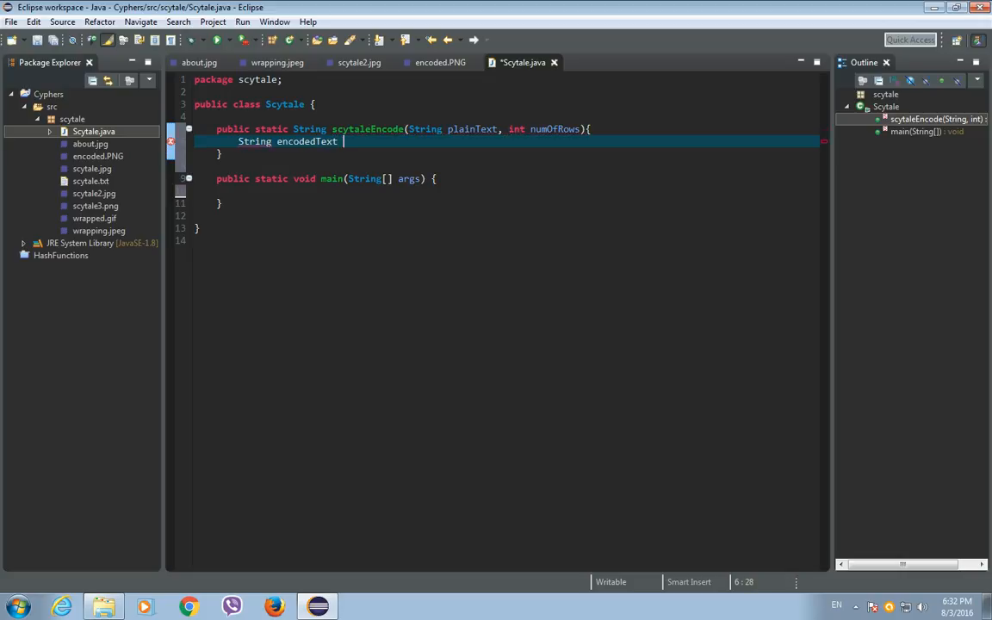
text(= "";)
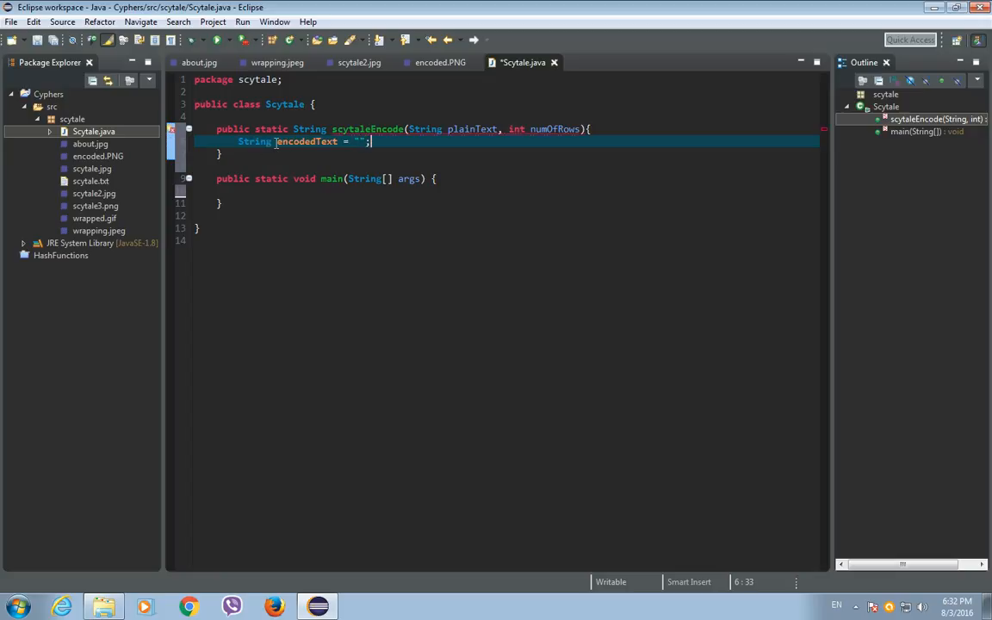
double_click(307, 141)
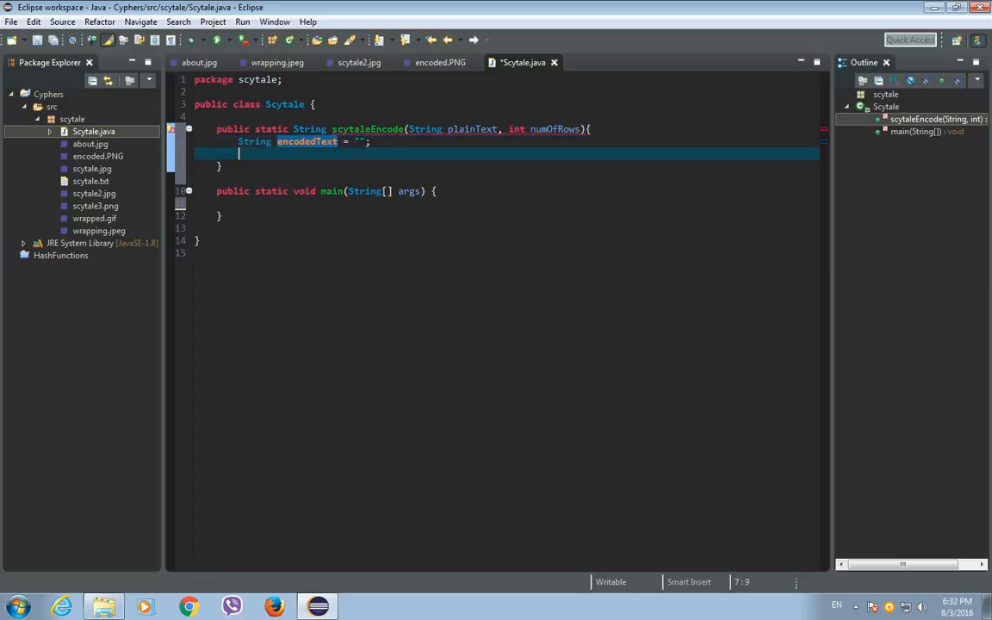
double_click(307, 141)
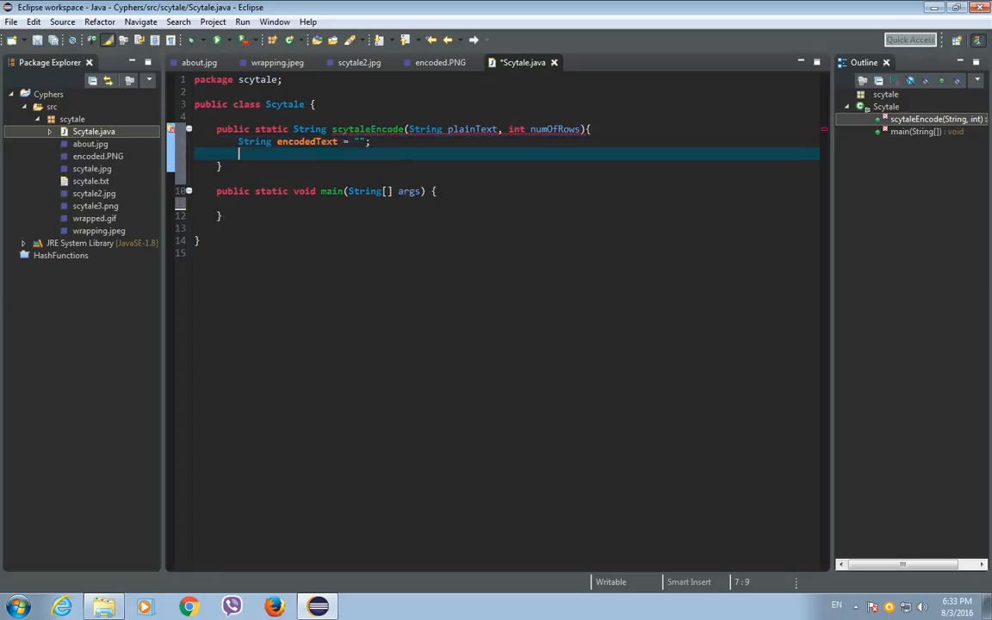
click(557, 129)
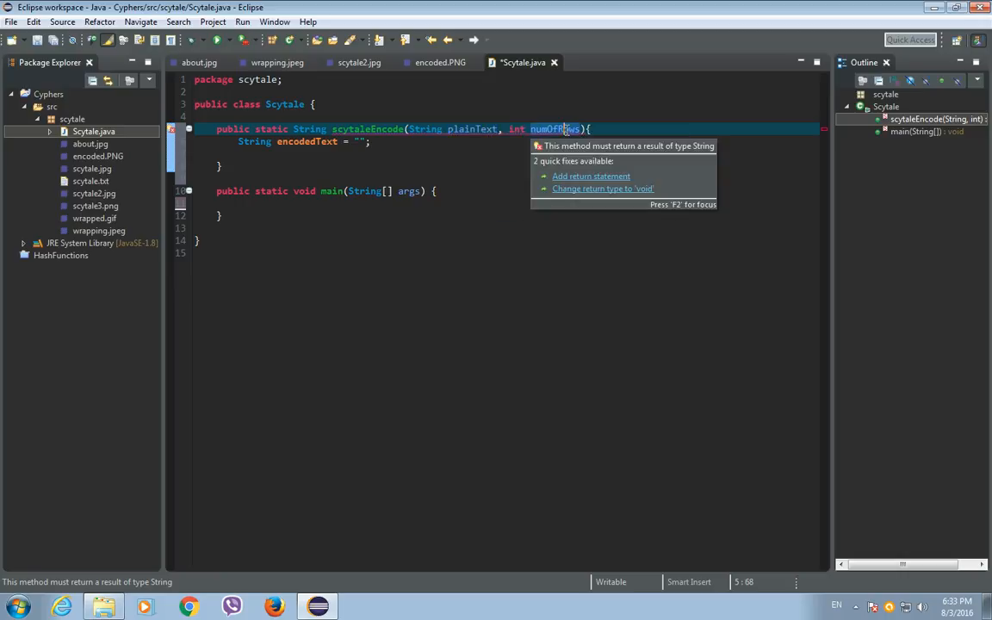
mouse_move(481, 129)
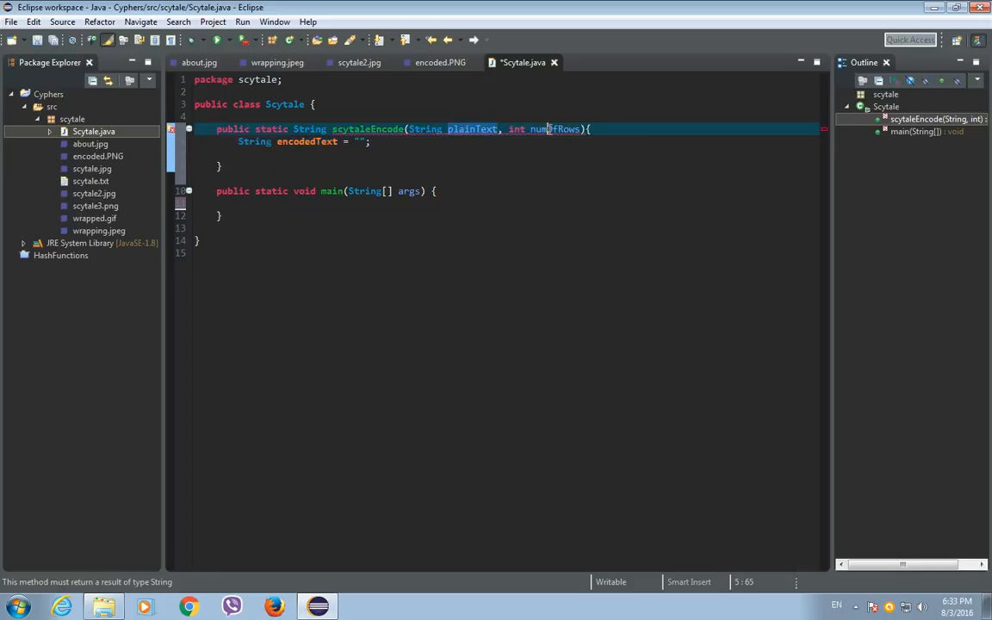
click(548, 129)
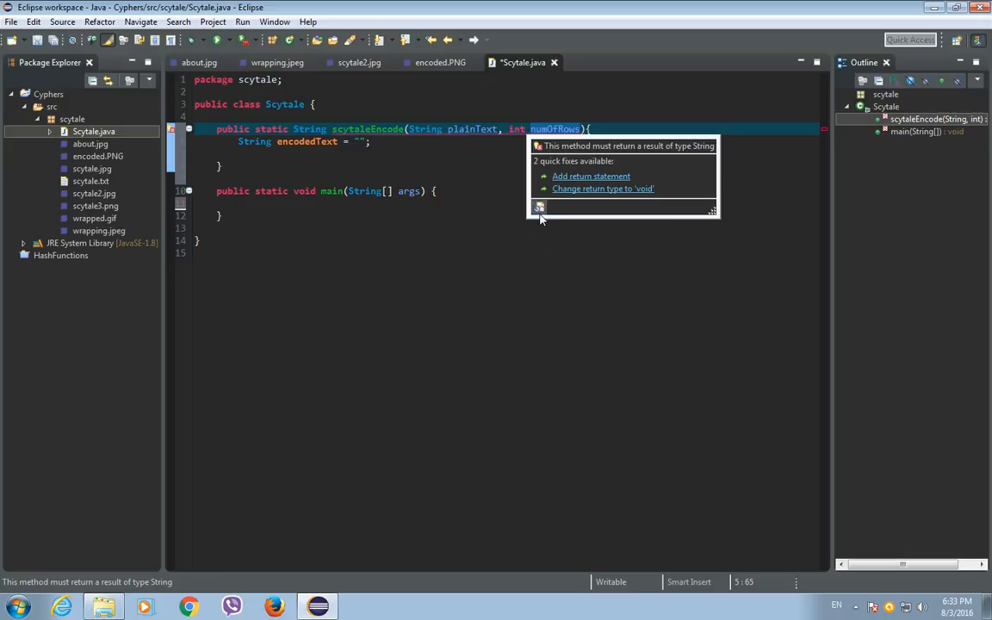
mouse_move(539, 206)
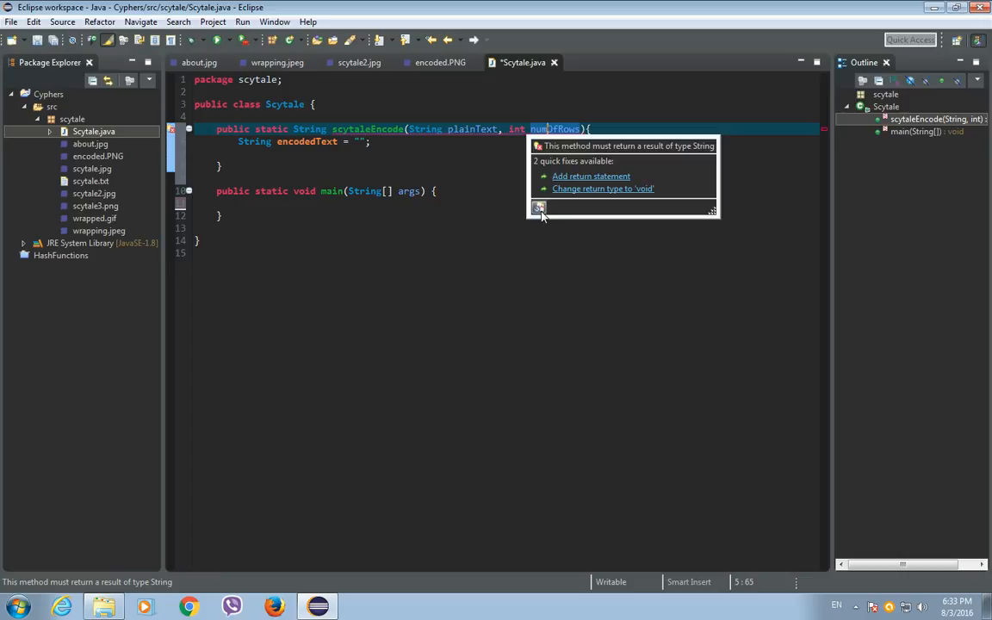
click(536, 251)
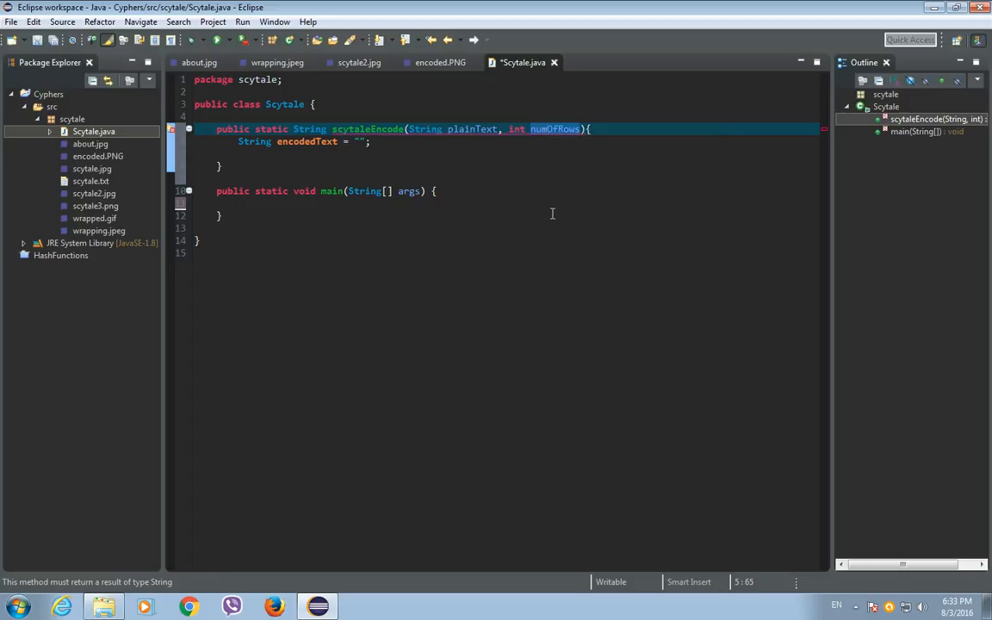
mouse_move(557, 200)
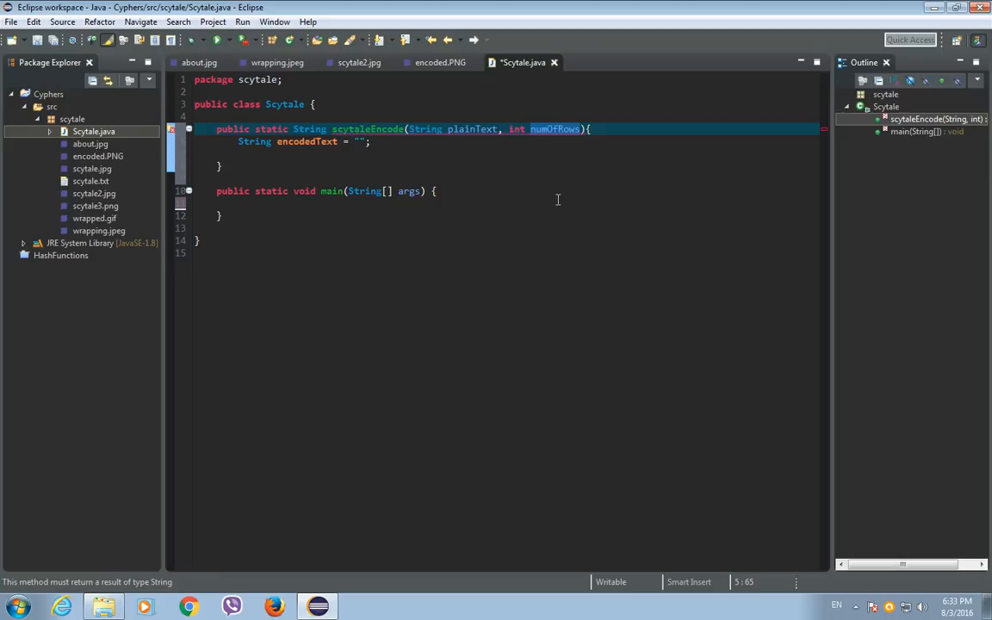
mouse_move(555, 197)
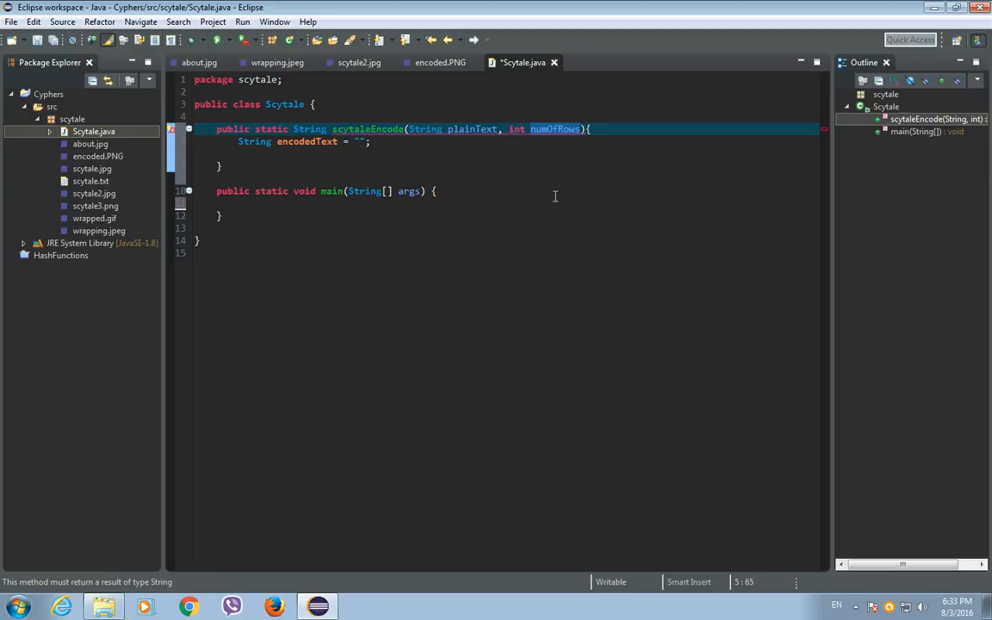
click(536, 129)
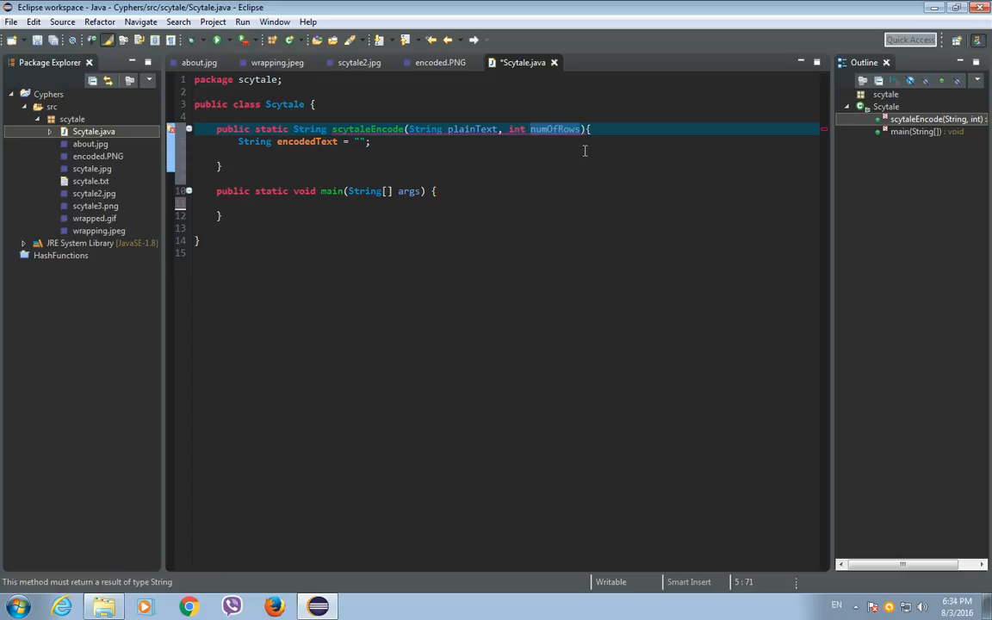
click(580, 130)
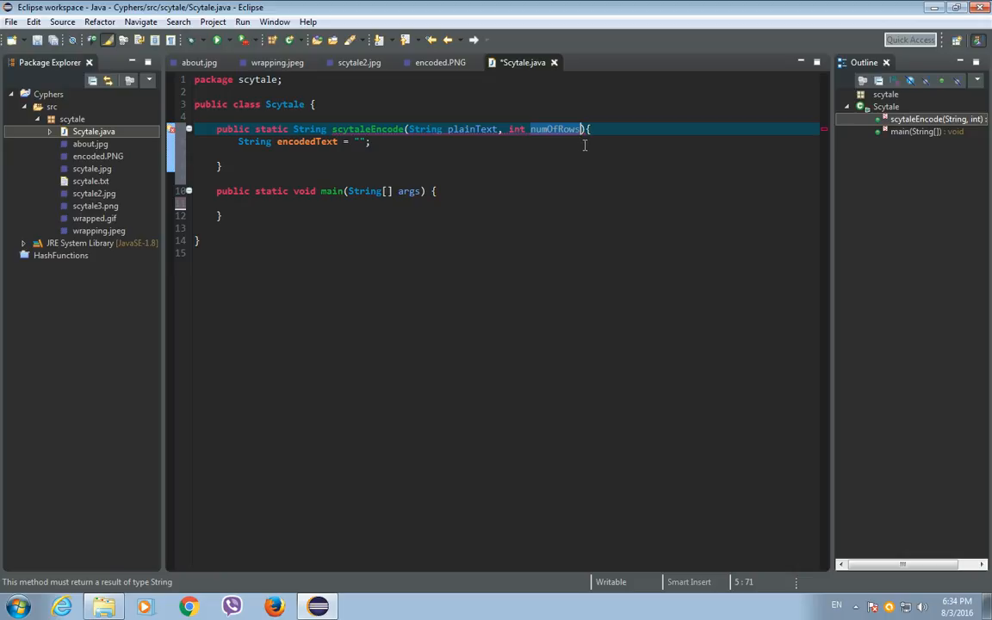
mouse_move(449, 129)
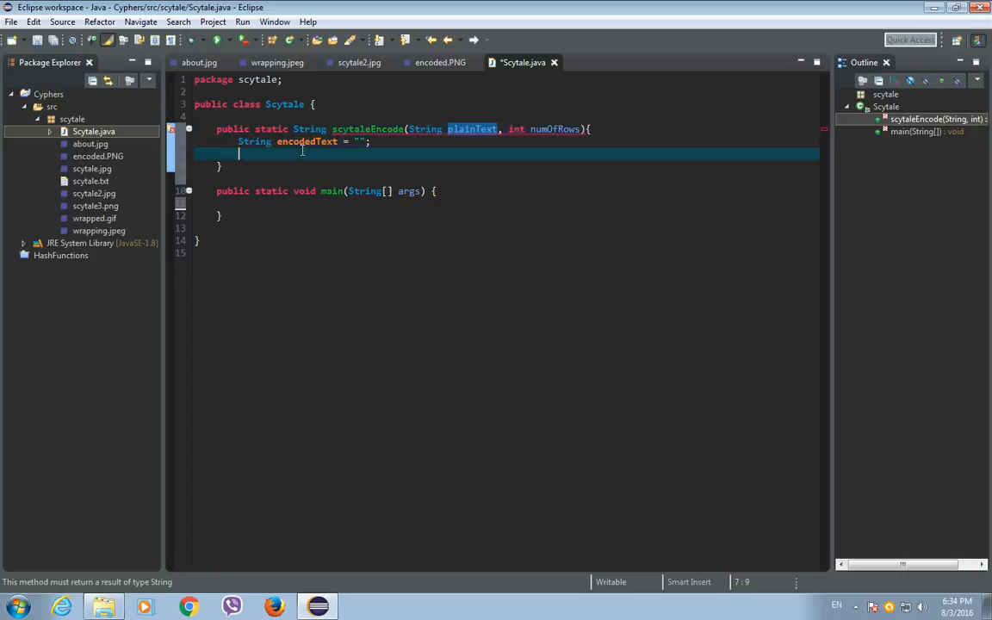
mouse_move(303, 143)
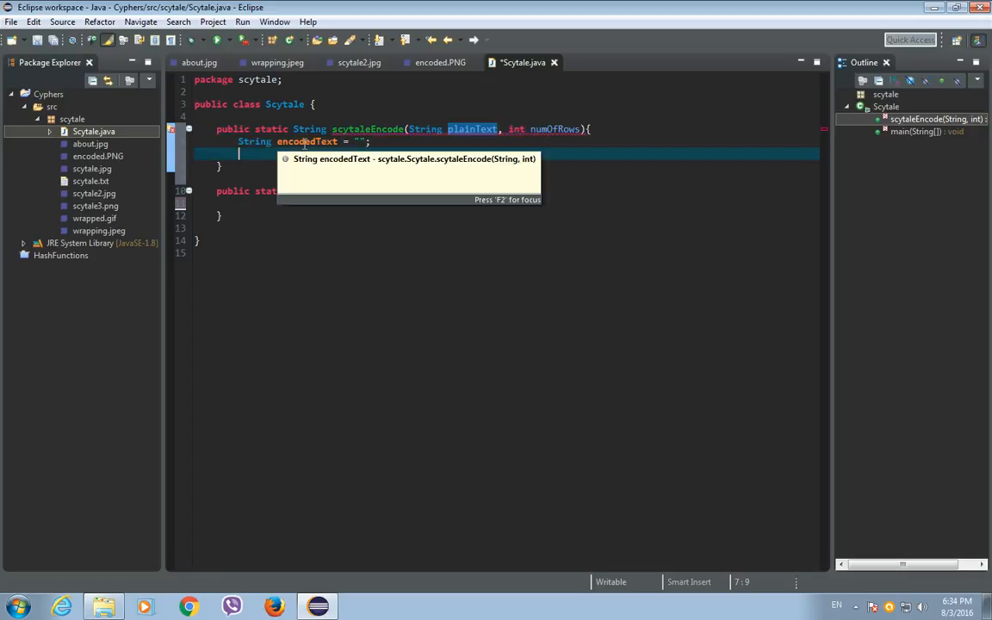
Step: Add if (numOfRows >= plainText.length() || numOfRows <= 0) { return plainText; }
text(if())
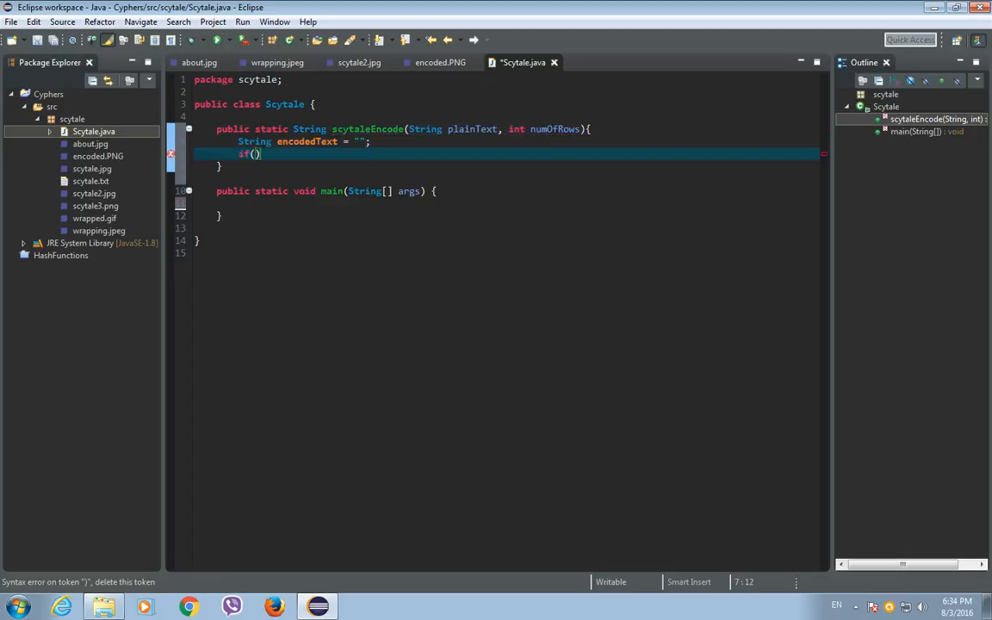
text(numOfRows)
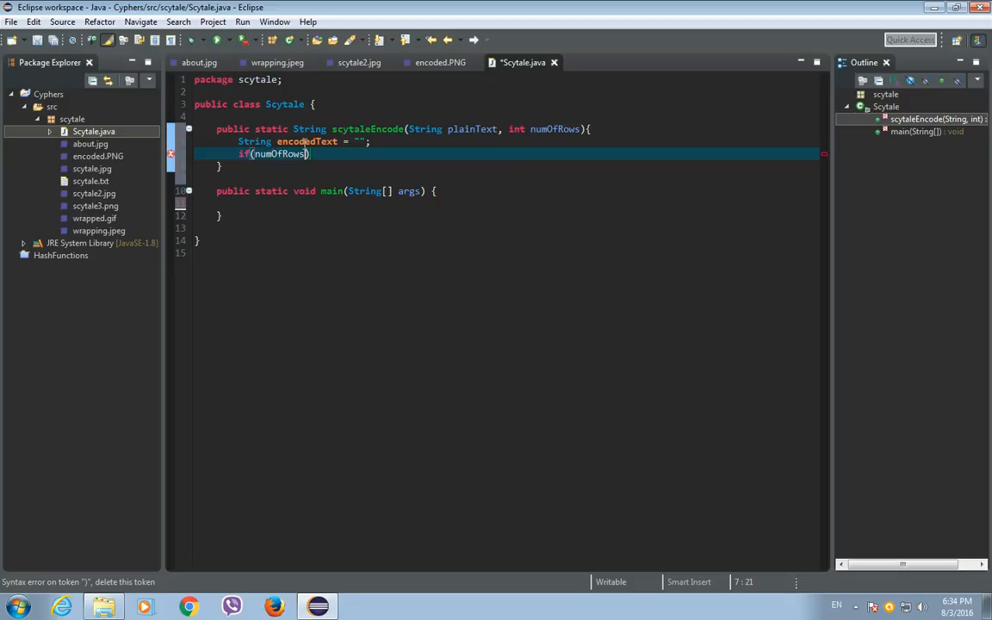
text(>)
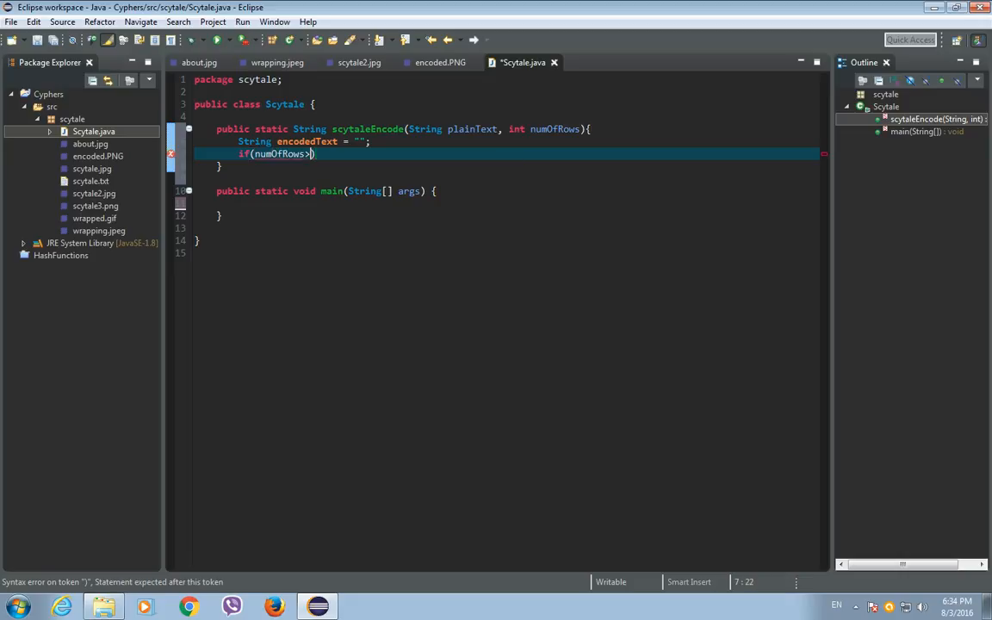
text(=)
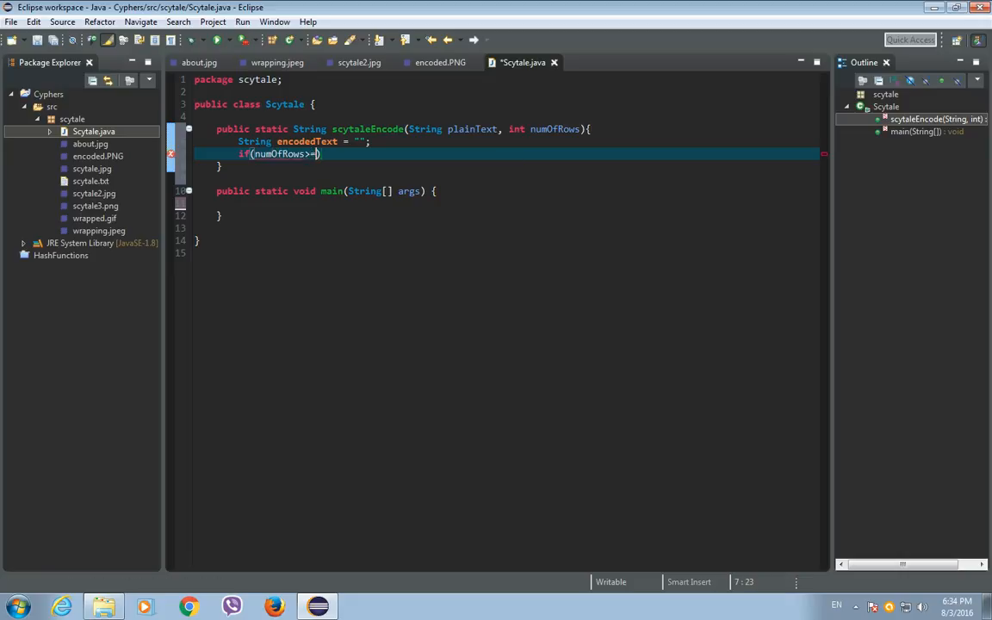
text(plainText.)
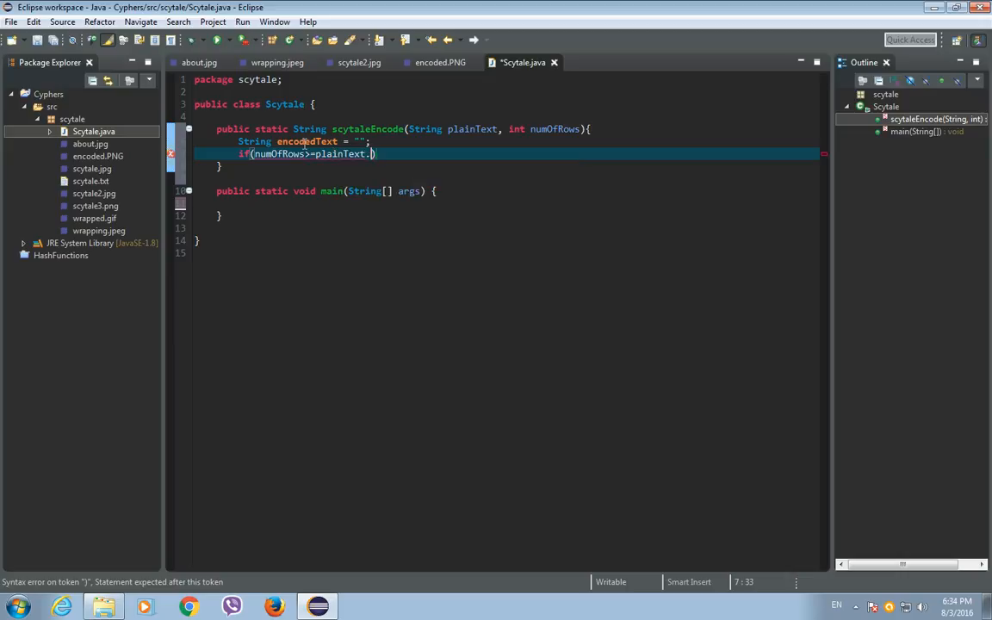
text(length())
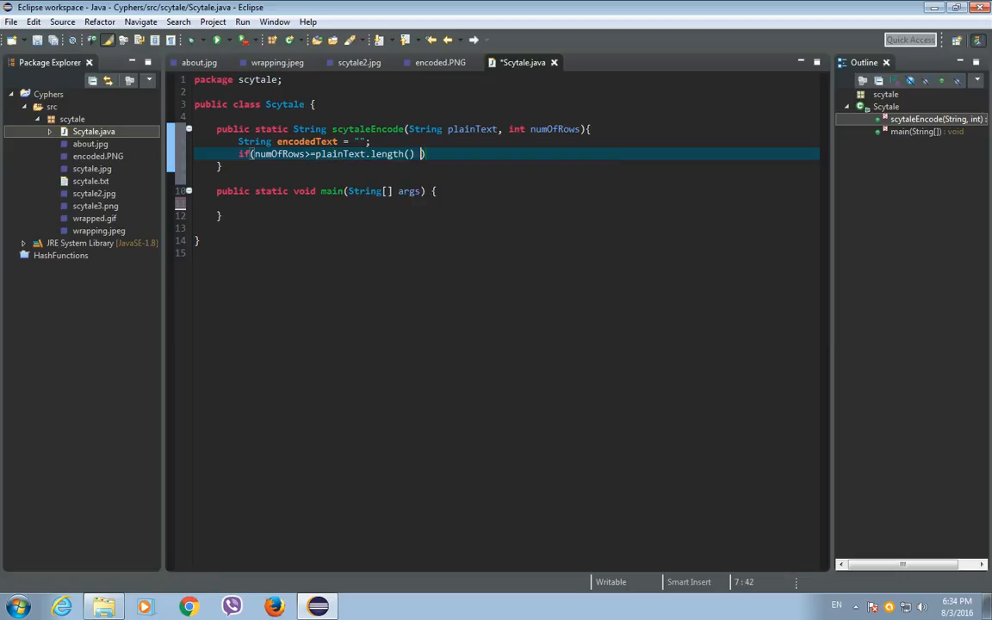
text(|| numOfRows <)
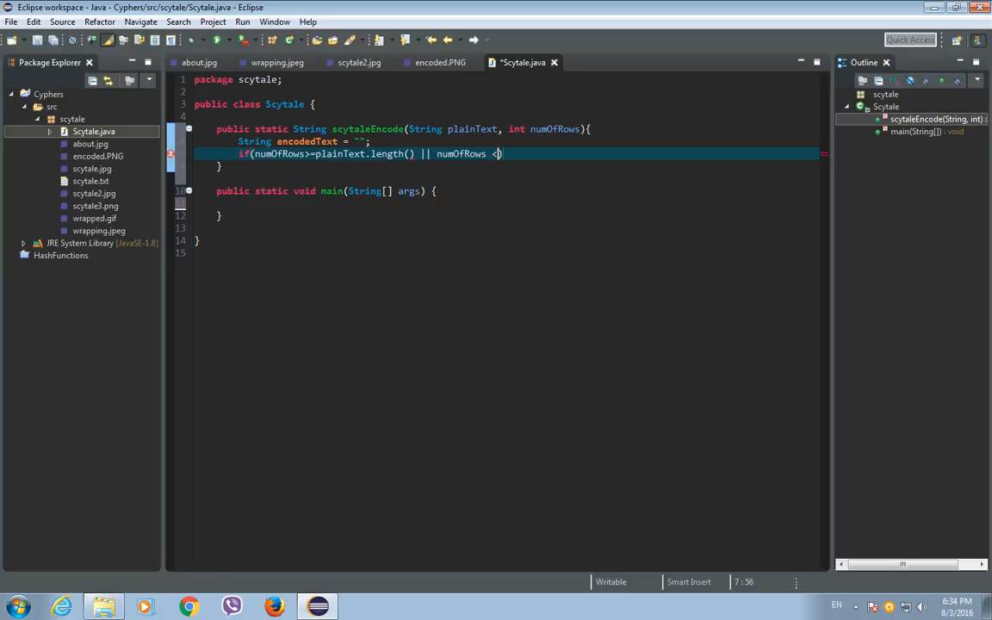
text(=)
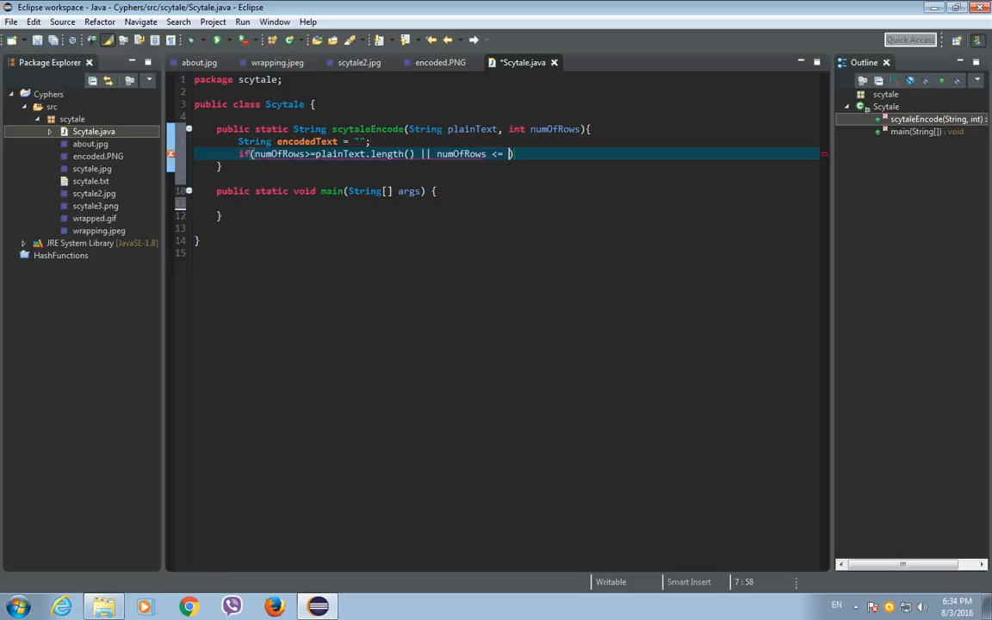
text(0)
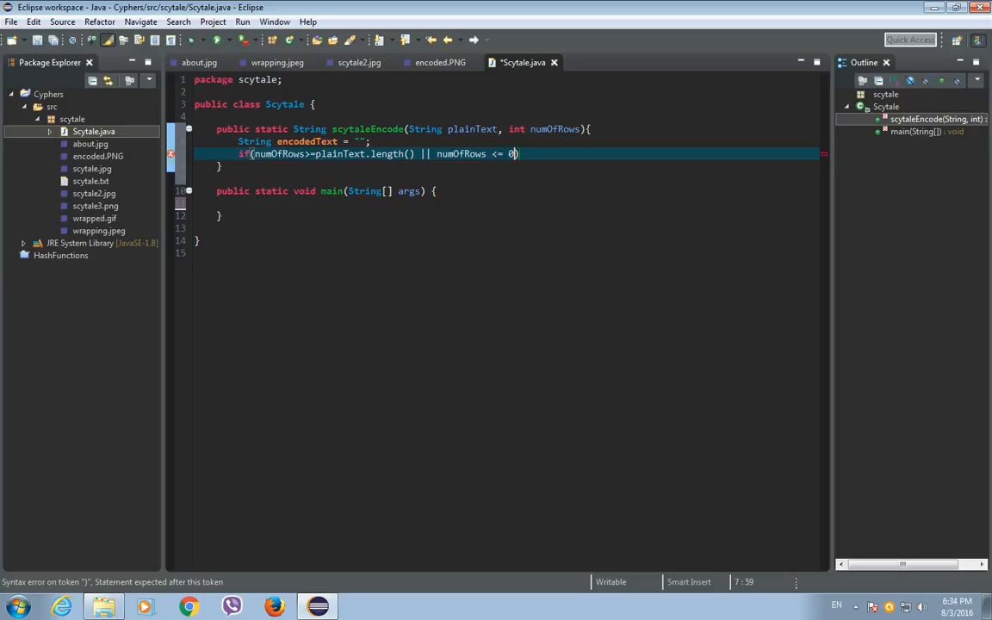
text({)
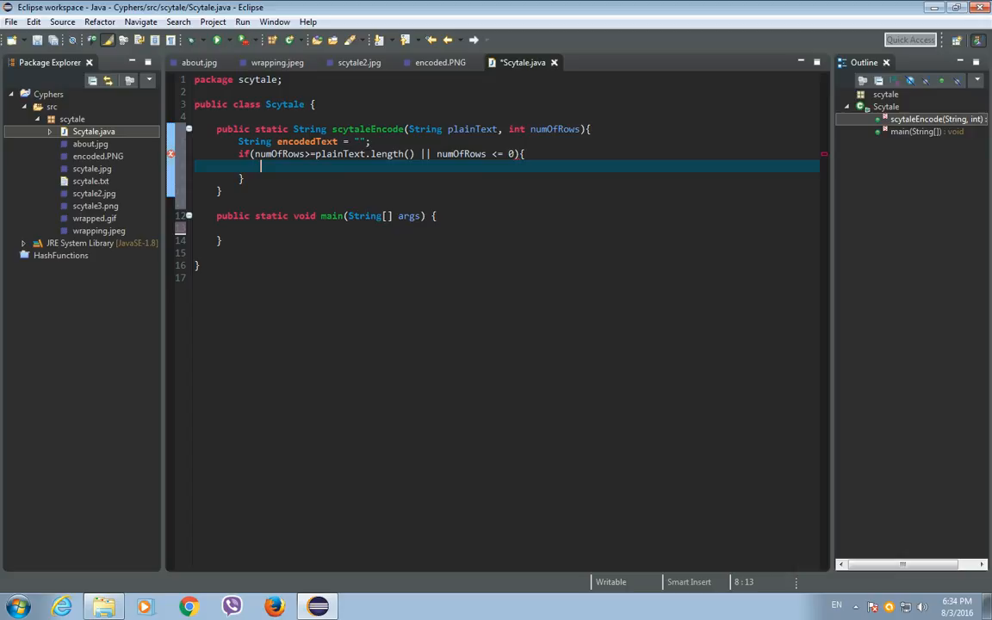
text(return)
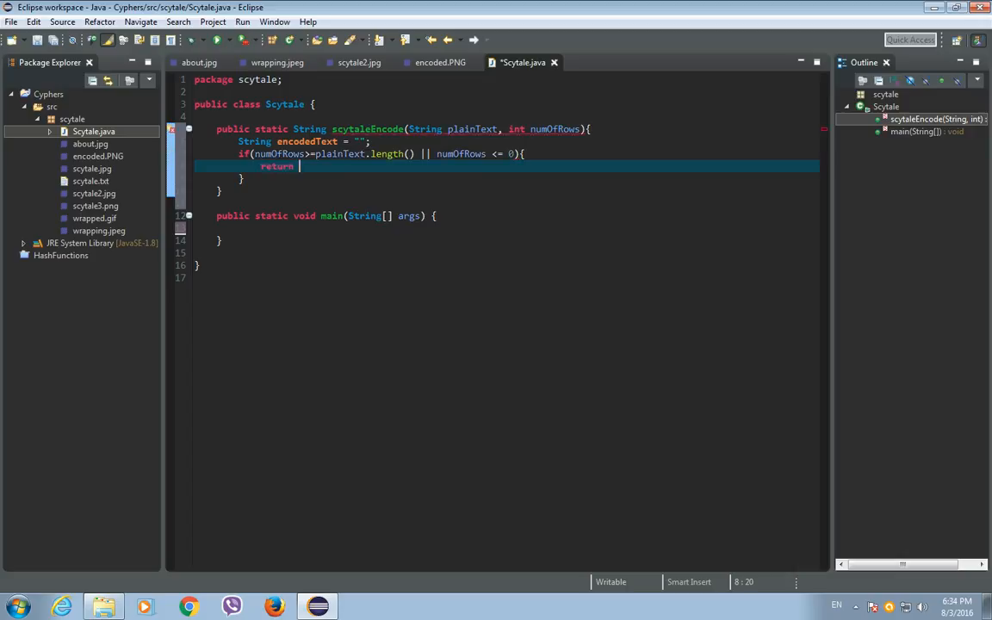
text(plainText;)
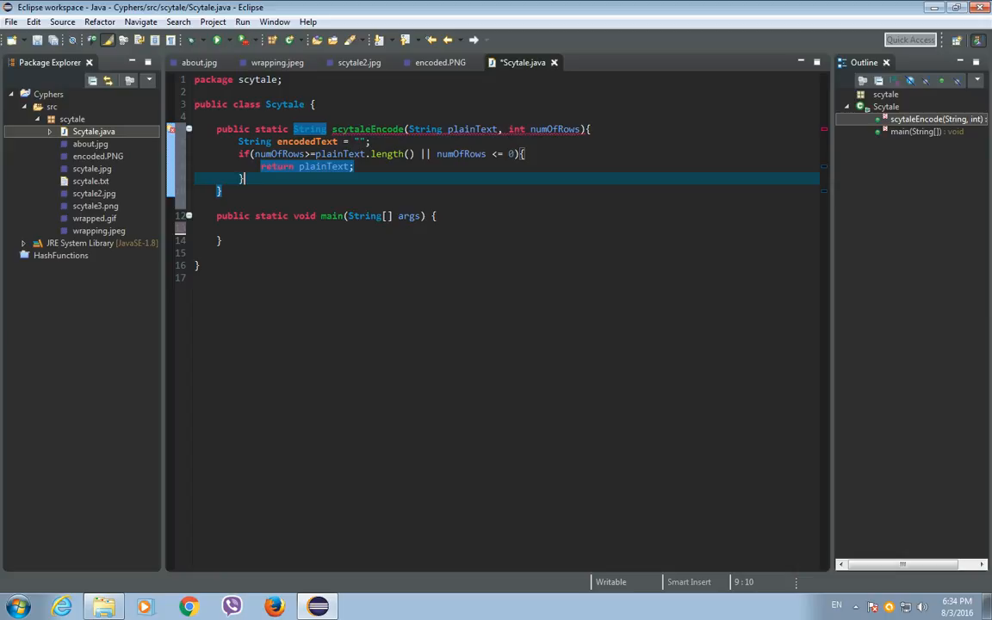
Step: Type else{ below the if block's closing brace
text(else{)
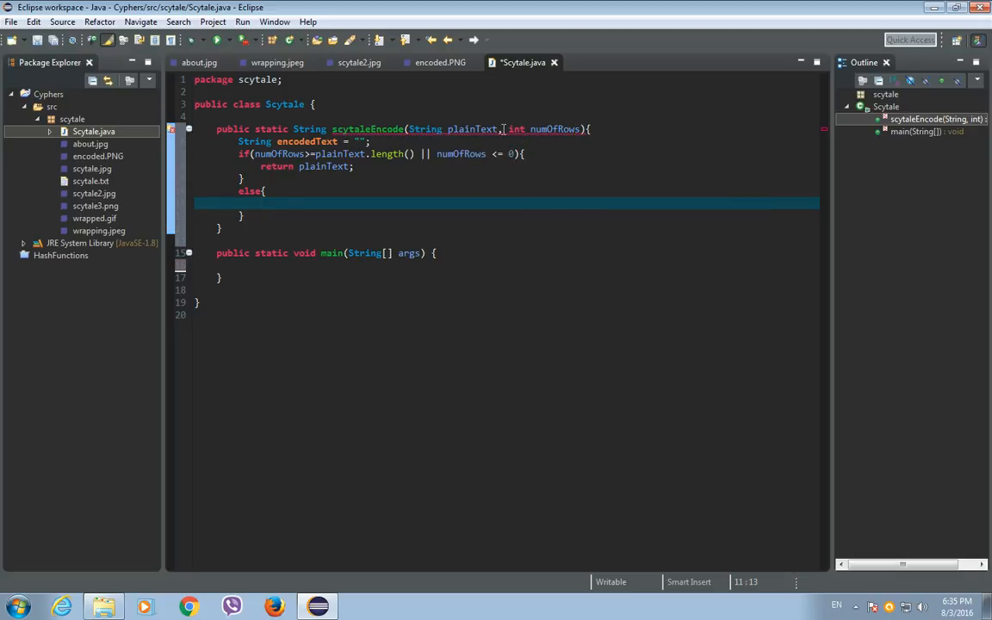
mouse_move(501, 128)
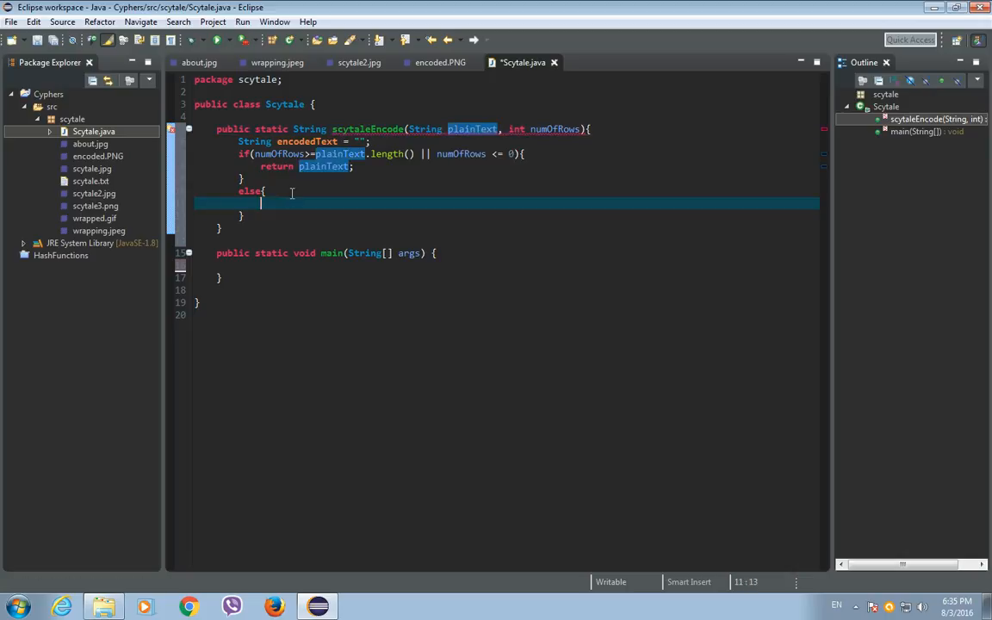
Step: Add while (plainText.length() % numOfRows != 0) appending " " to plainText
text(while)
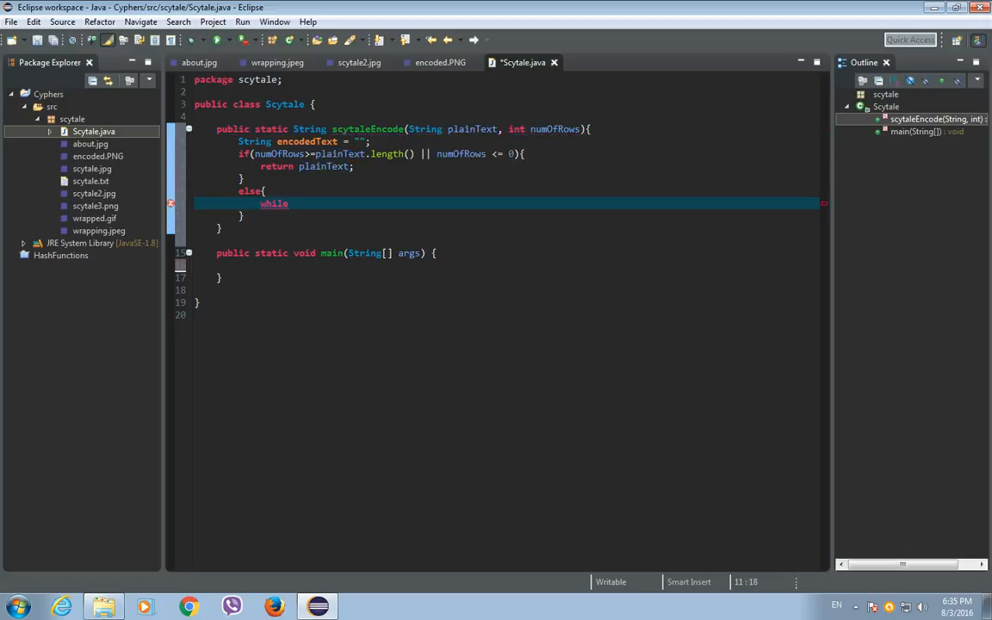
text((plain)
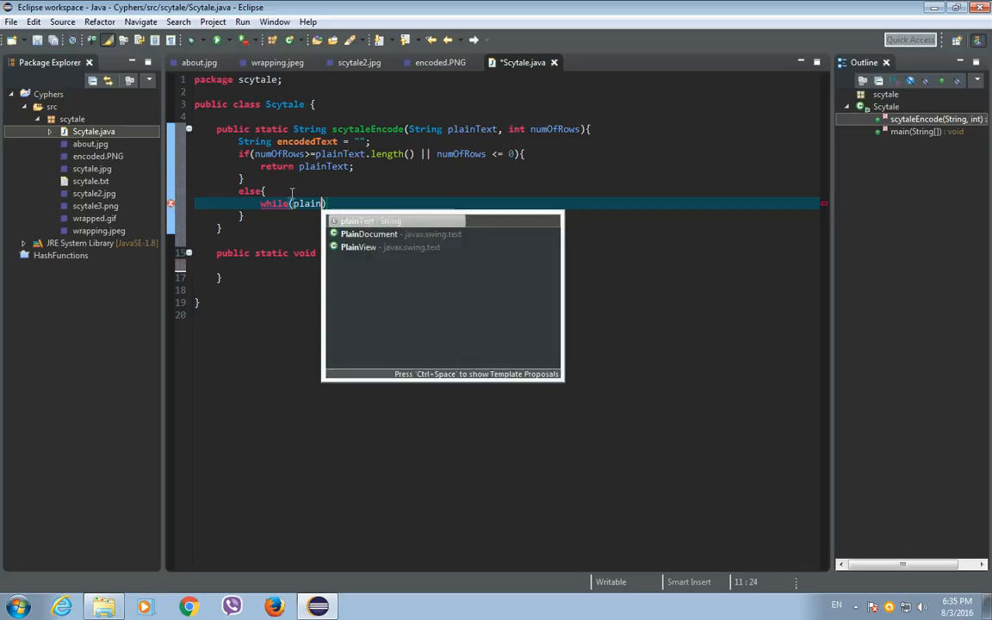
text(.length()
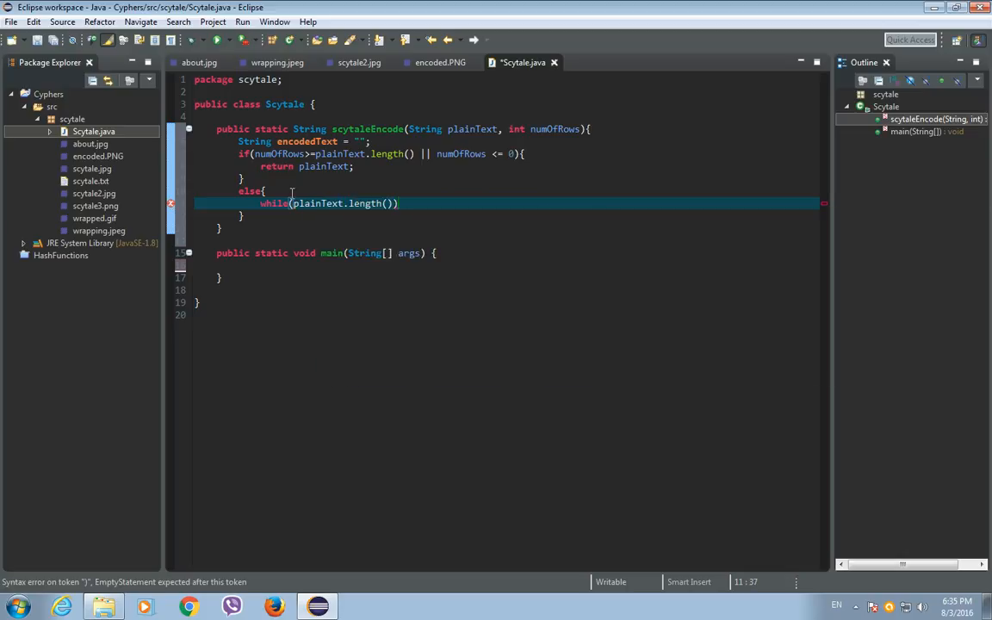
text(&)
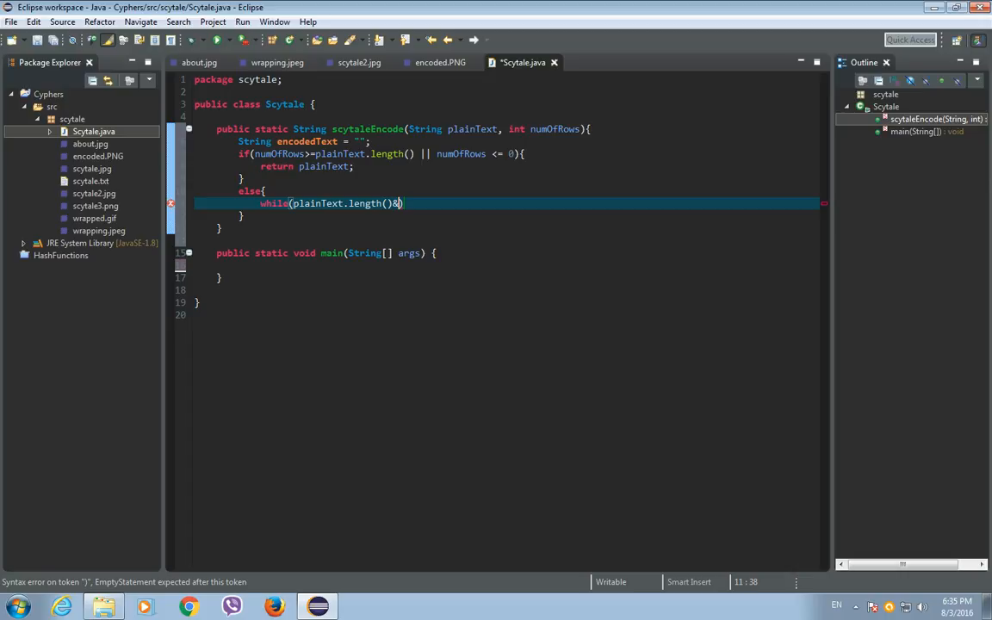
text(%numOfRows)
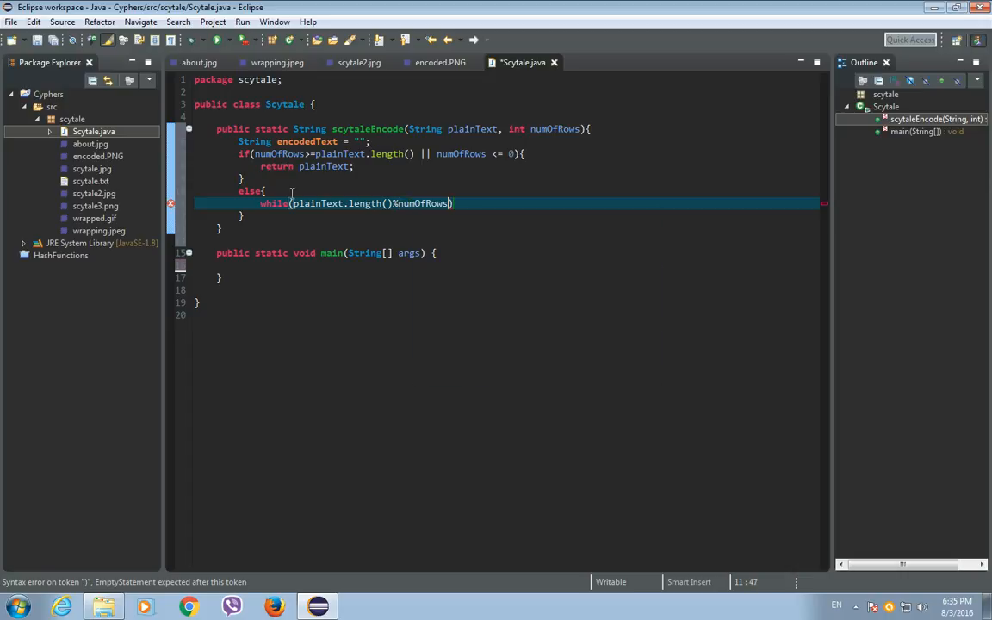
text(!=0)
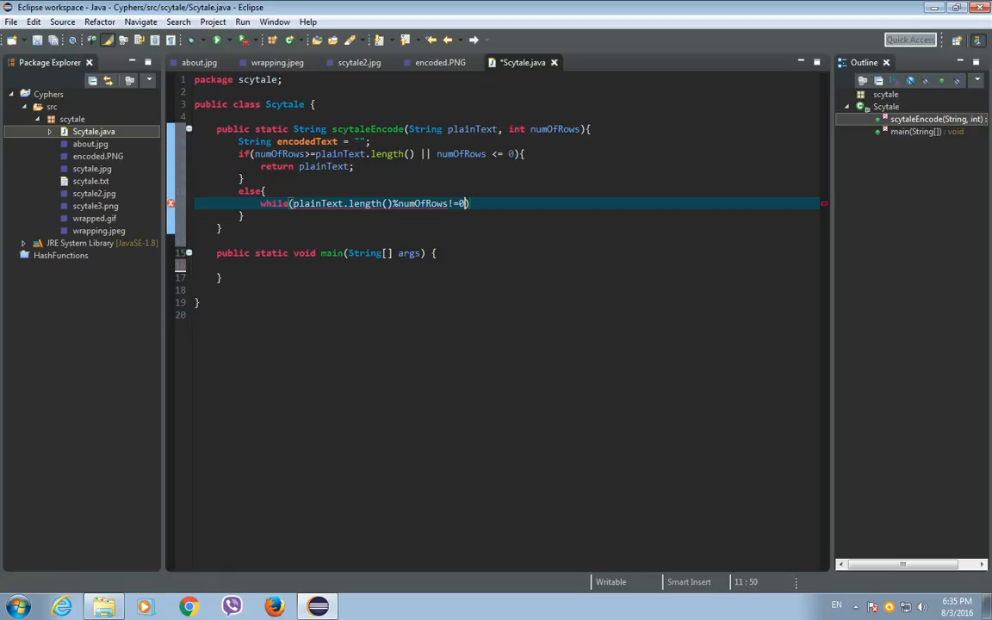
text({)
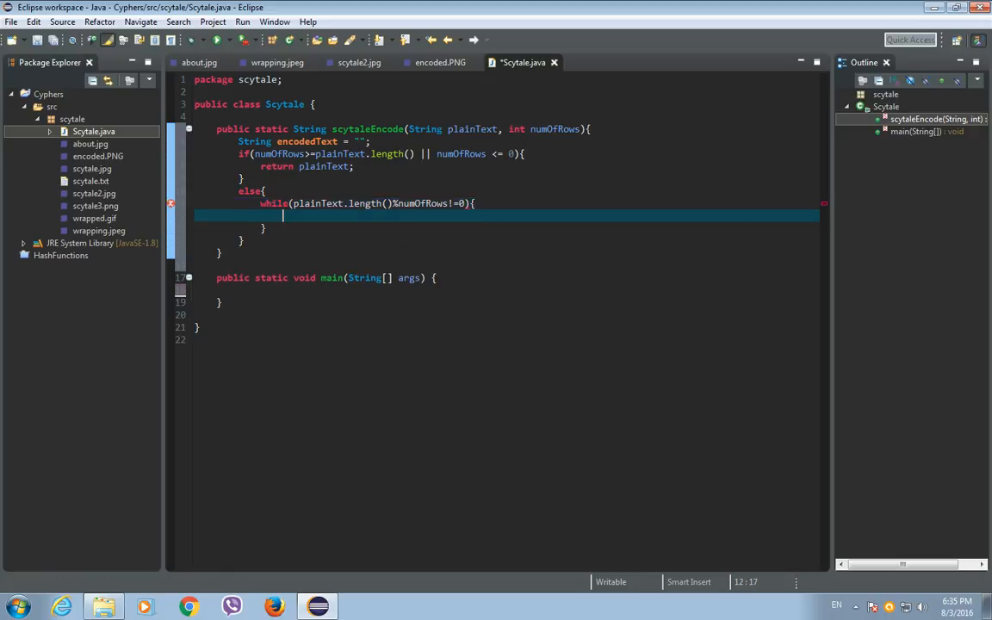
text(plainText +=)
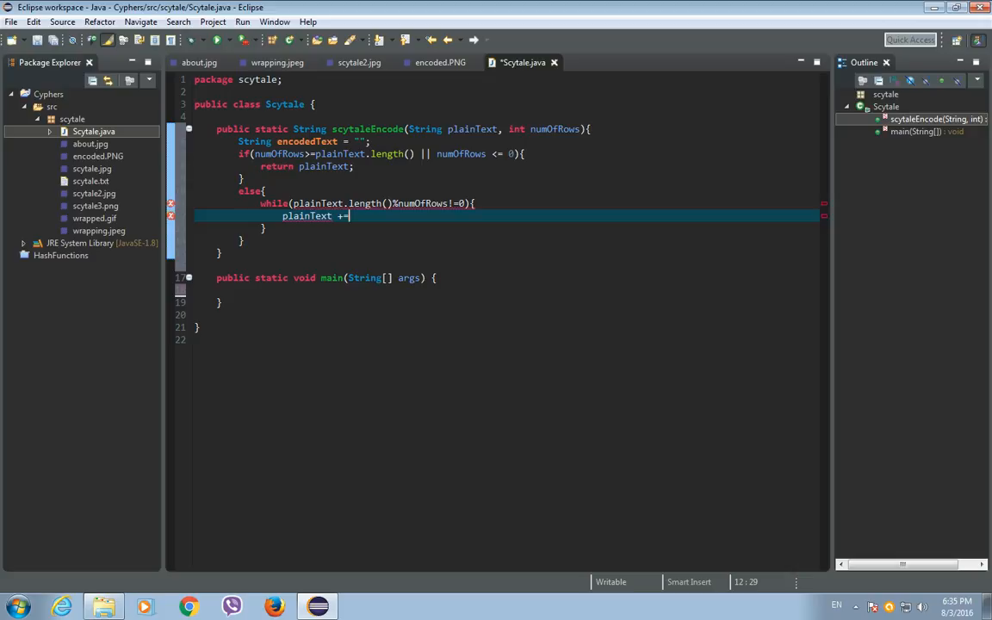
text(" ")
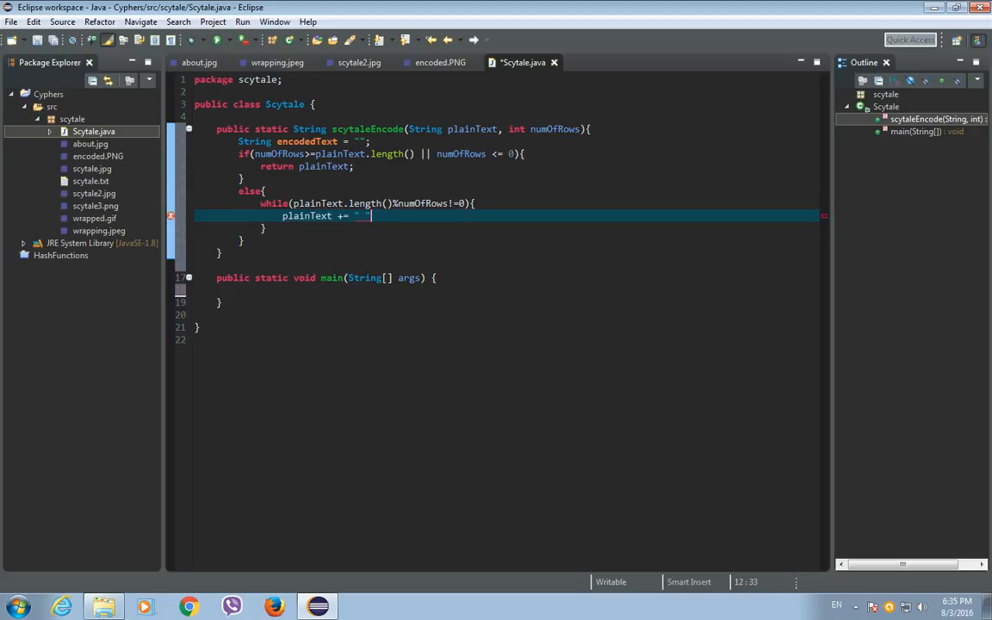
text(;)
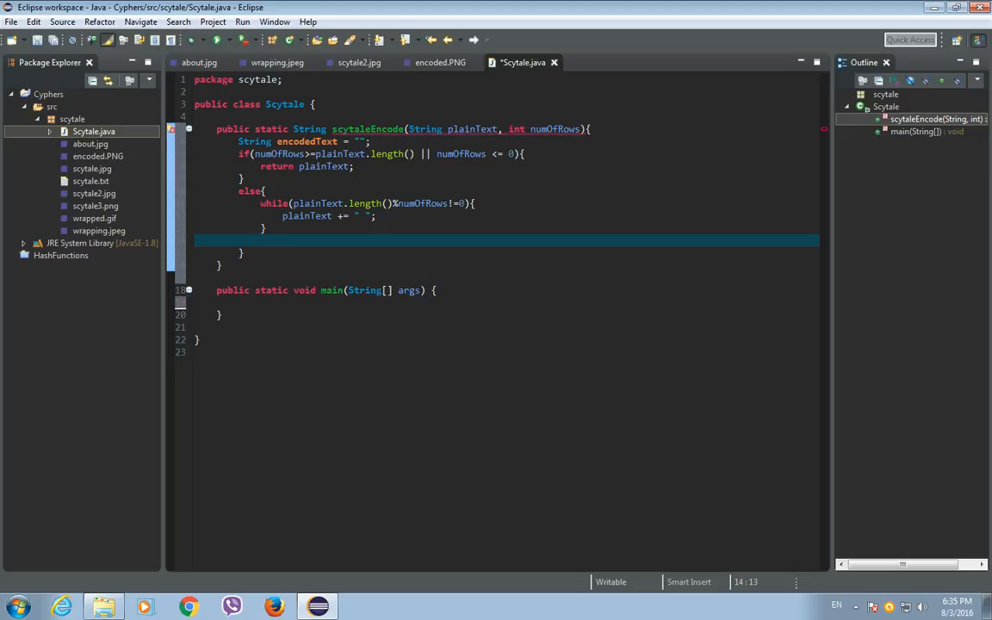
Step: Declare int numOfCols = plainText.length() / numOfRows
text(int n)
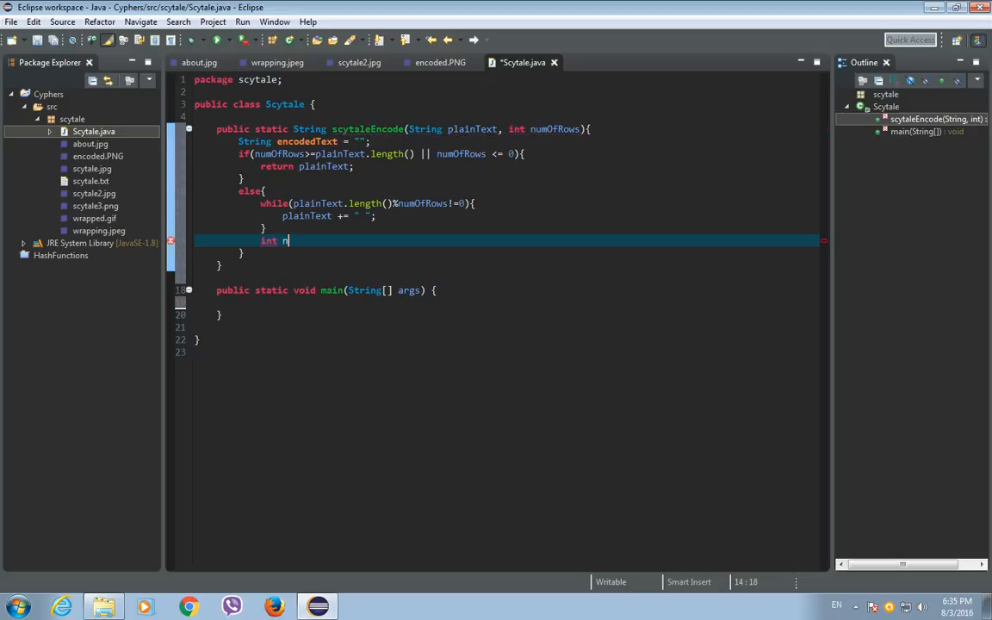
text(umOfCols = p)
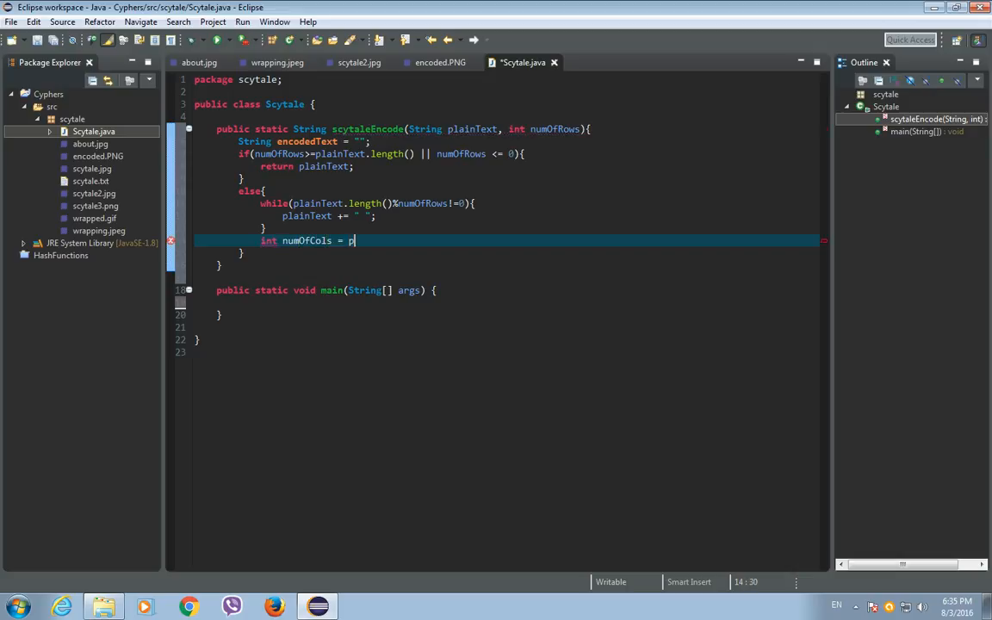
text(lainText)
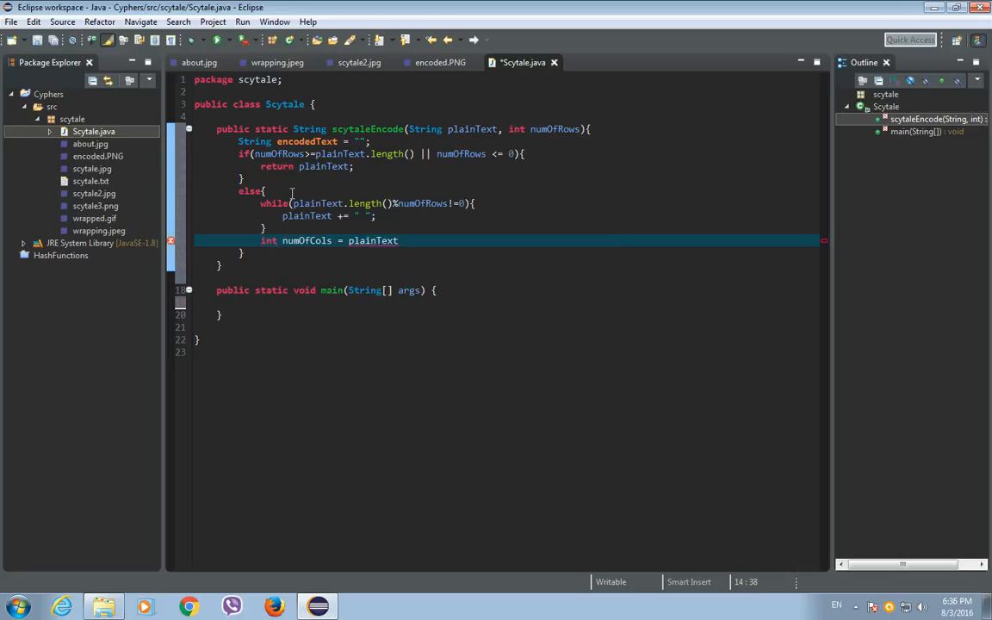
text(.length())
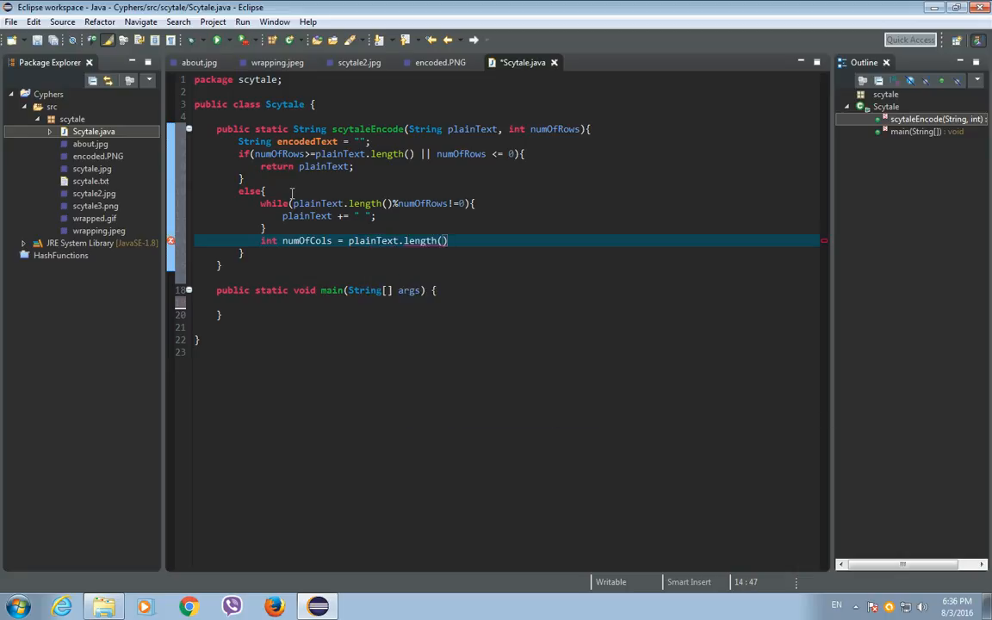
text(/numOfRows;)
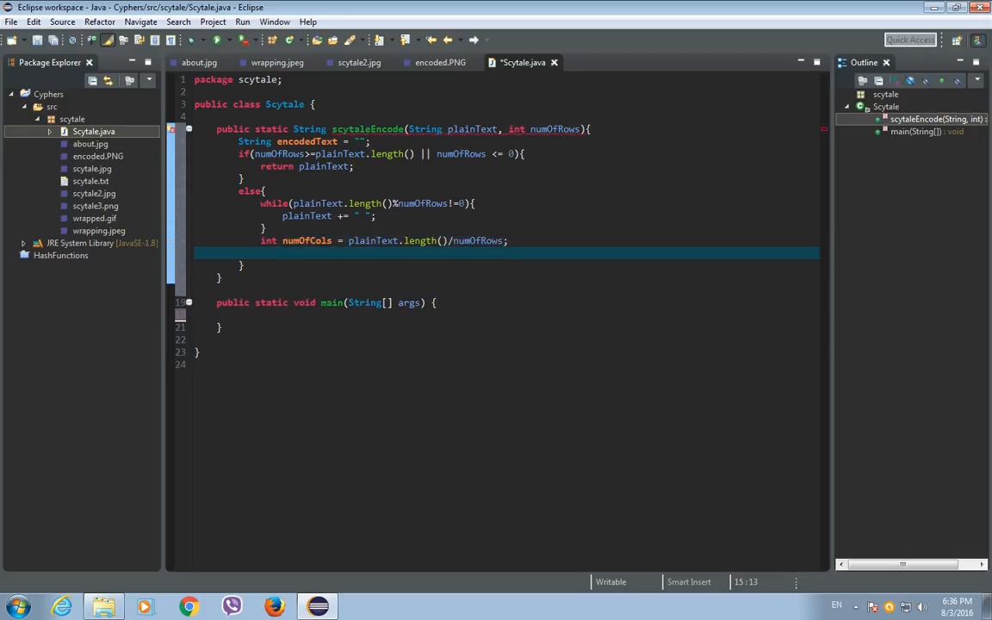
Step: Add an outer loop for (int i = 0; i < numOfCols; i++)
text(for(int)
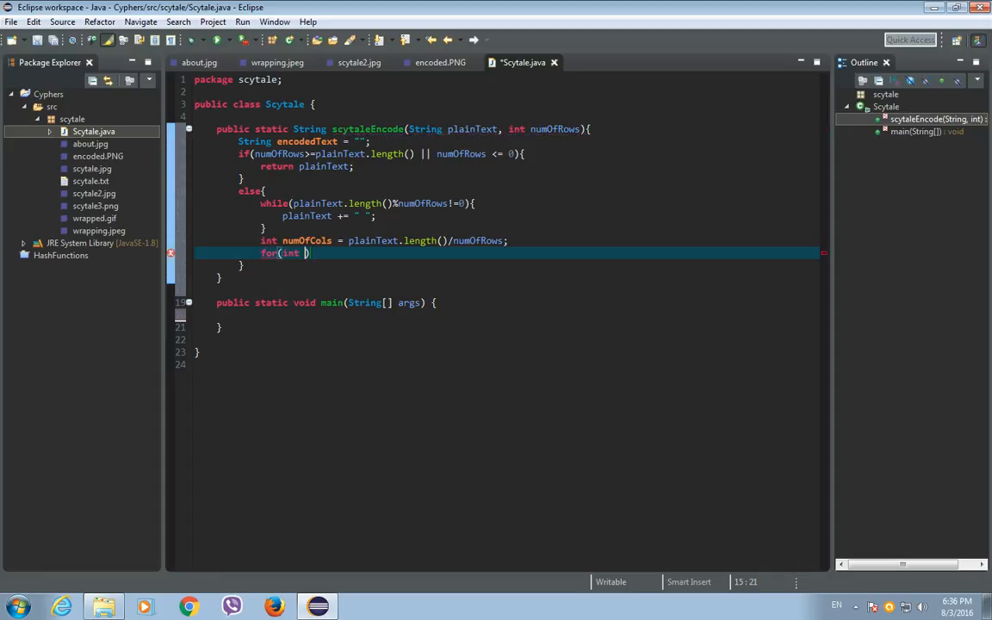
text(i =)
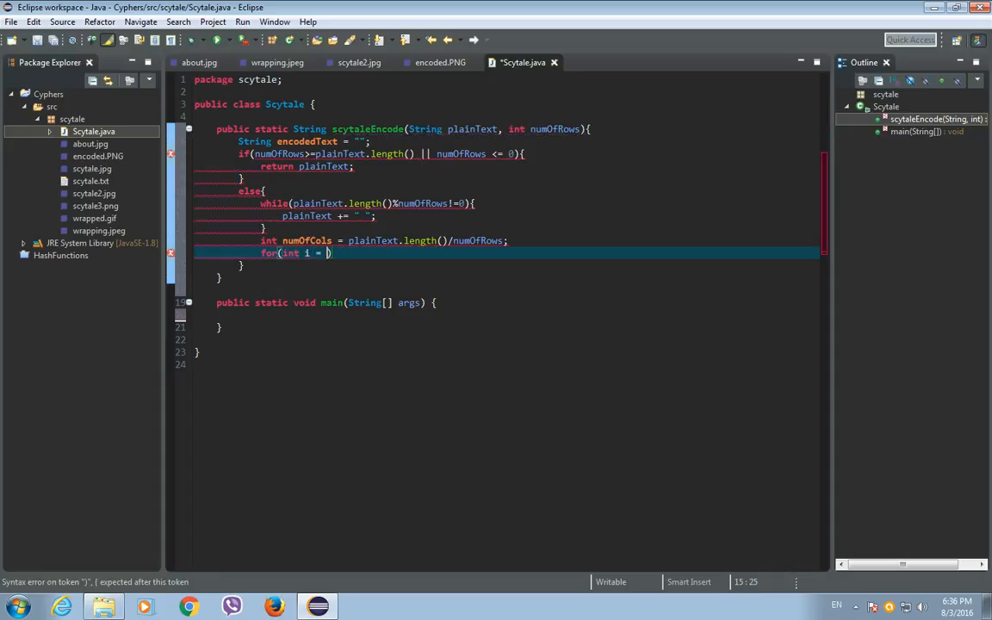
text(0;)
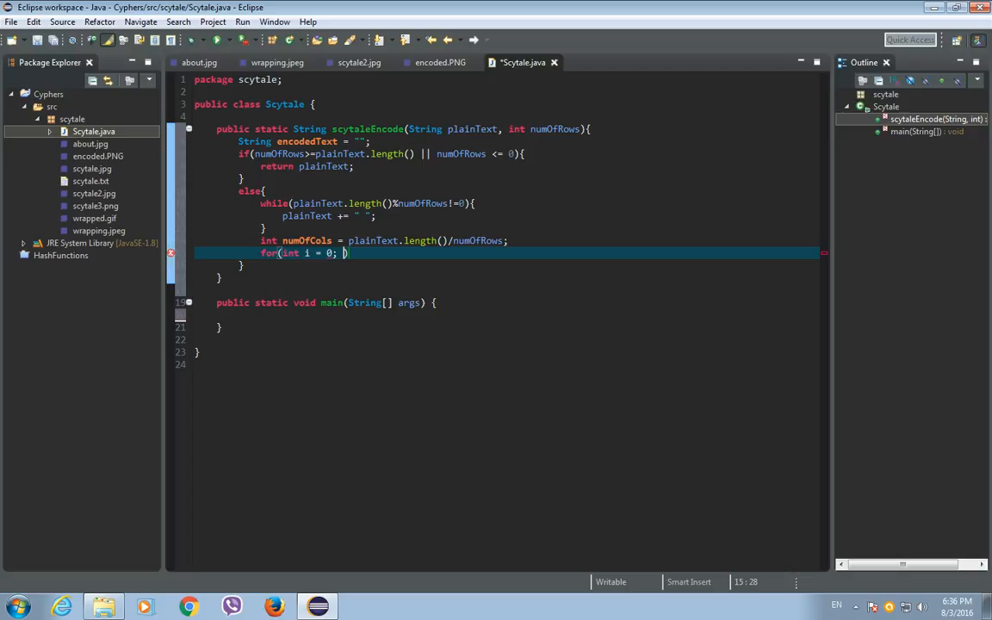
text(<)
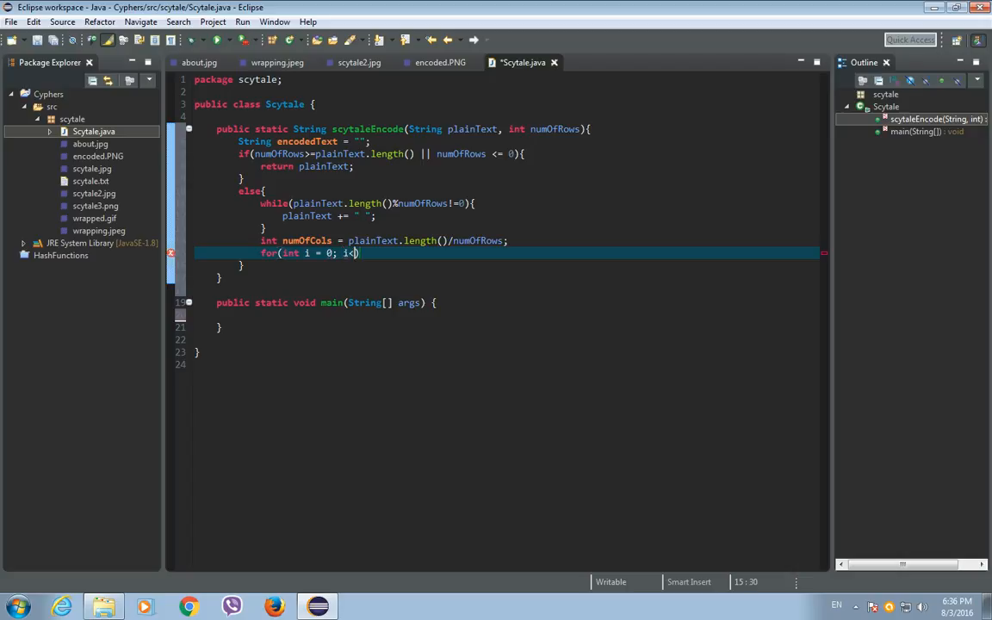
text(numOfCols;)
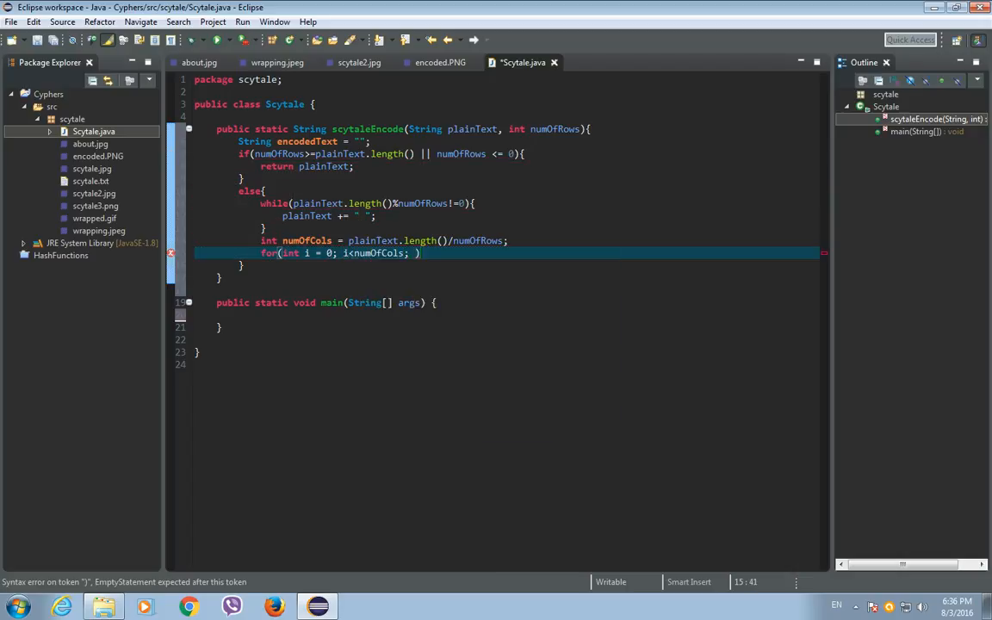
text(i++))
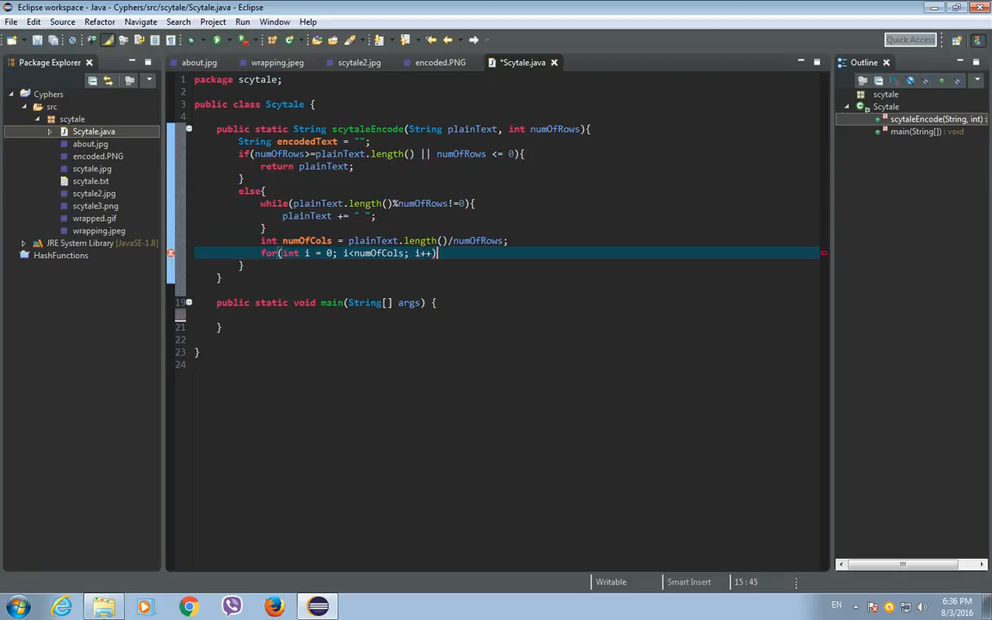
text({)
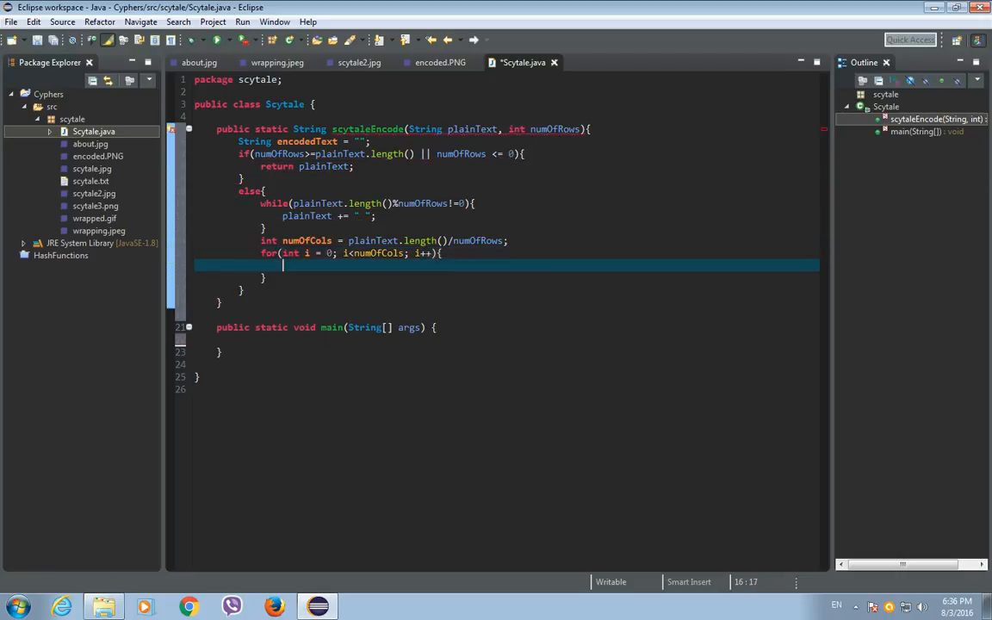
Step: Add inner loop for (int y = i; y < plainText.length(); y += numOfCols)
text(for()
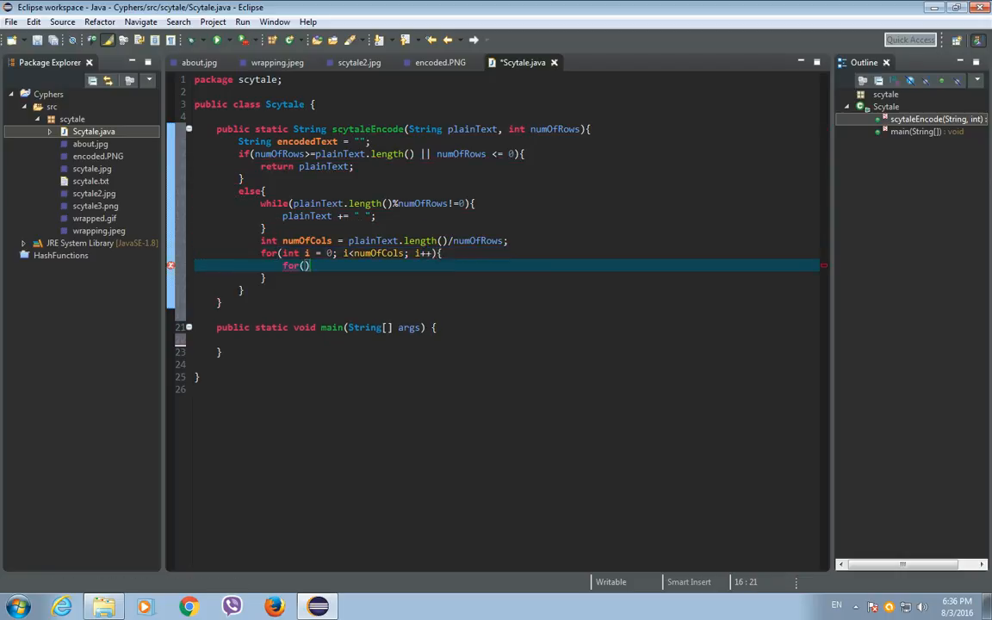
text(int y)
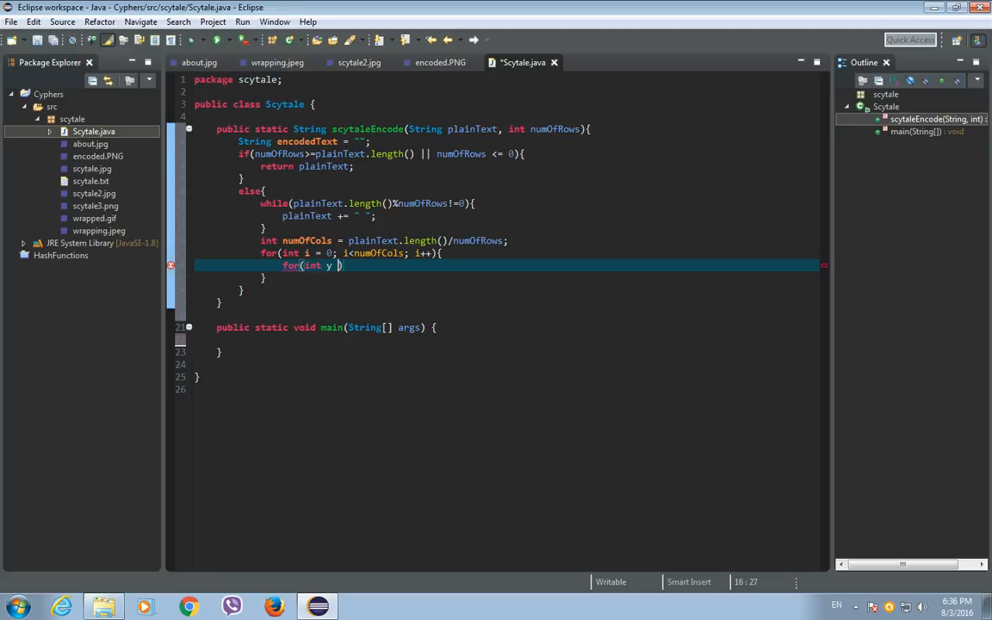
text(= i;)
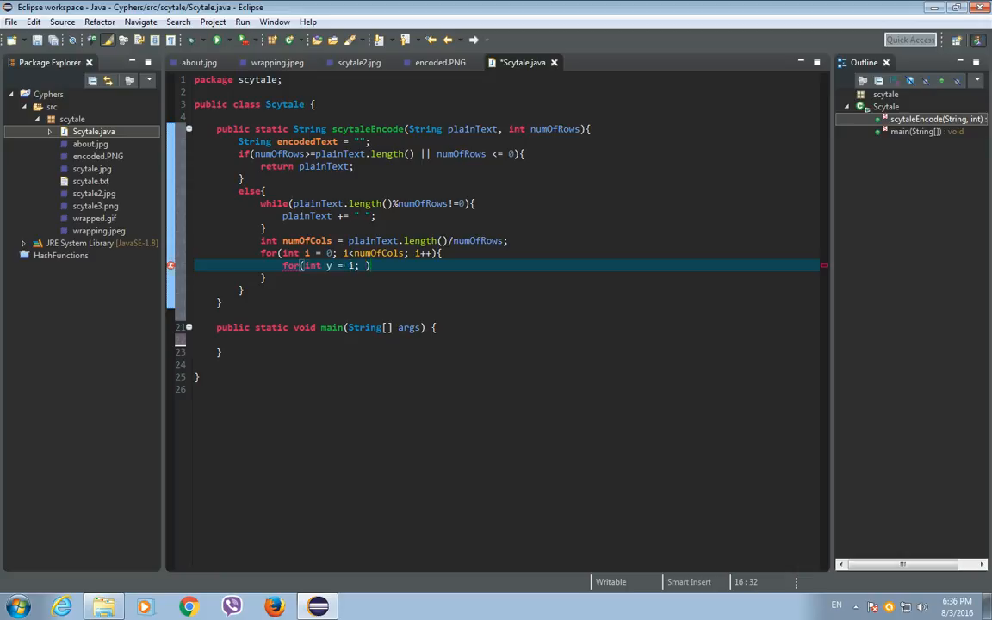
text(y<p)
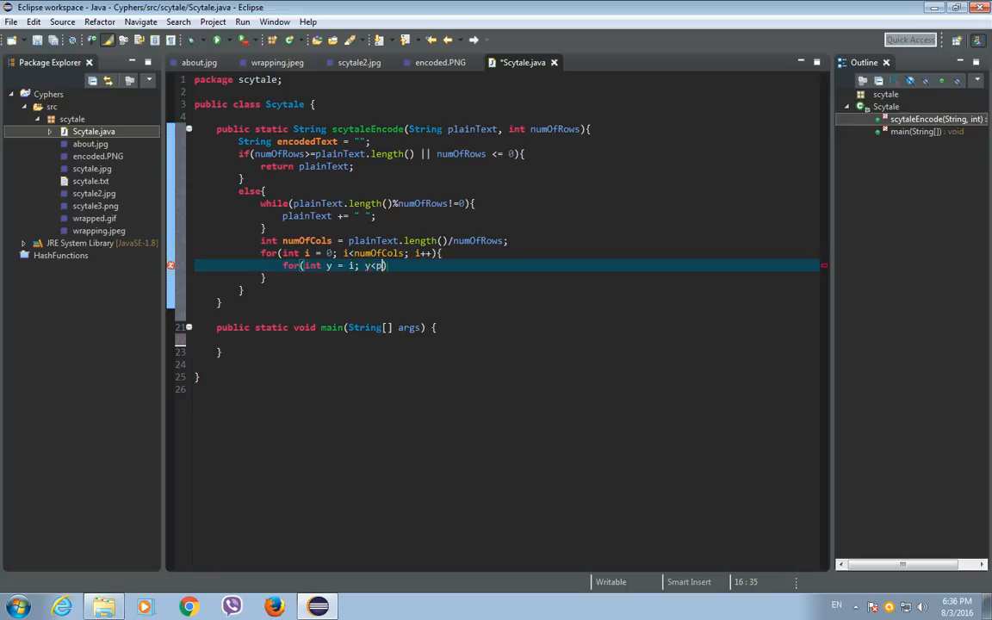
text(lainText.length()
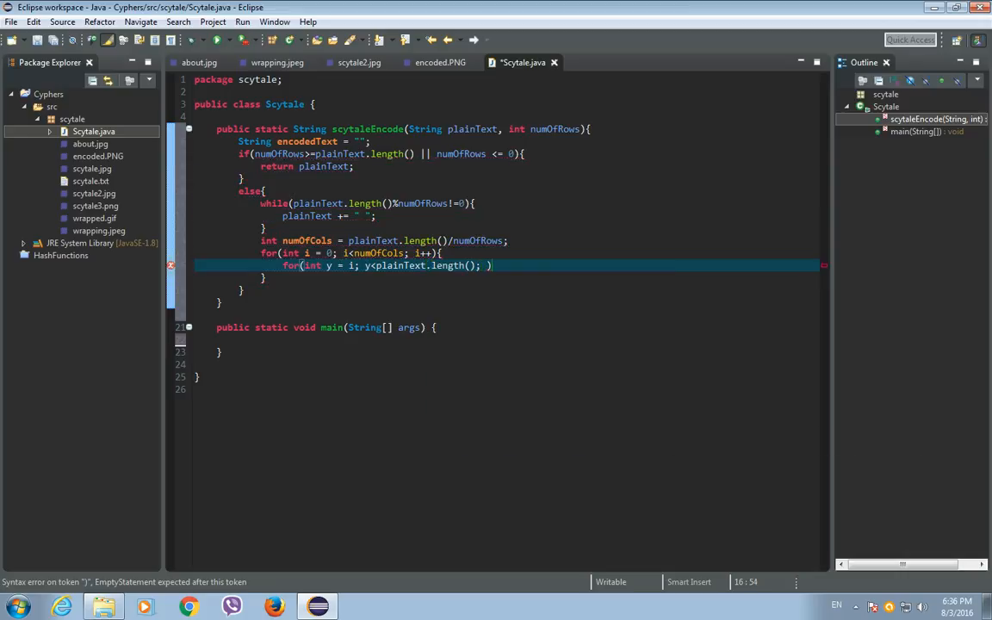
text(y+=)
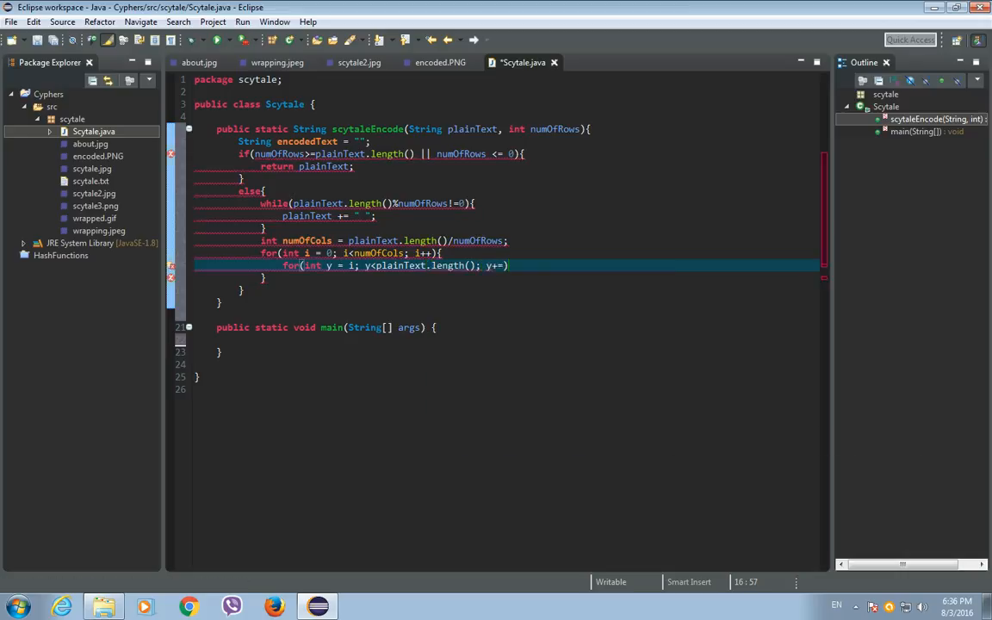
text(numOfCols)
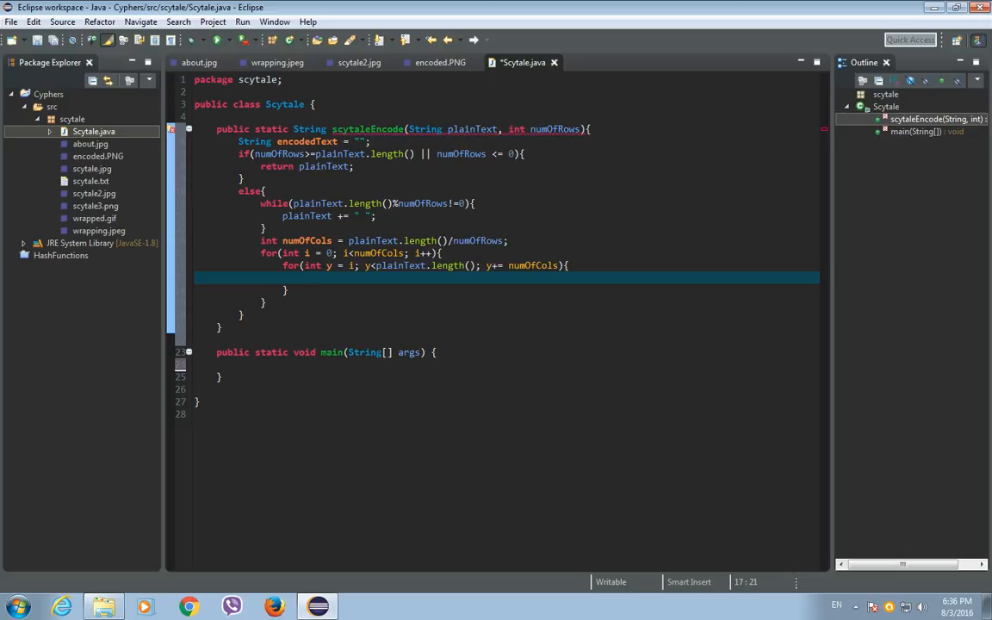
mouse_move(275, 154)
text(encodedText += plainText.charAt(y);)
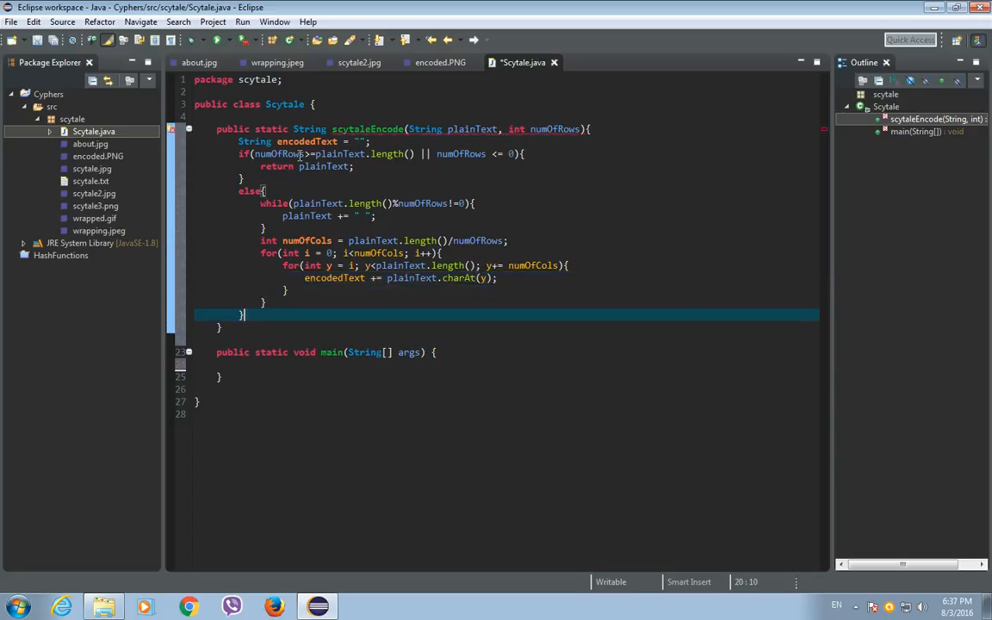
Step: End scytaleEncode with return encodedText; and save Scytale.java
text(return encodedText;)
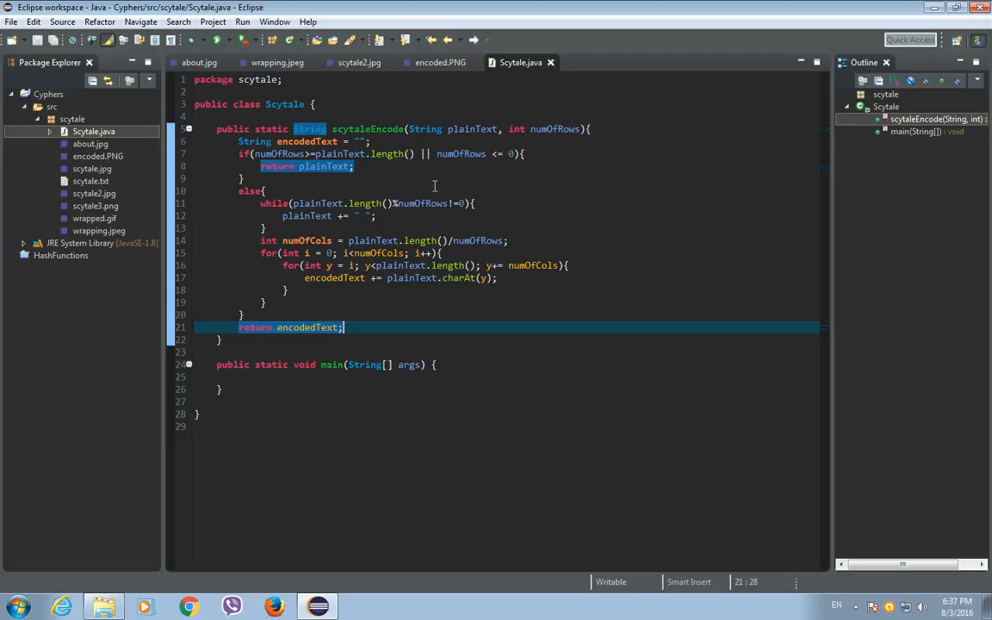
mouse_move(431, 188)
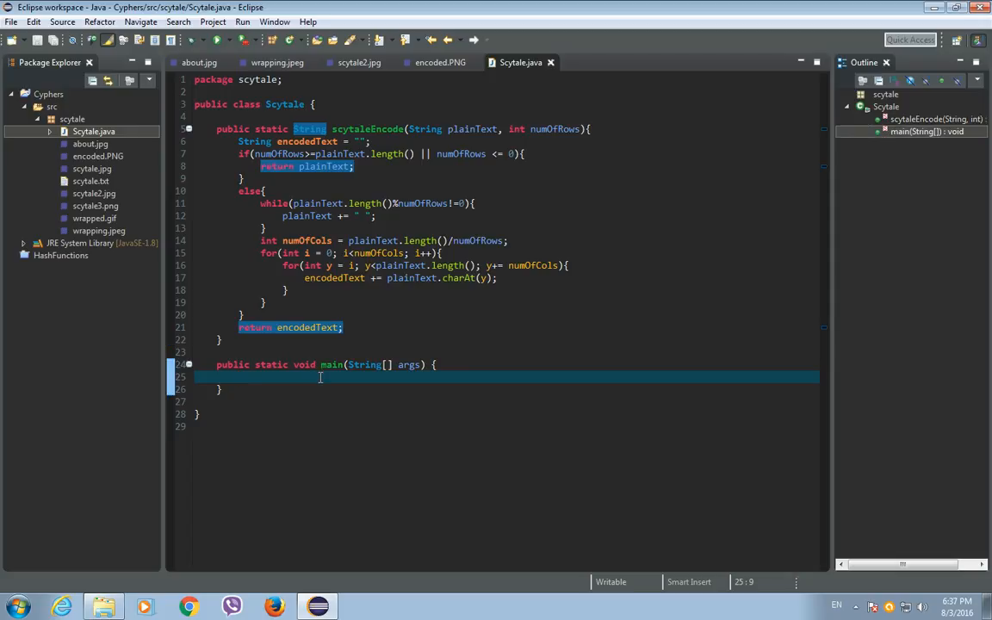
Step: Declare String text = "This is some text" in main
text(String)
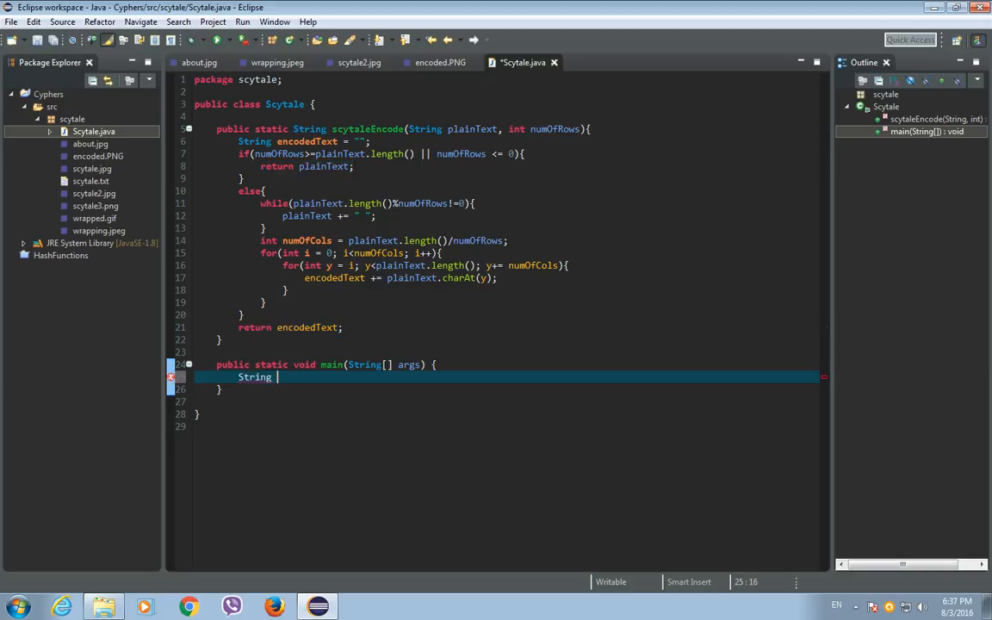
key(BackSpace)
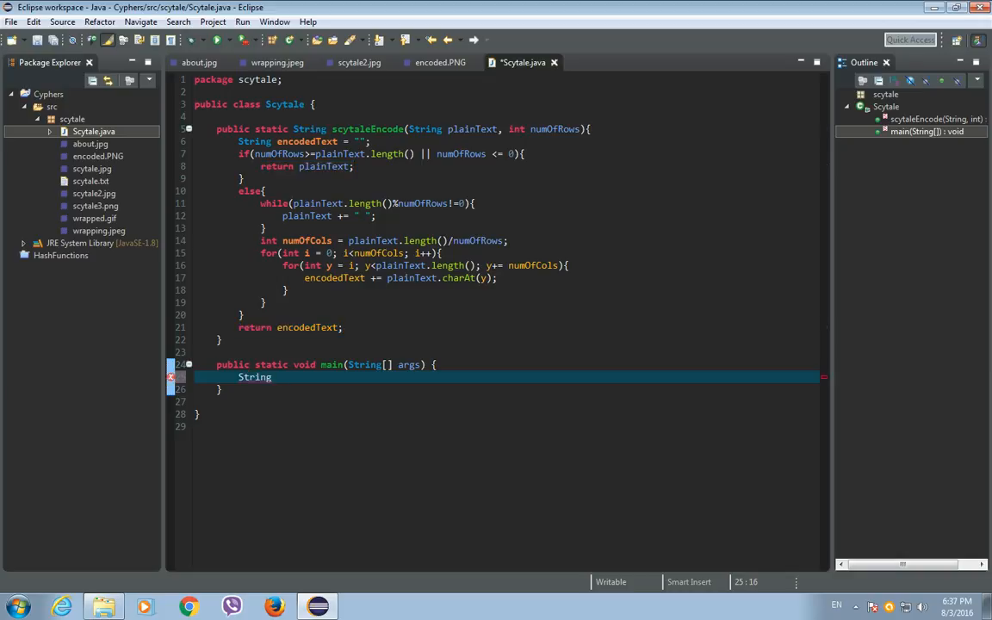
text(text = ")
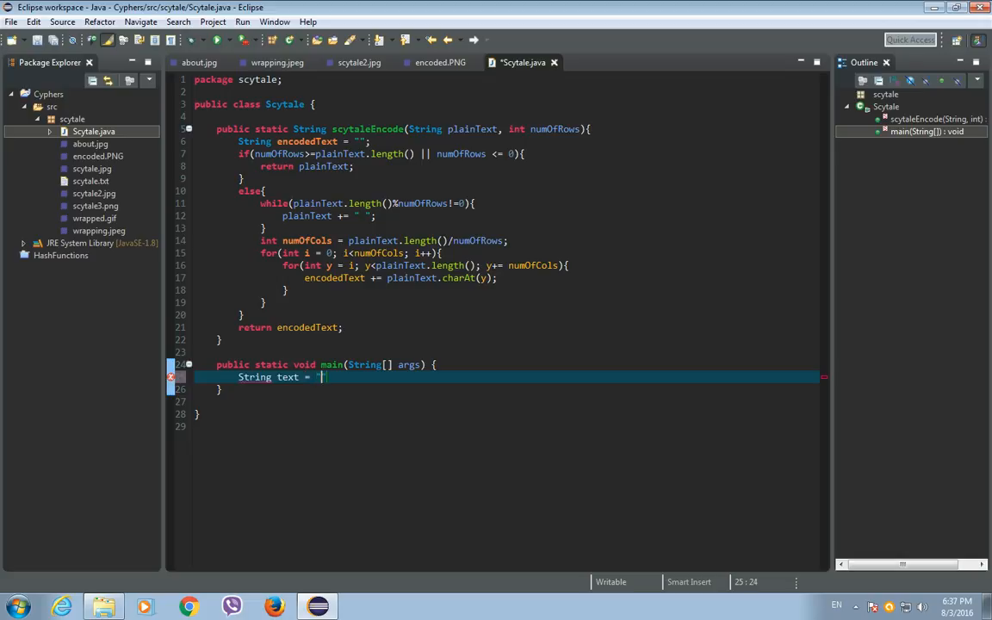
text(This is s)
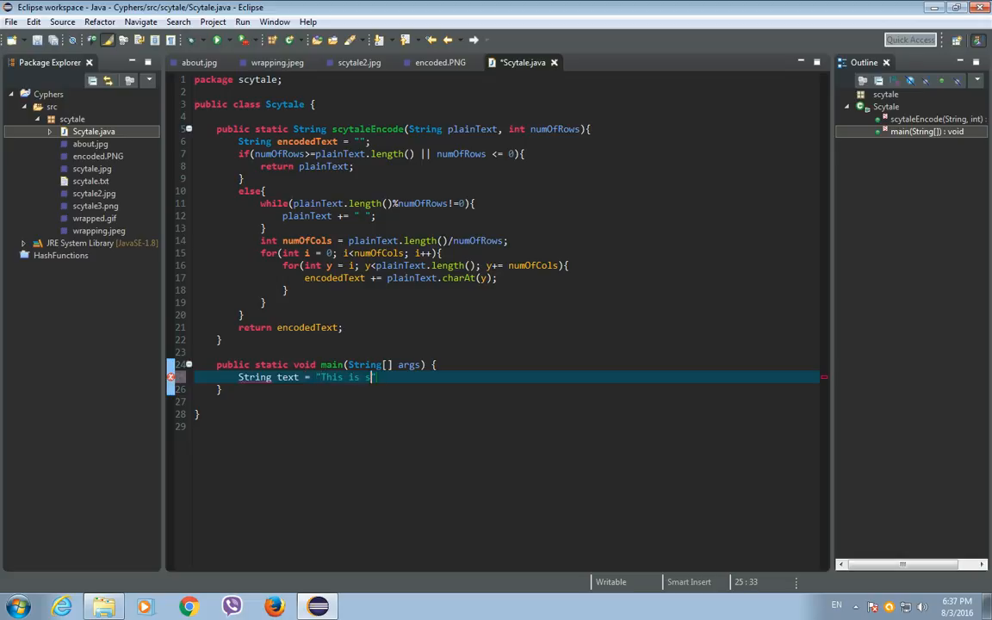
text(ome text")
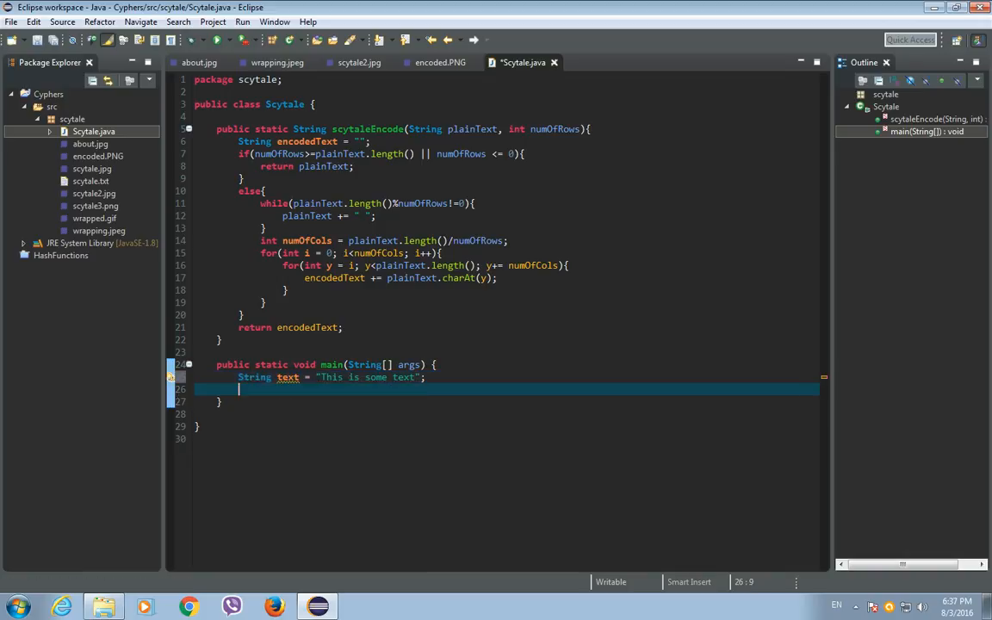
Step: Declare String encoded = scytaleEncode(text, 4) below the text variable
text(String)
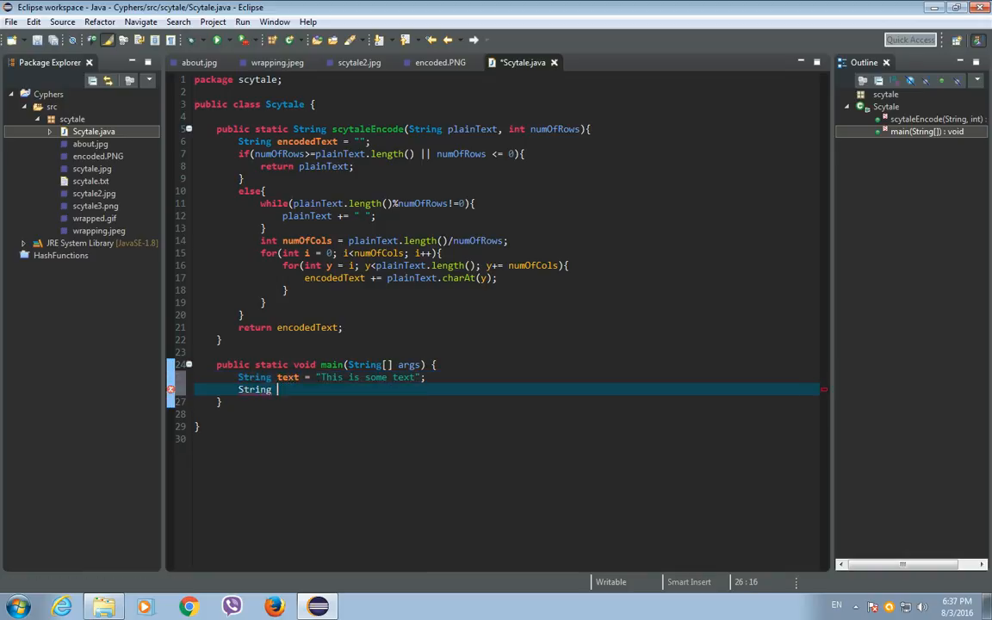
text(e)
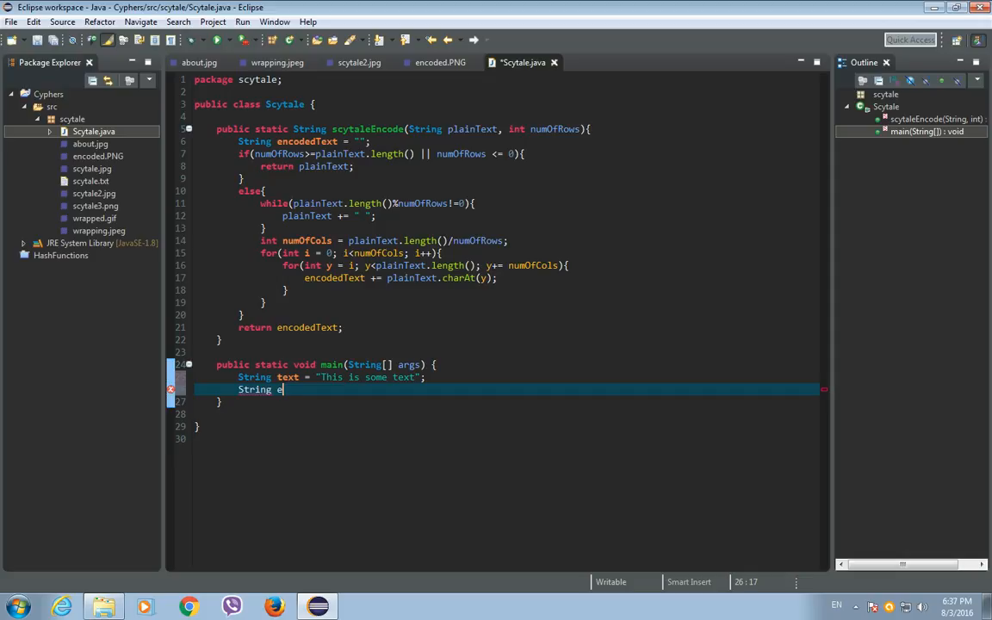
text(ncoded =)
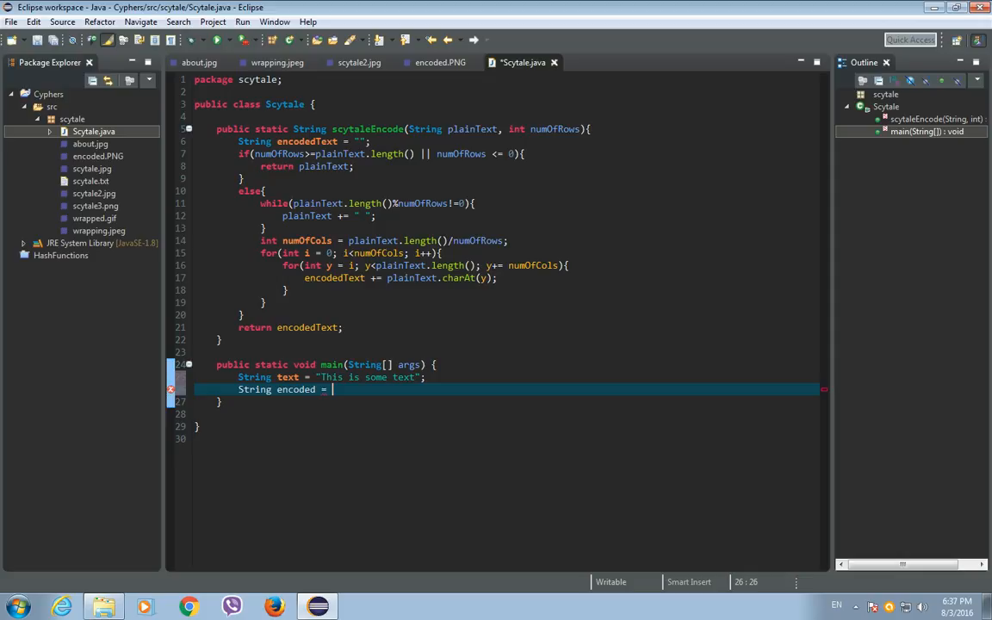
text(scytaleEncode(text, numOfRows)
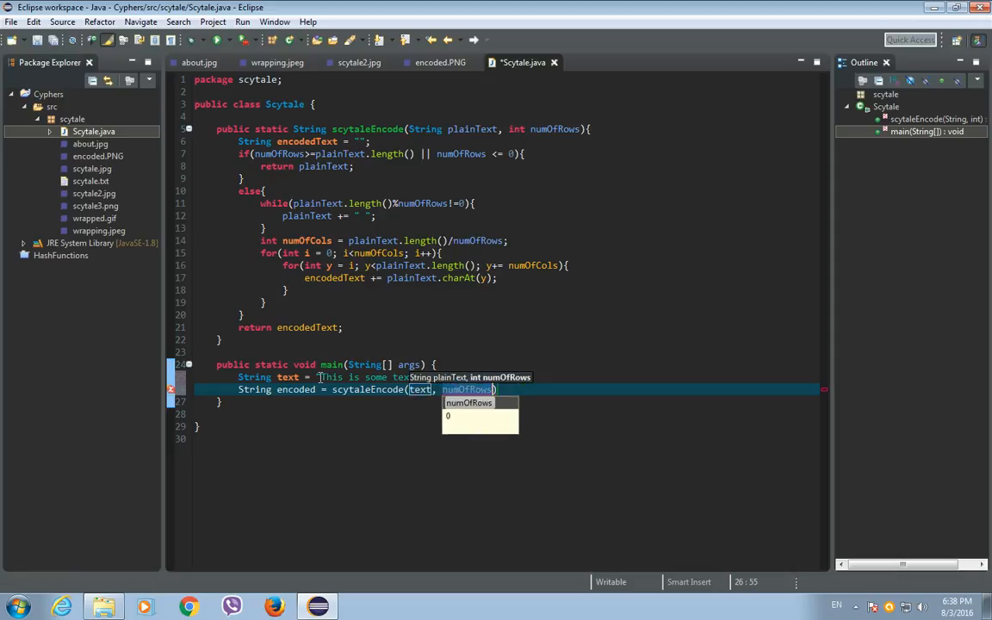
text(4)
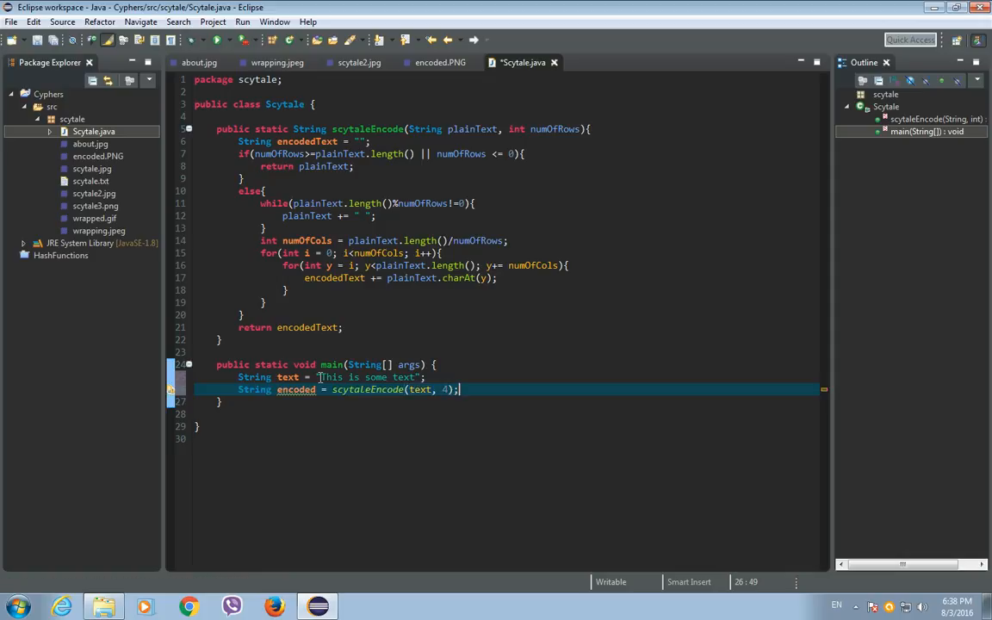
text(S)
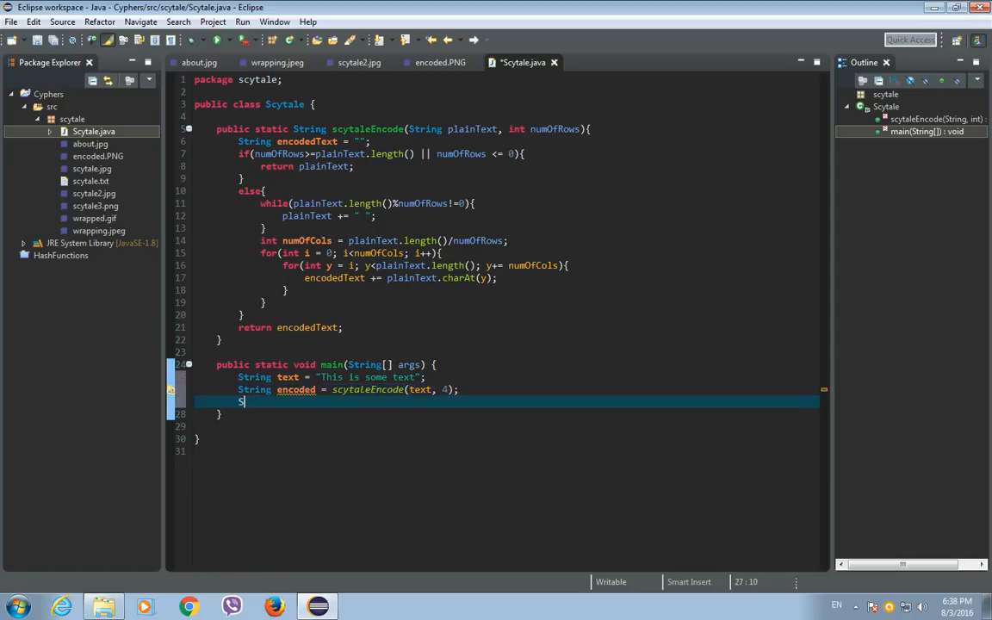
Step: Add System.out.println(encoded) and run Scytale to show "Timxhseti sst oe" in the console
text(ystem)
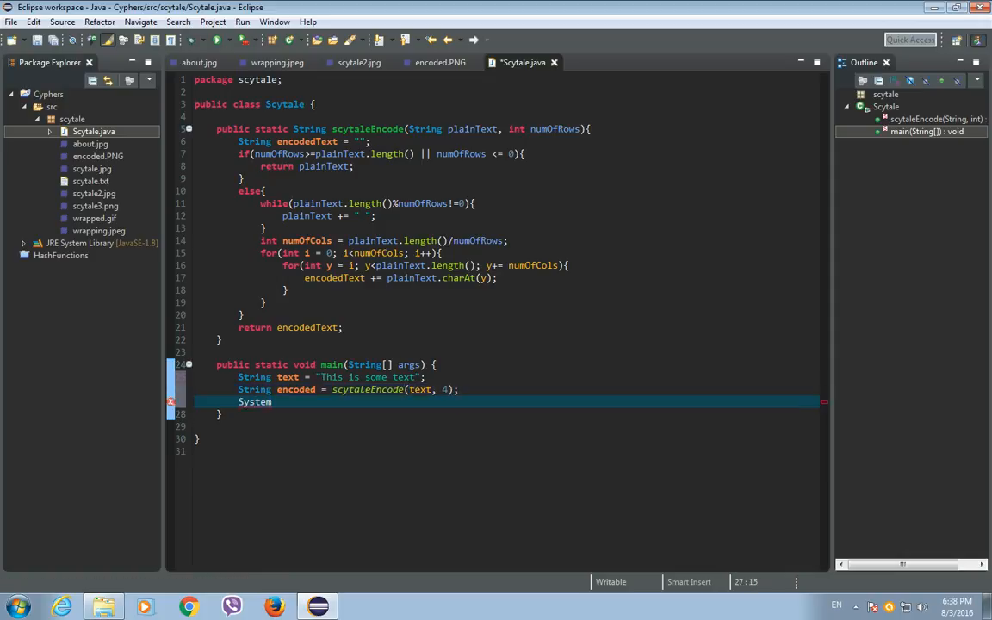
text(.out)
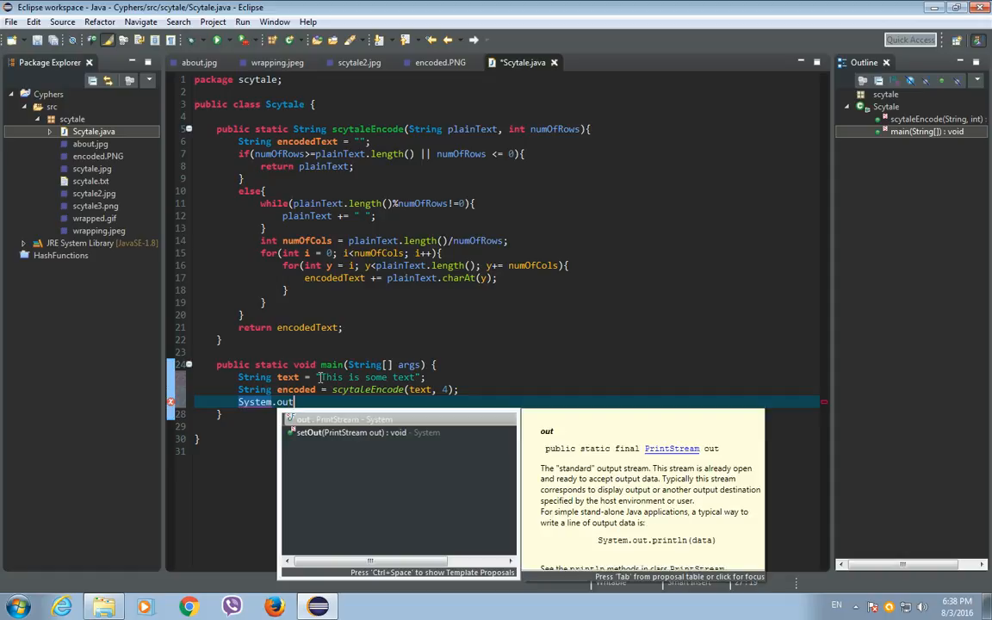
text(.println(encoded);)
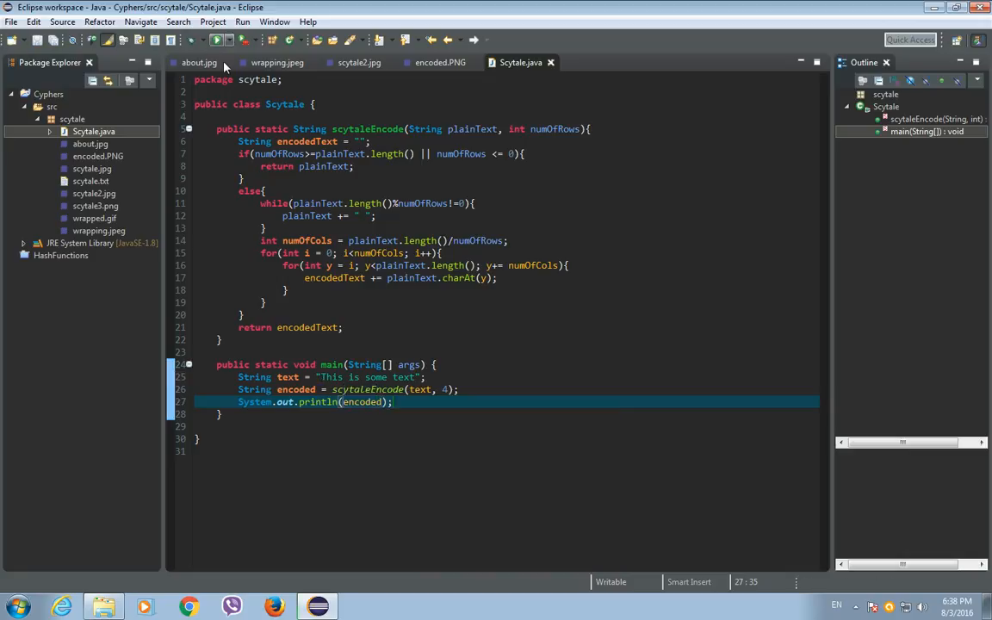
click(242, 41)
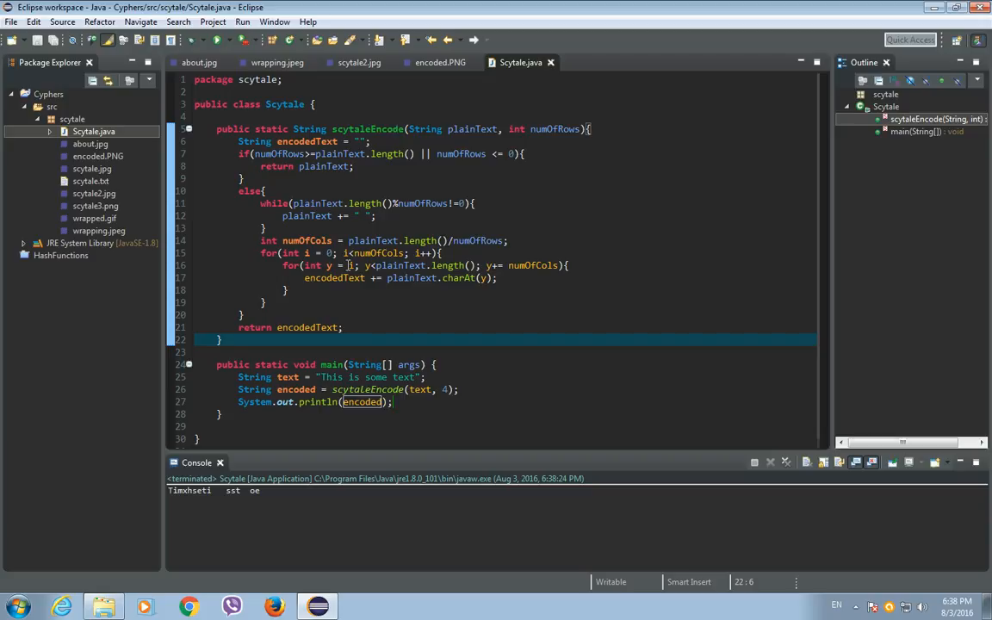
Step: Add public static String scytaleDecode(String encodedString, int numOfRows) with an empty body below scytaleEncode
text(public static String sc)
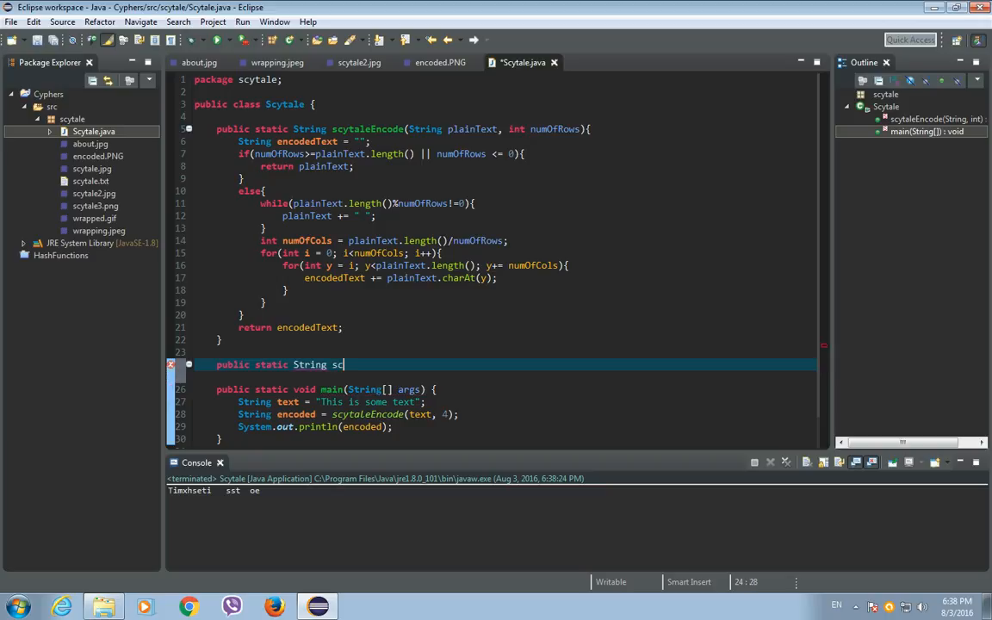
text(ytale)
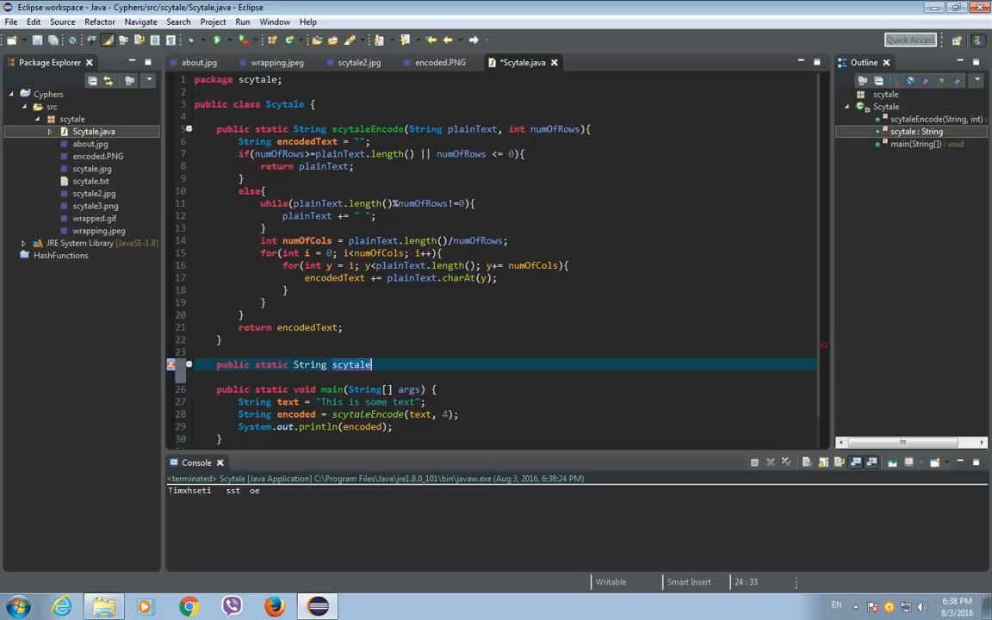
text(Decod)
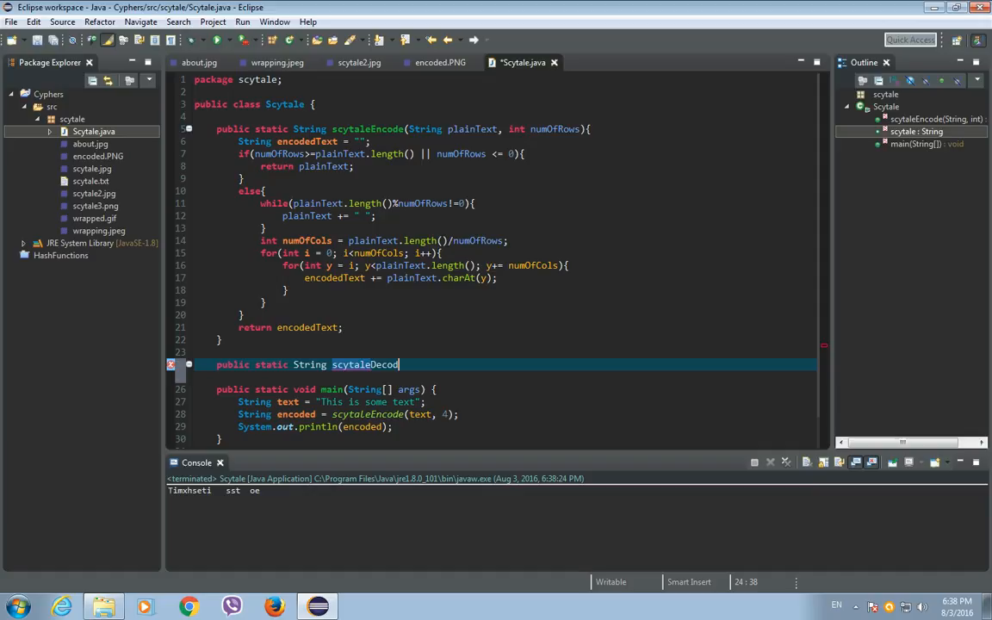
text(e())
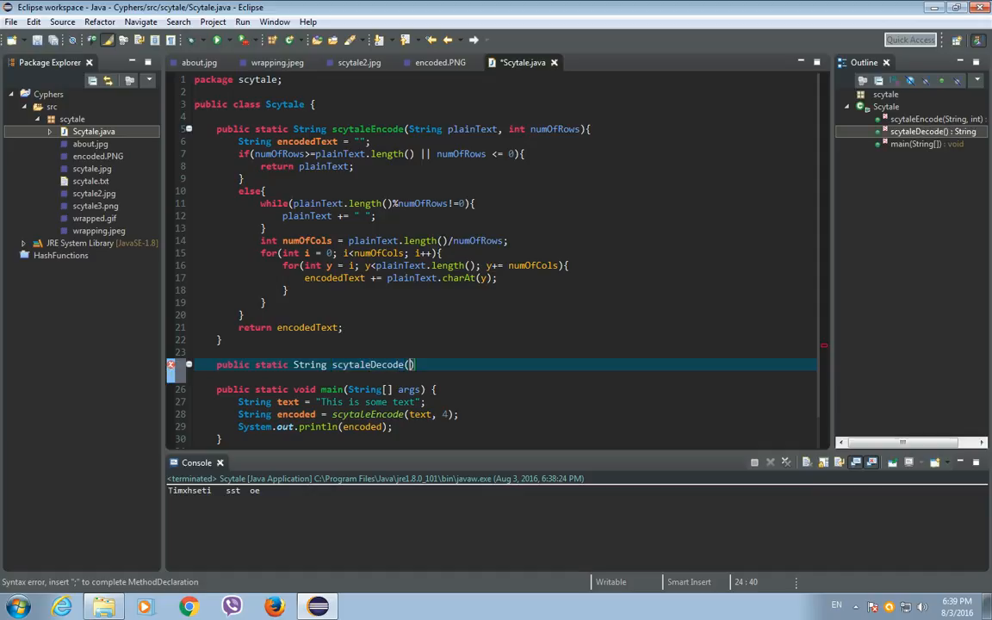
text(String encoded)
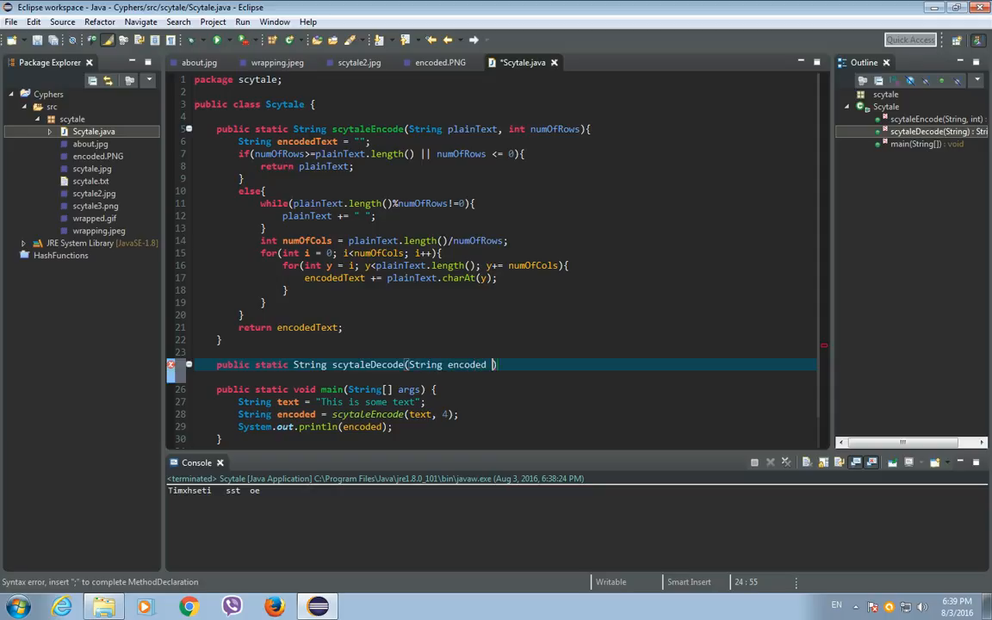
text(Strng)
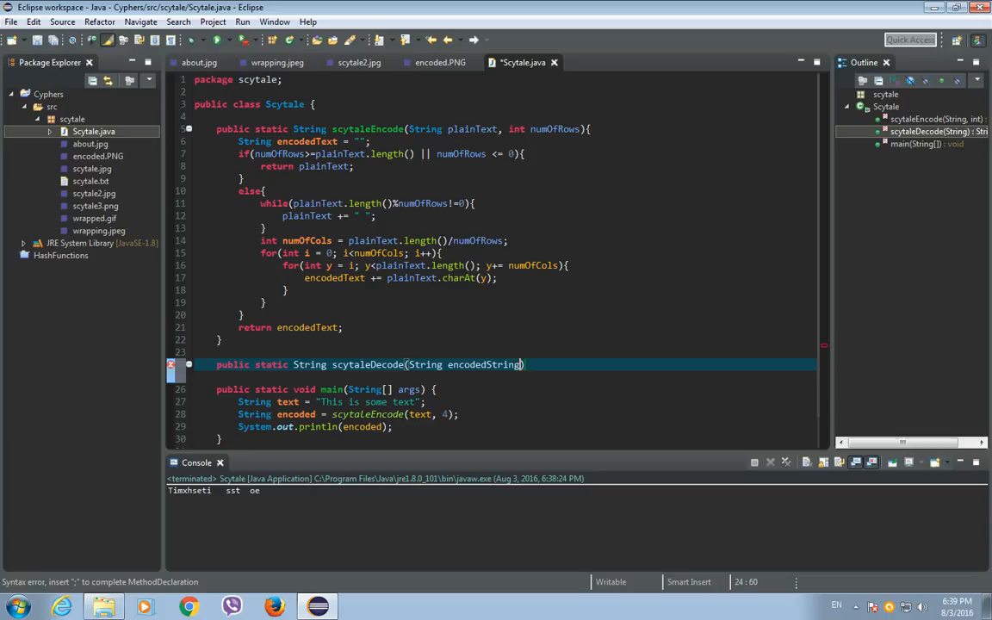
text(,)
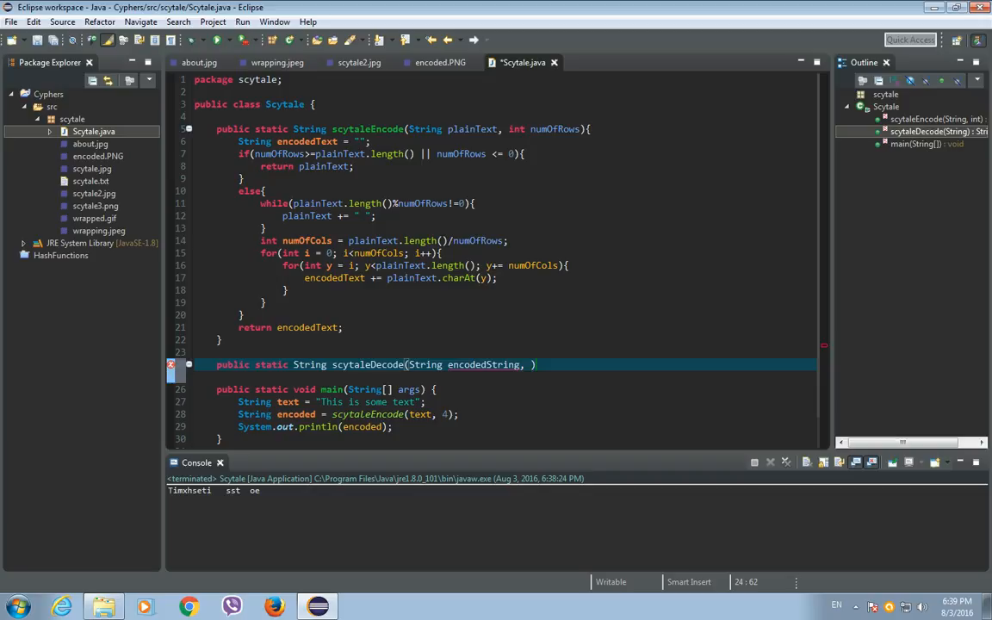
text(int numOfRows)
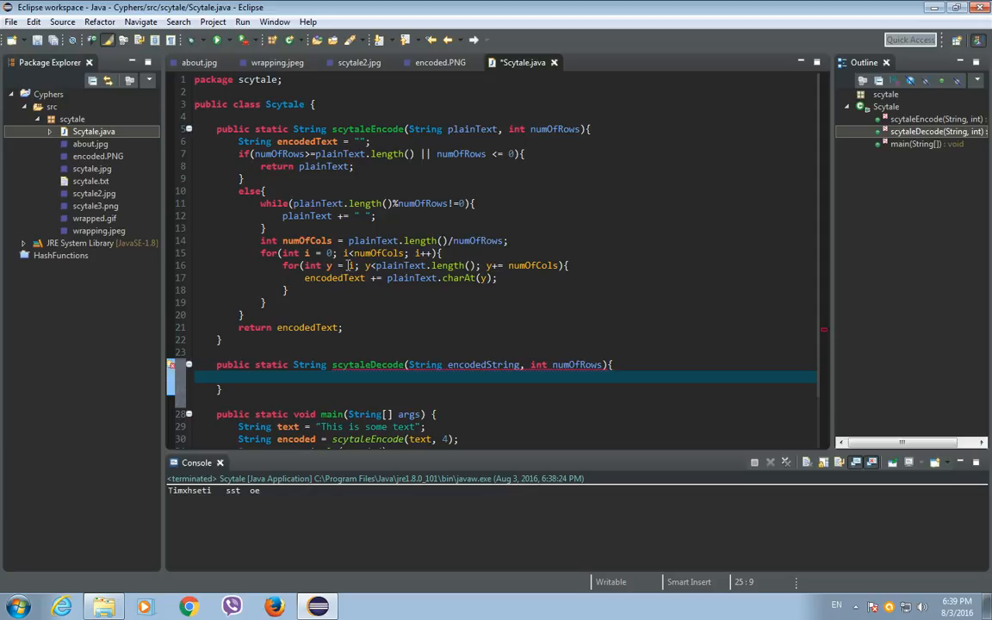
Step: Declare decodedString = "" and numOfCols = encodedString.length()/numOfRows in scytaleDecode
text(String d)
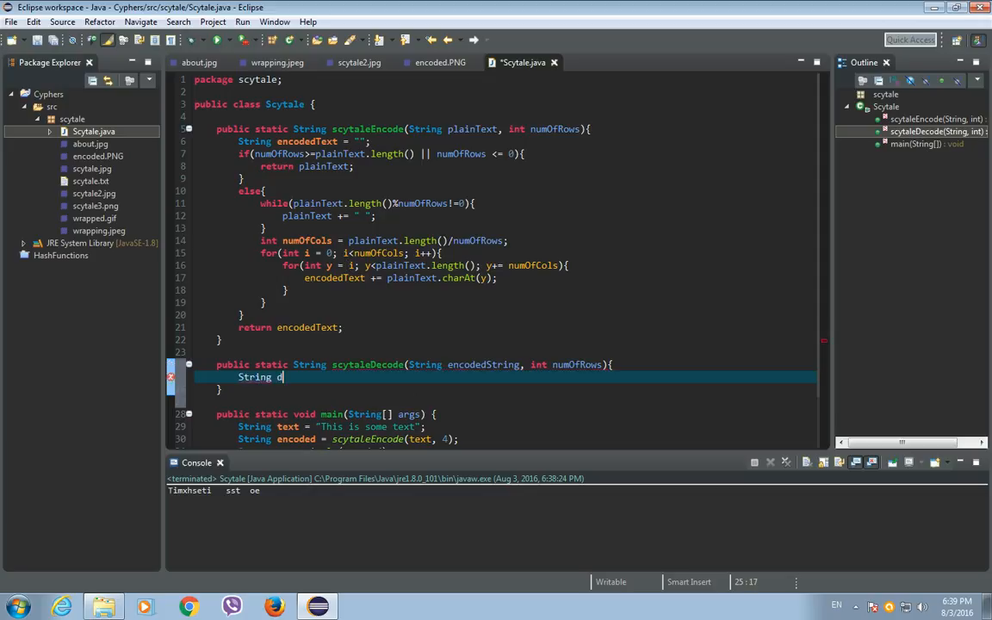
text(ecodedString)
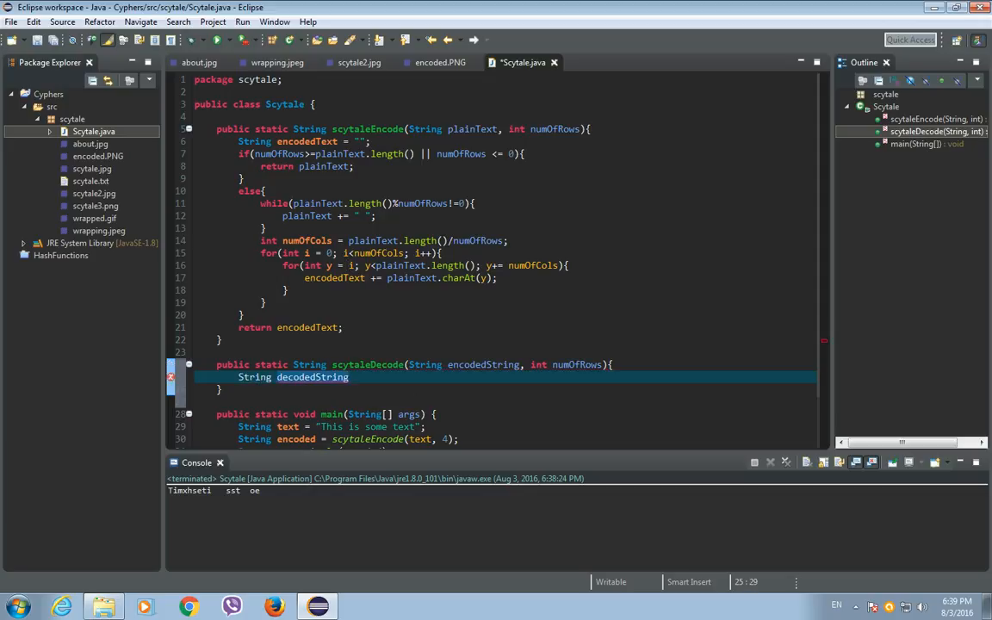
text(=)
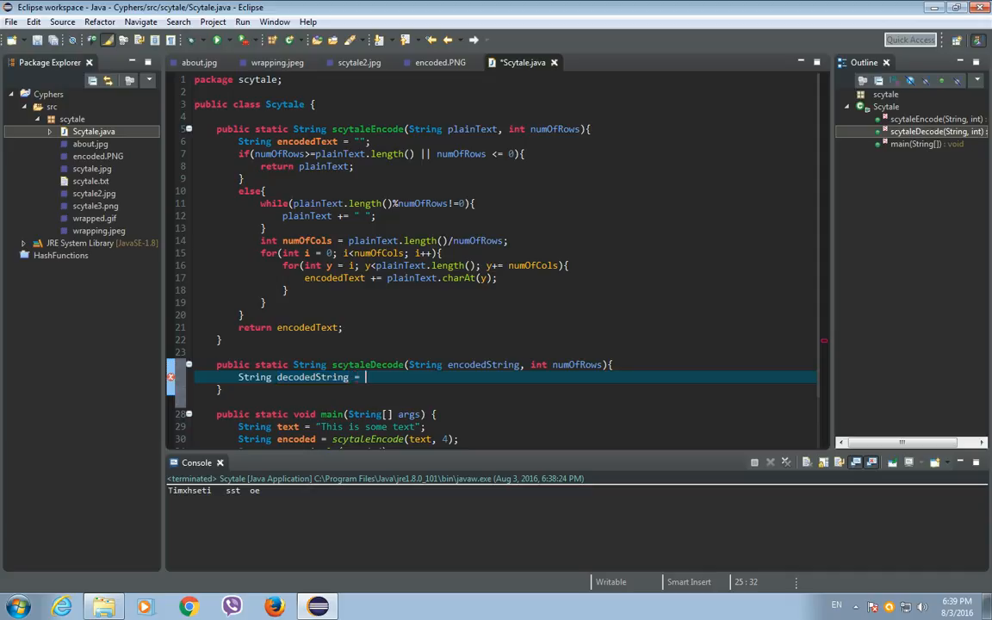
text("";)
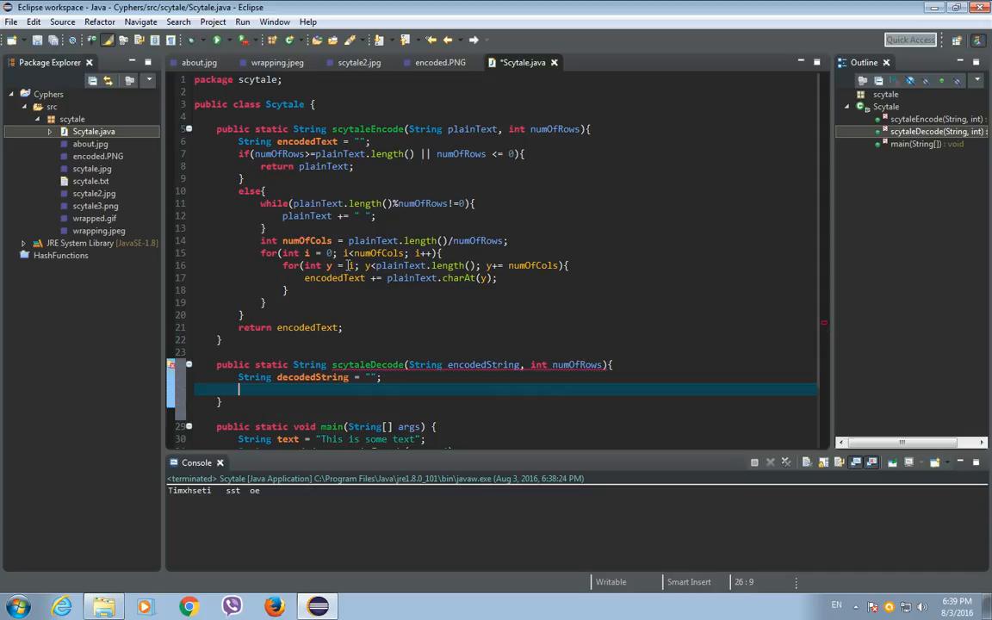
text(int numOfCols = enc)
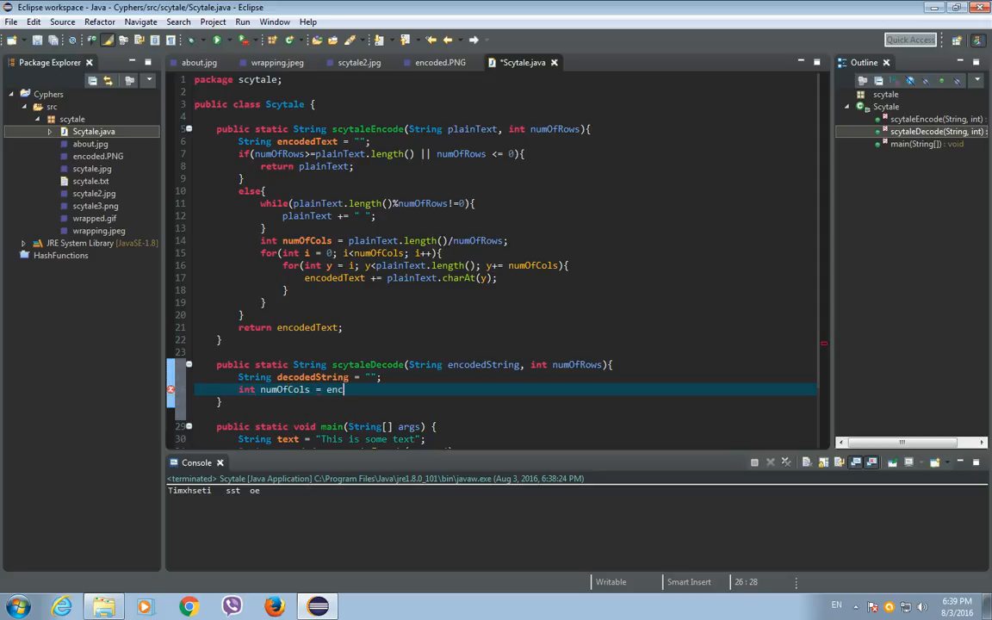
text(odedString)
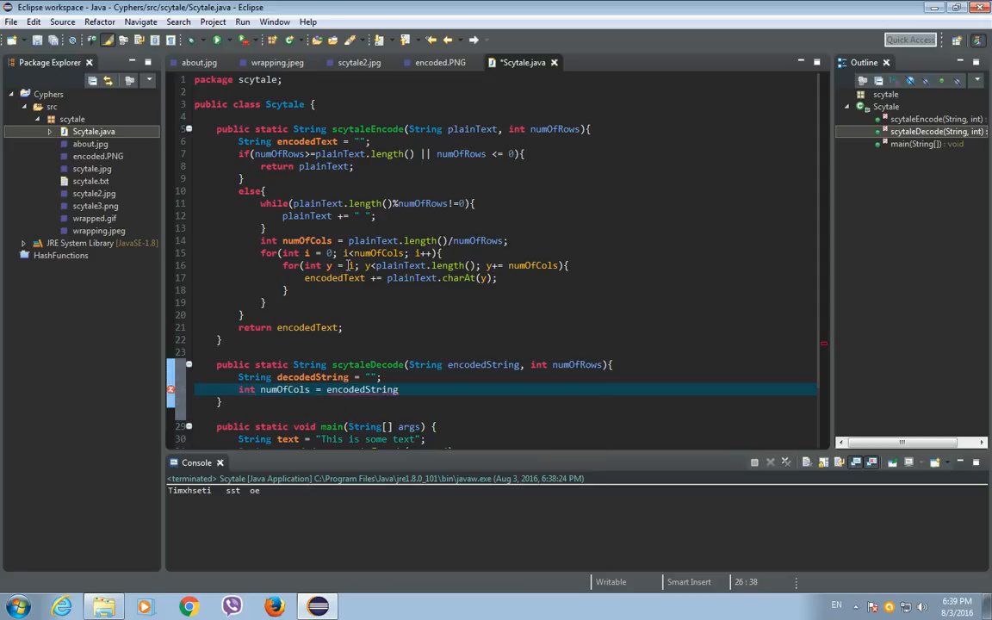
text(.length())
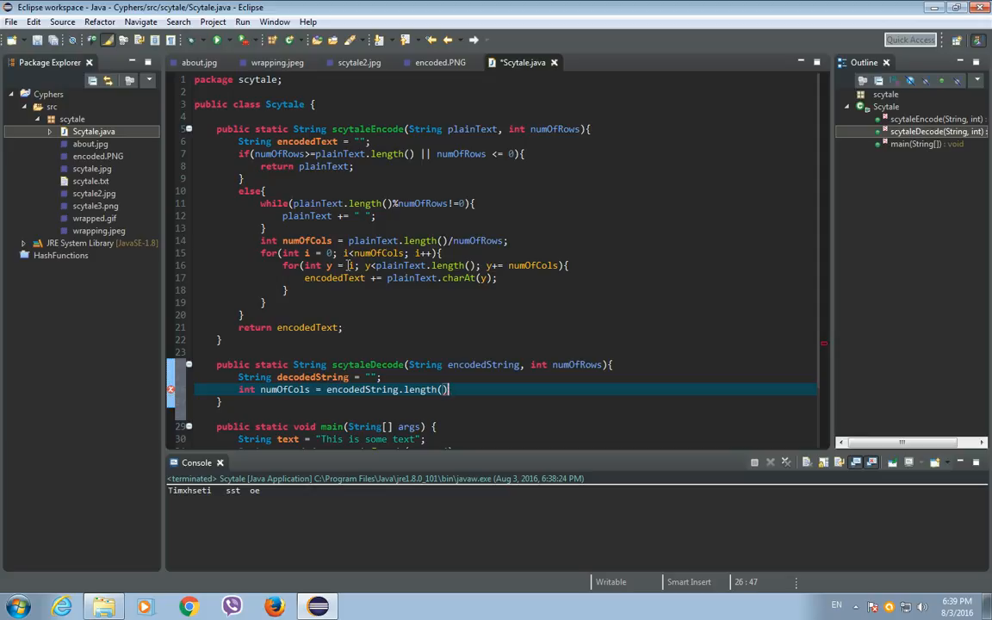
text(/numOfRows;)
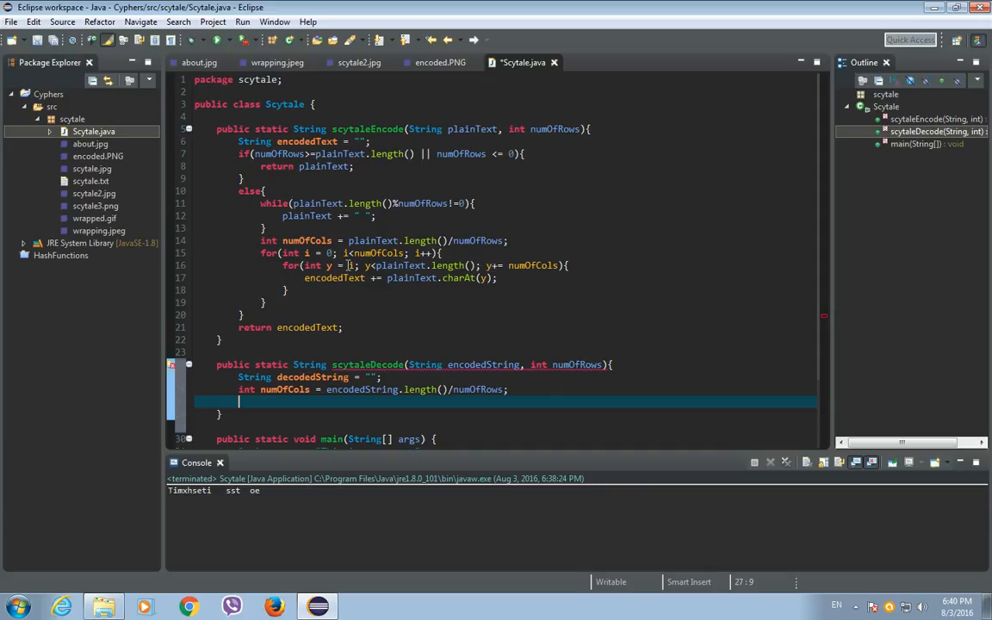
Step: Set decodedString = scytaleEncode(encodedString, numOfCols), return decodedString, and save
text(decodedString =)
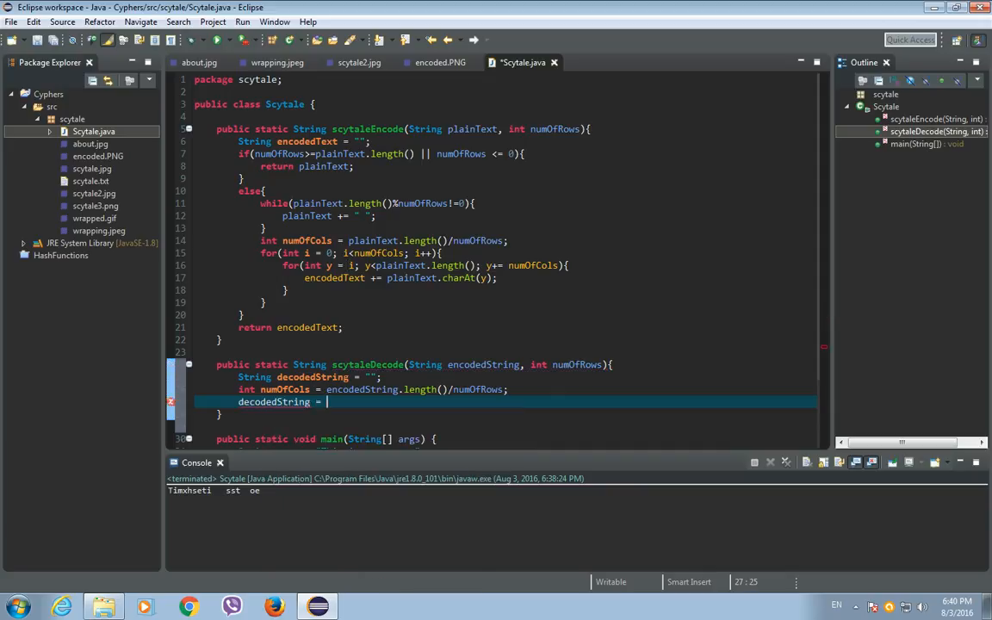
mouse_move(346, 280)
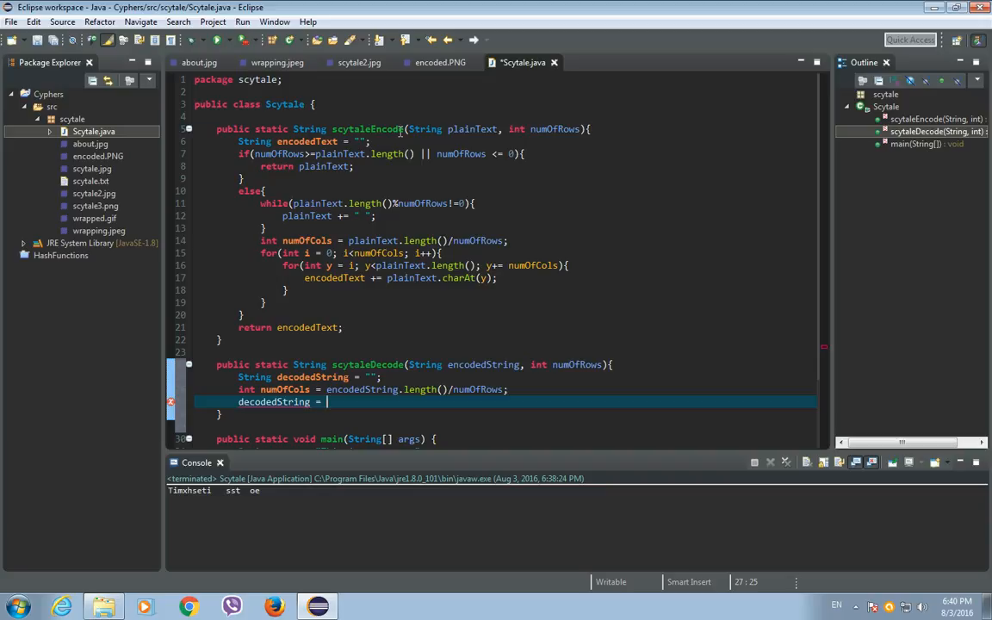
text(scy)
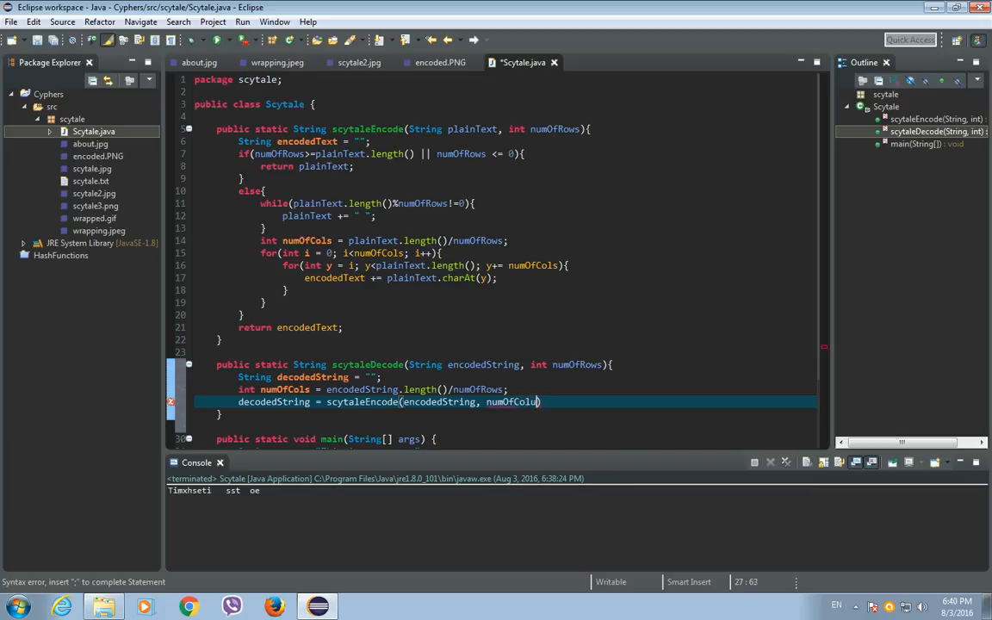
text(mns)
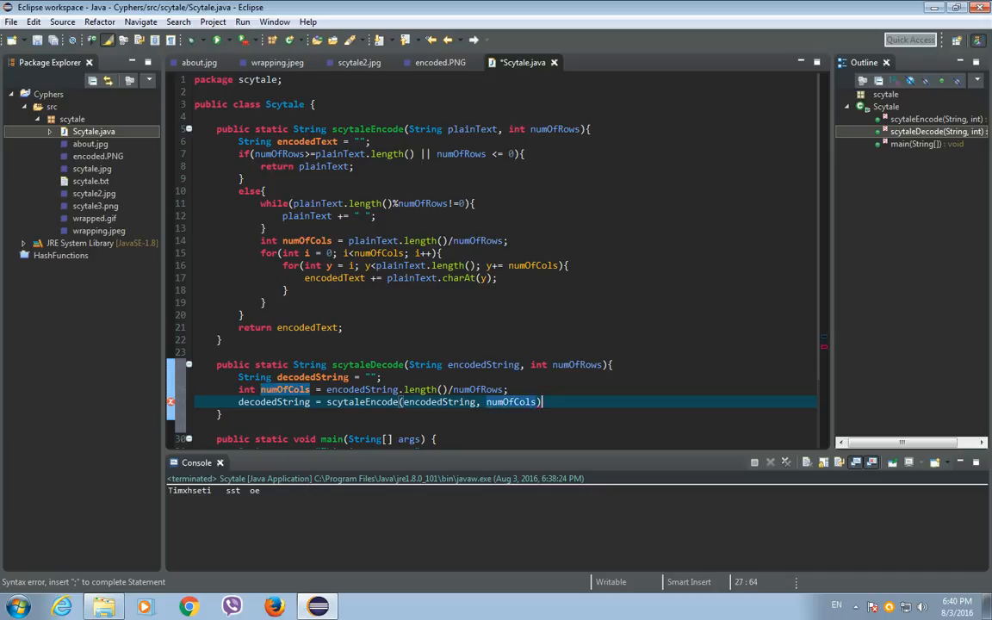
text(;)
text(return de)
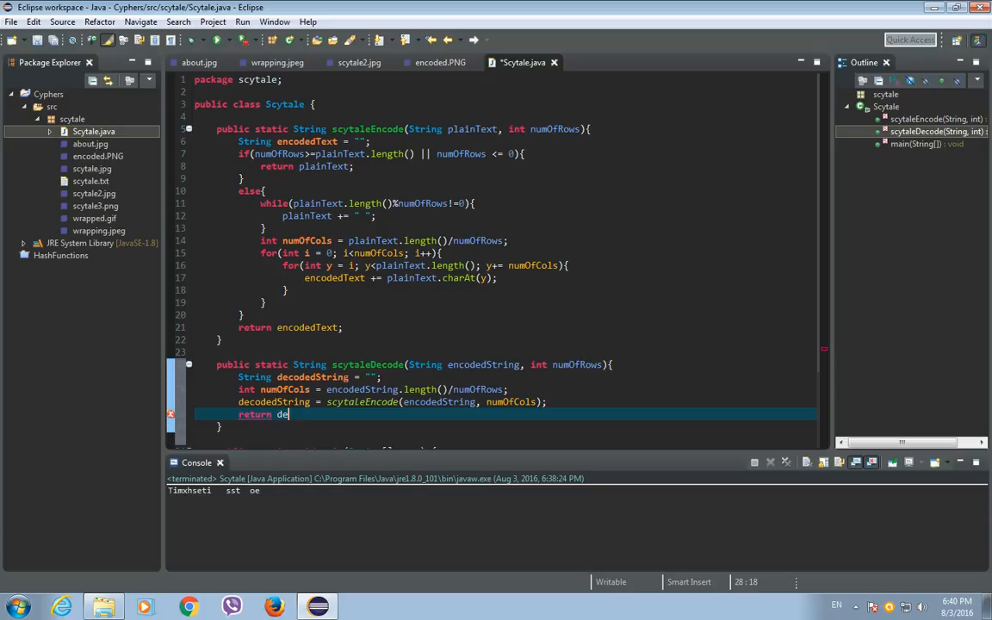
text(codedString;)
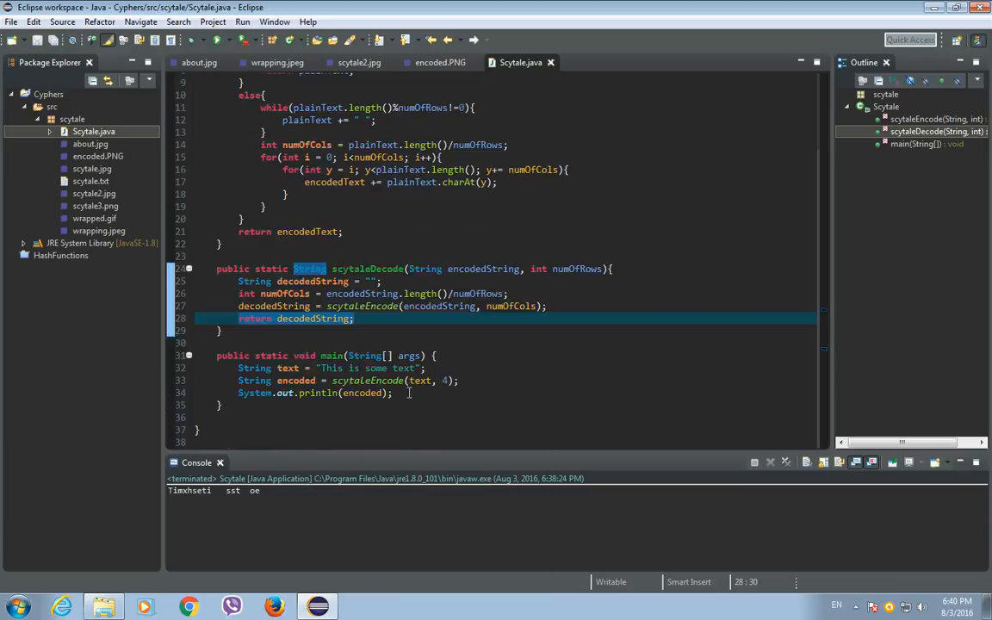
Step: Add String decoded = scytaleDecode(encoded, 4) and print decoded in main
key(enter)
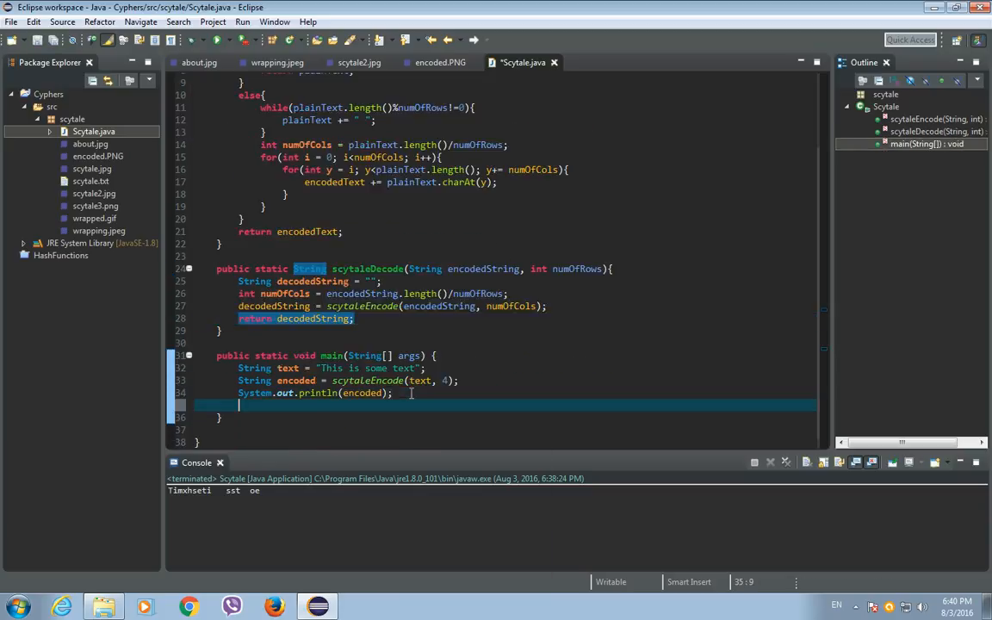
text(String)
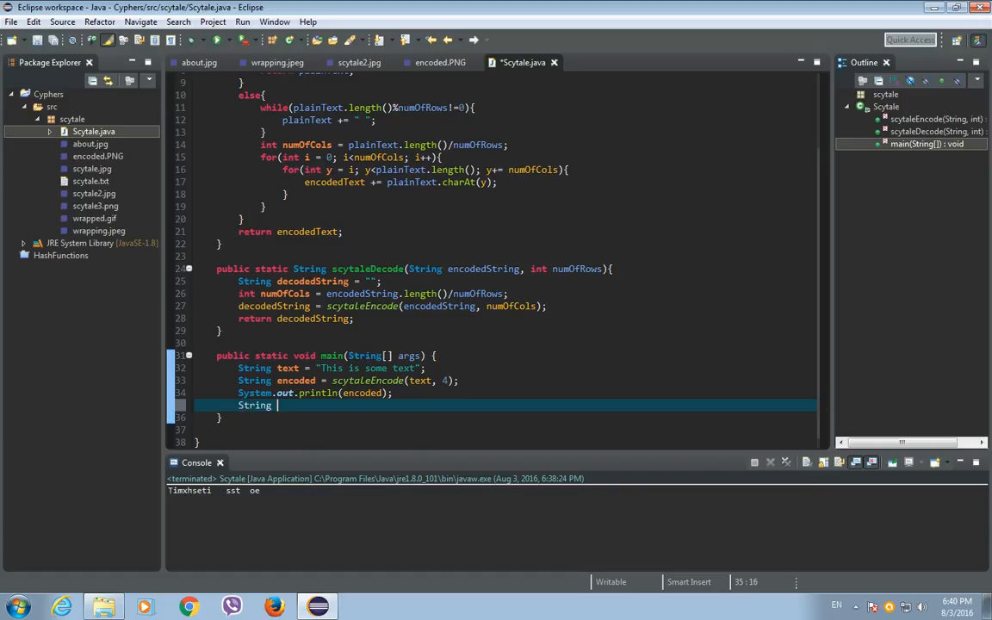
text(decoded)
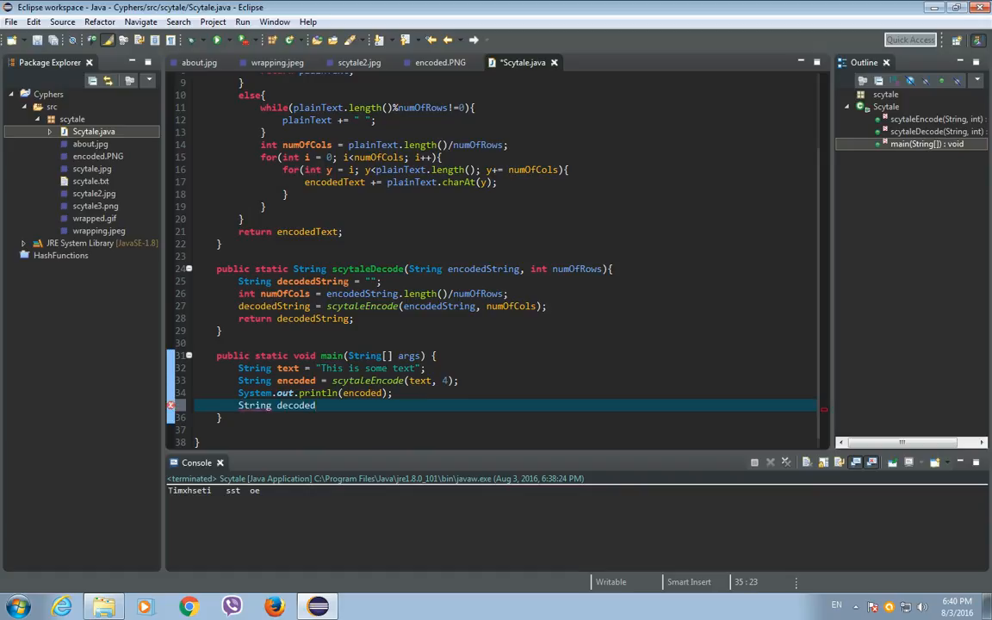
text(=)
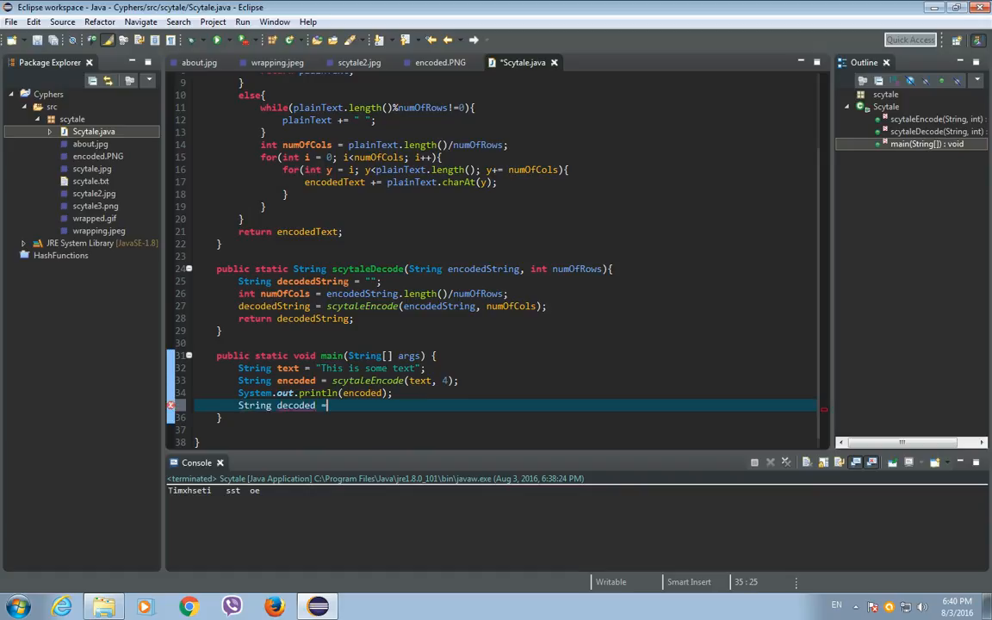
text(scytaleDecode(e, numOfRows)
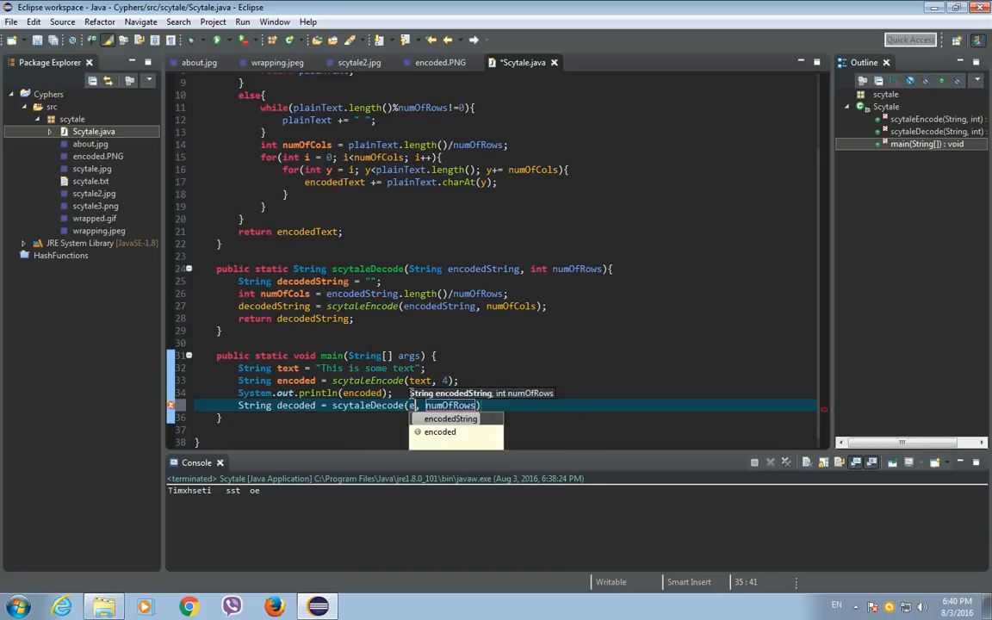
text(ncoded)
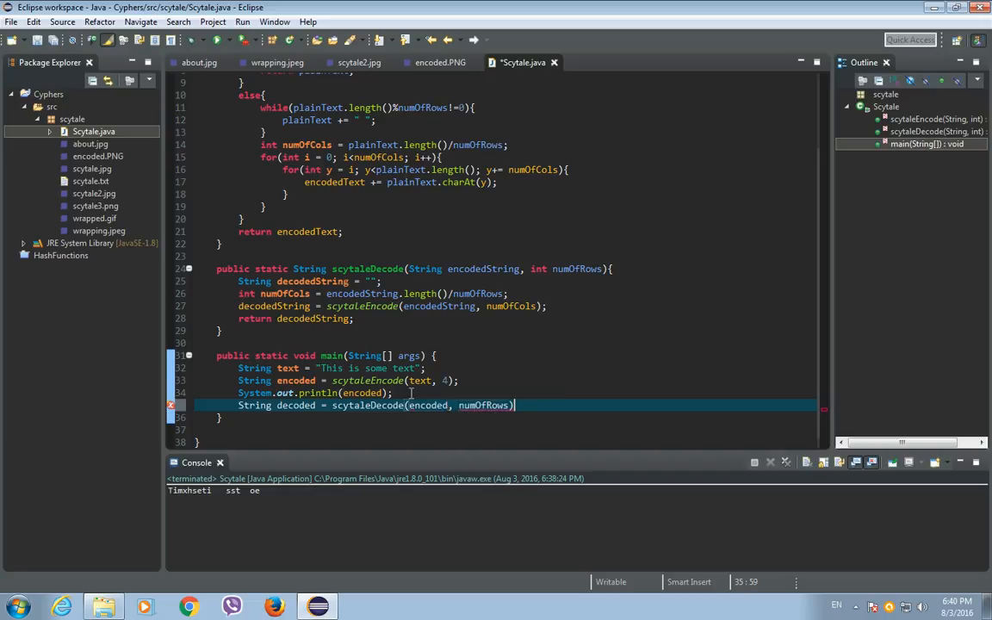
double_click(484, 405)
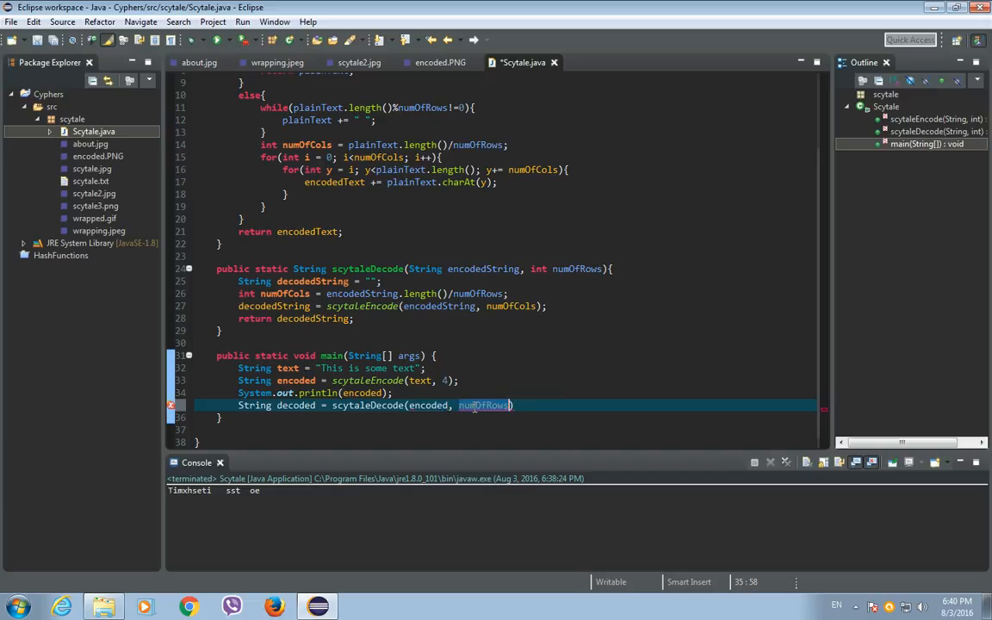
text(4)
text(System.out.println(decoded);)
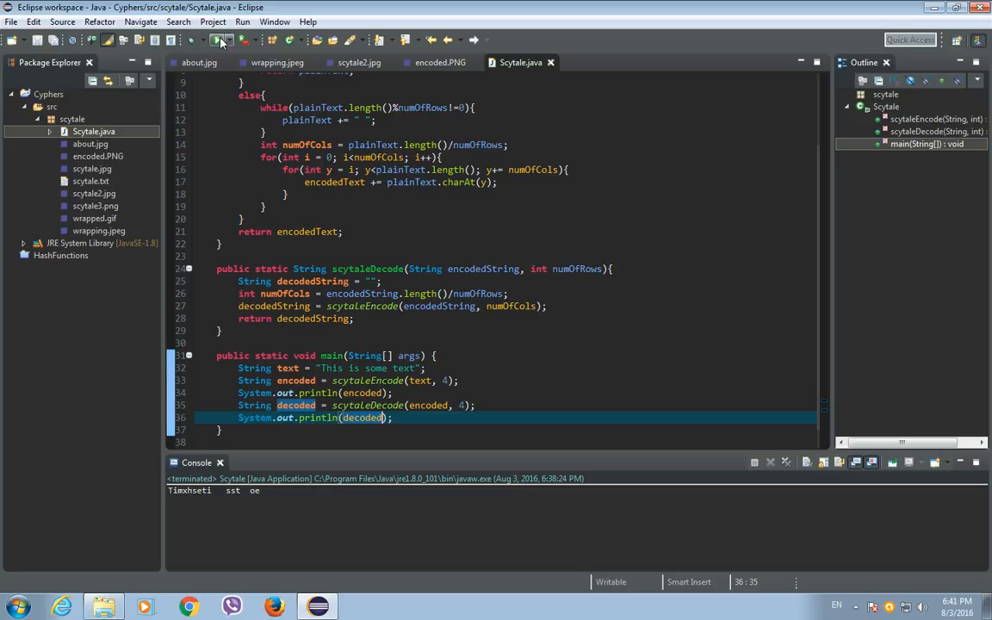
Step: Run Scytale and inspect the decoded "This is some text" line for trailing spaces
click(213, 40)
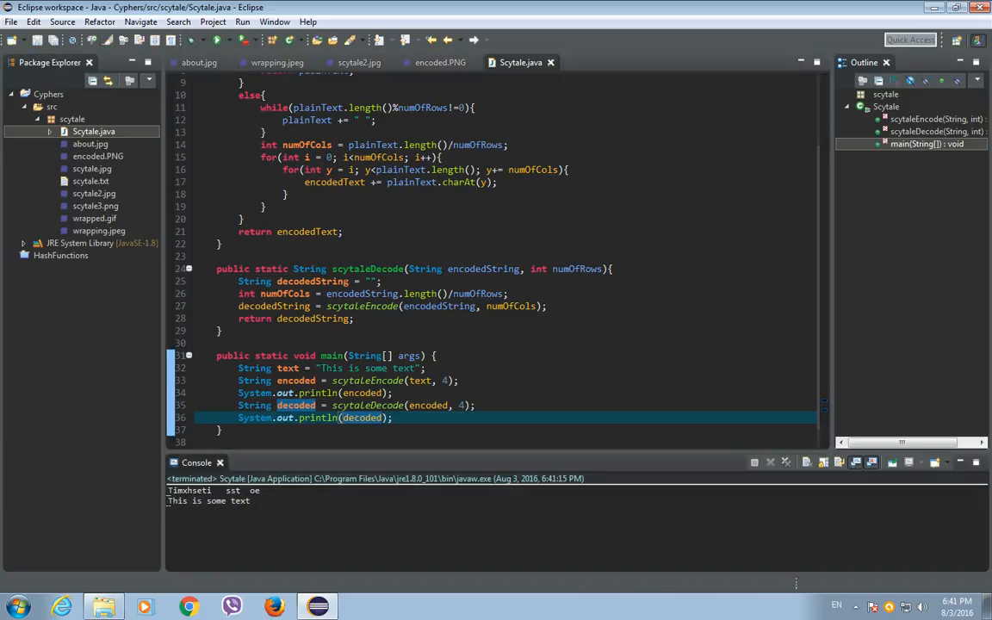
double_click(216, 500)
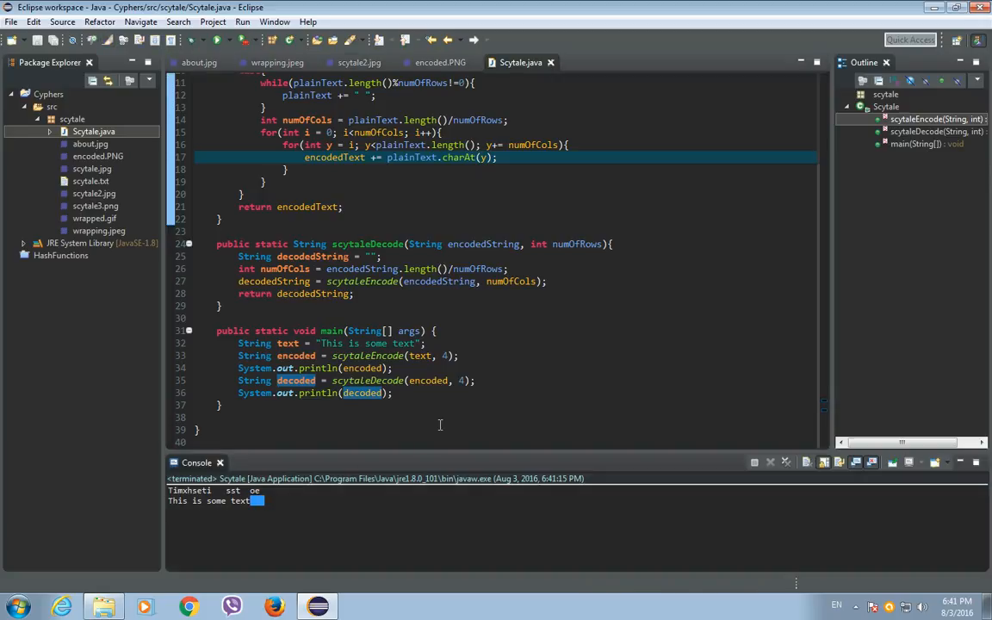
mouse_move(516, 295)
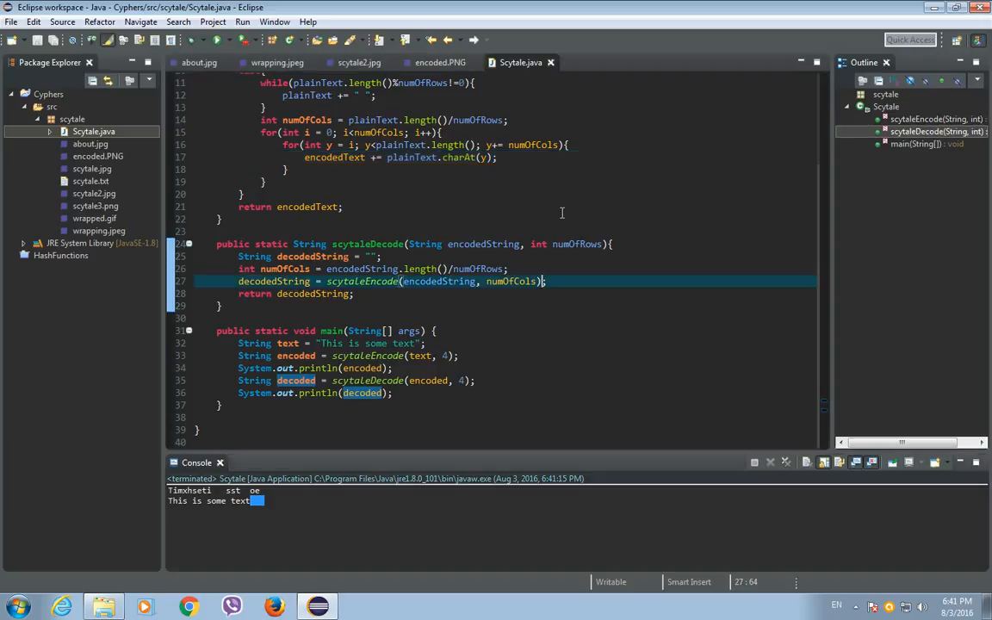
Step: Append .trim() to the scytaleEncode call in scytaleDecode, rerun, and verify no trailing spaces
text(.trim()
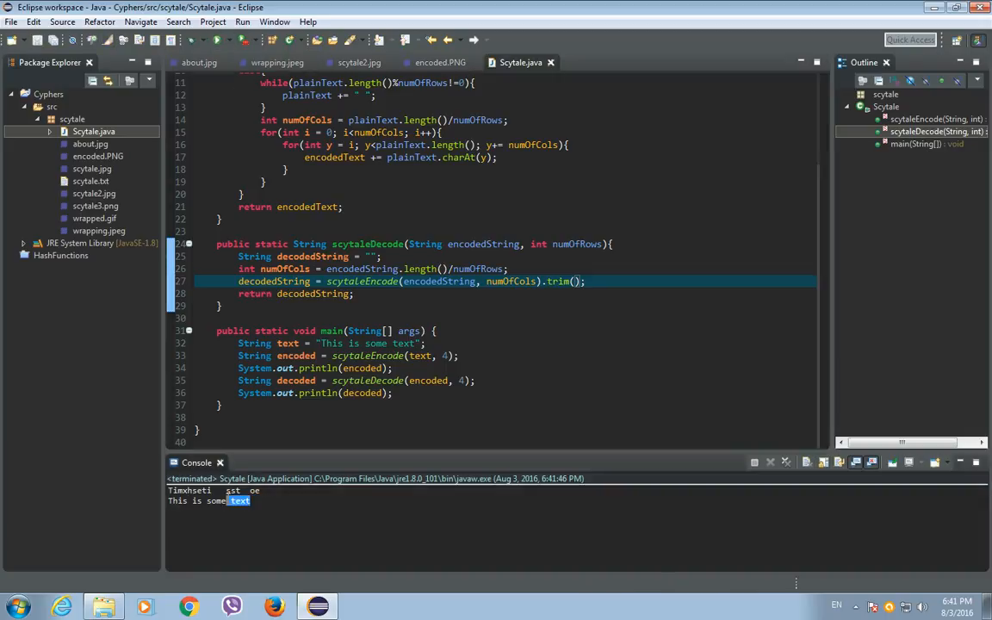
click(261, 505)
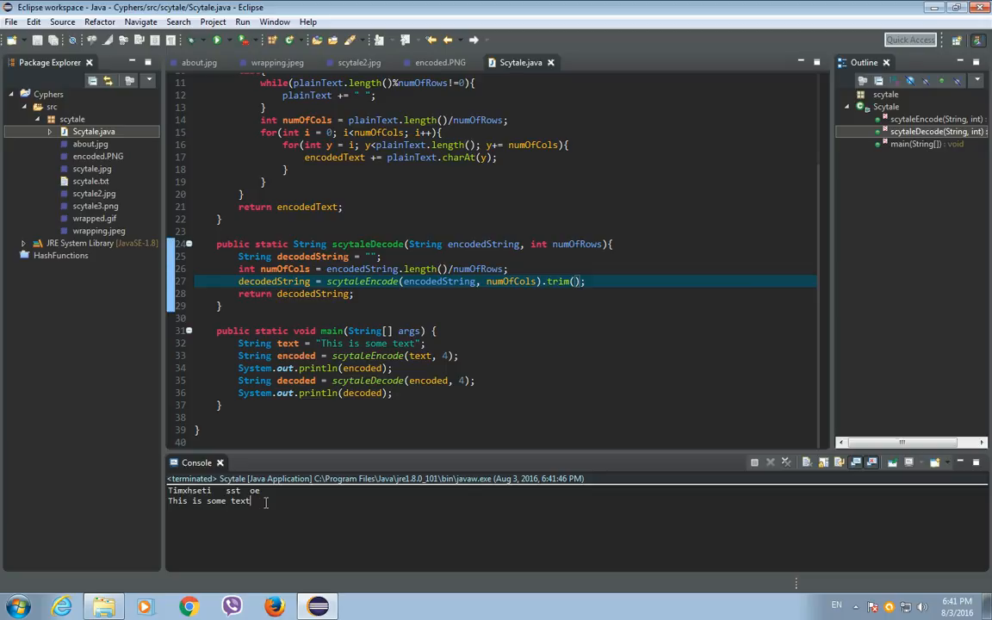
mouse_move(350, 424)
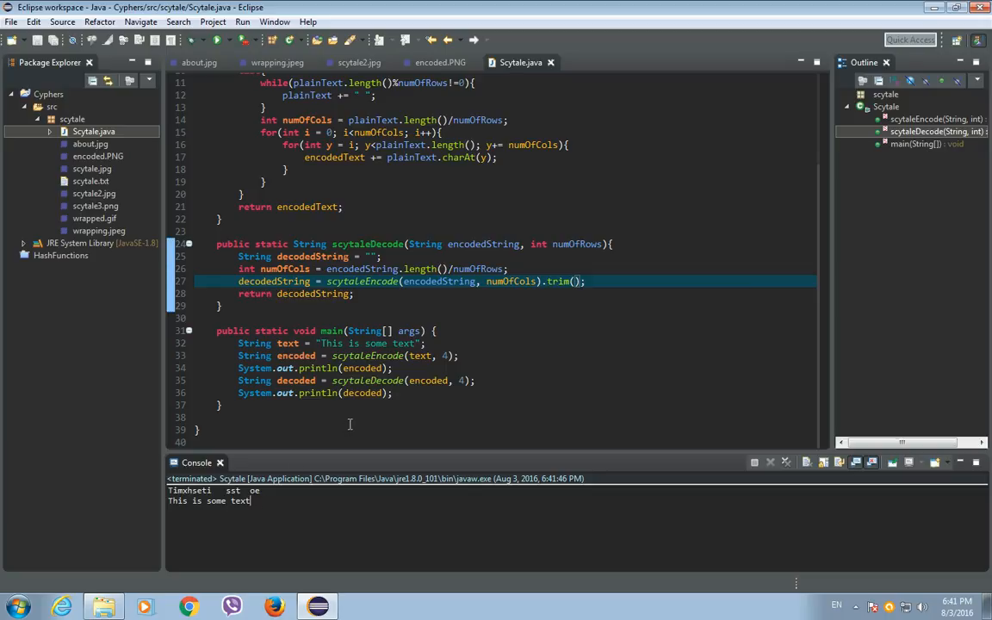